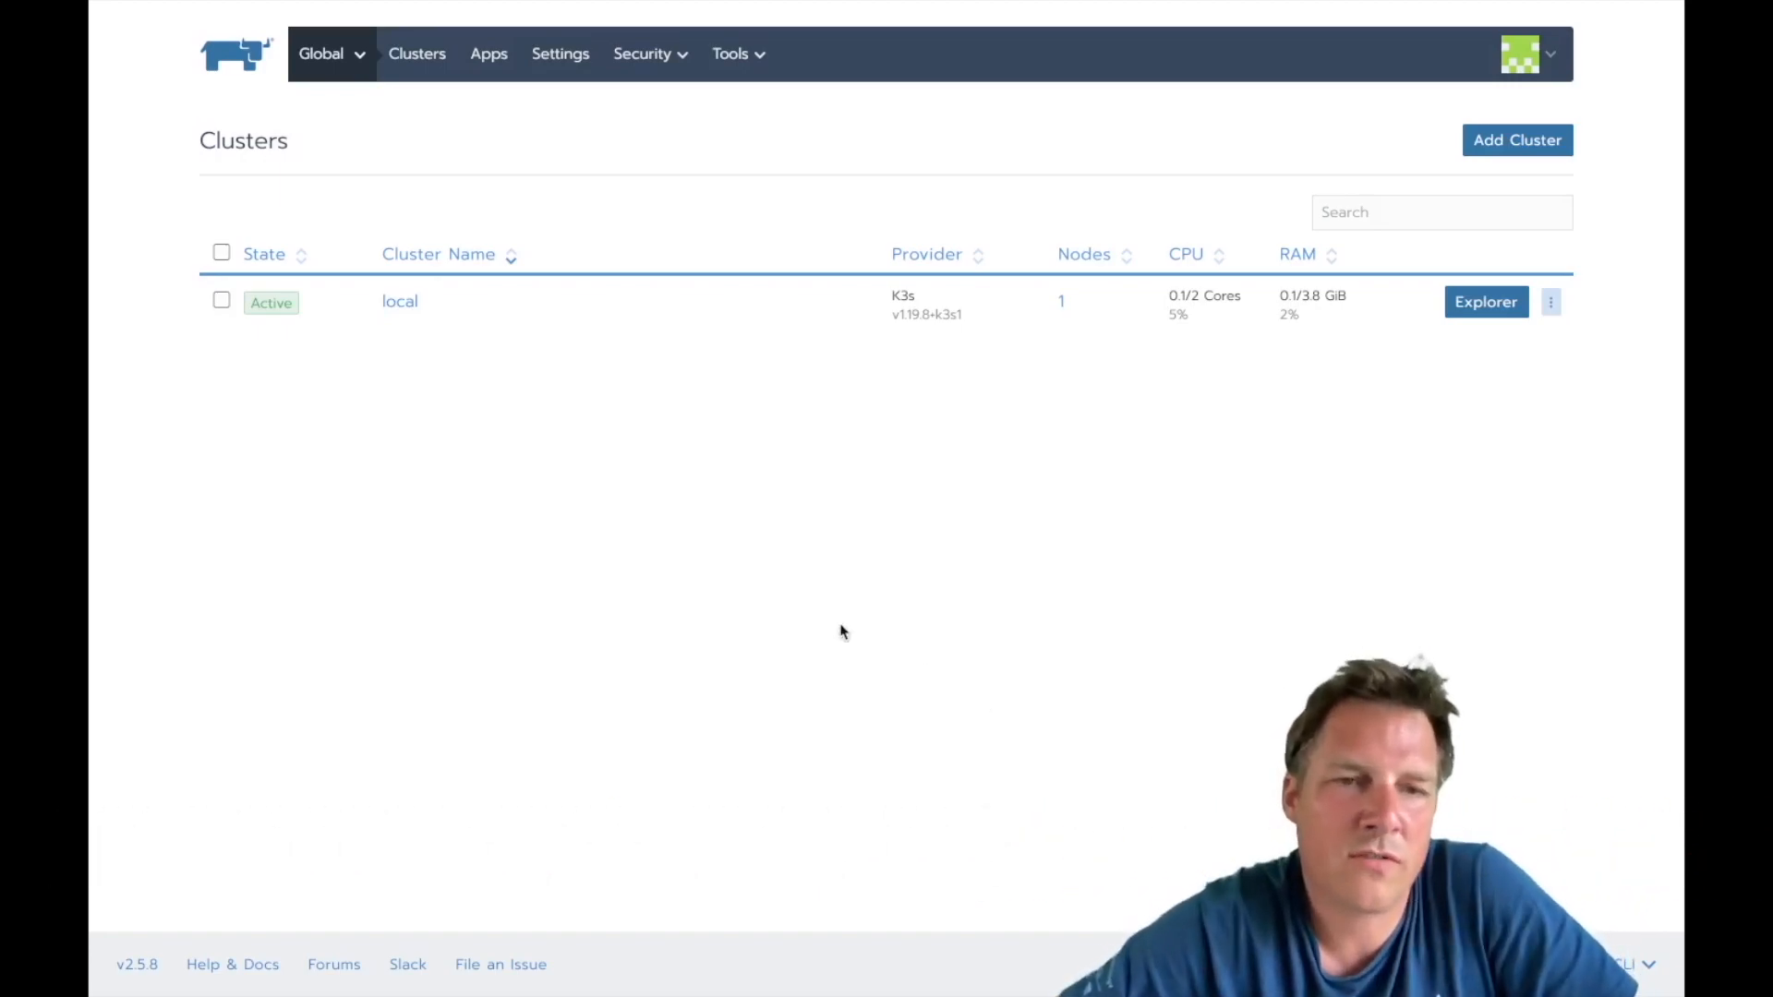
pyautogui.moveTo(827, 624)
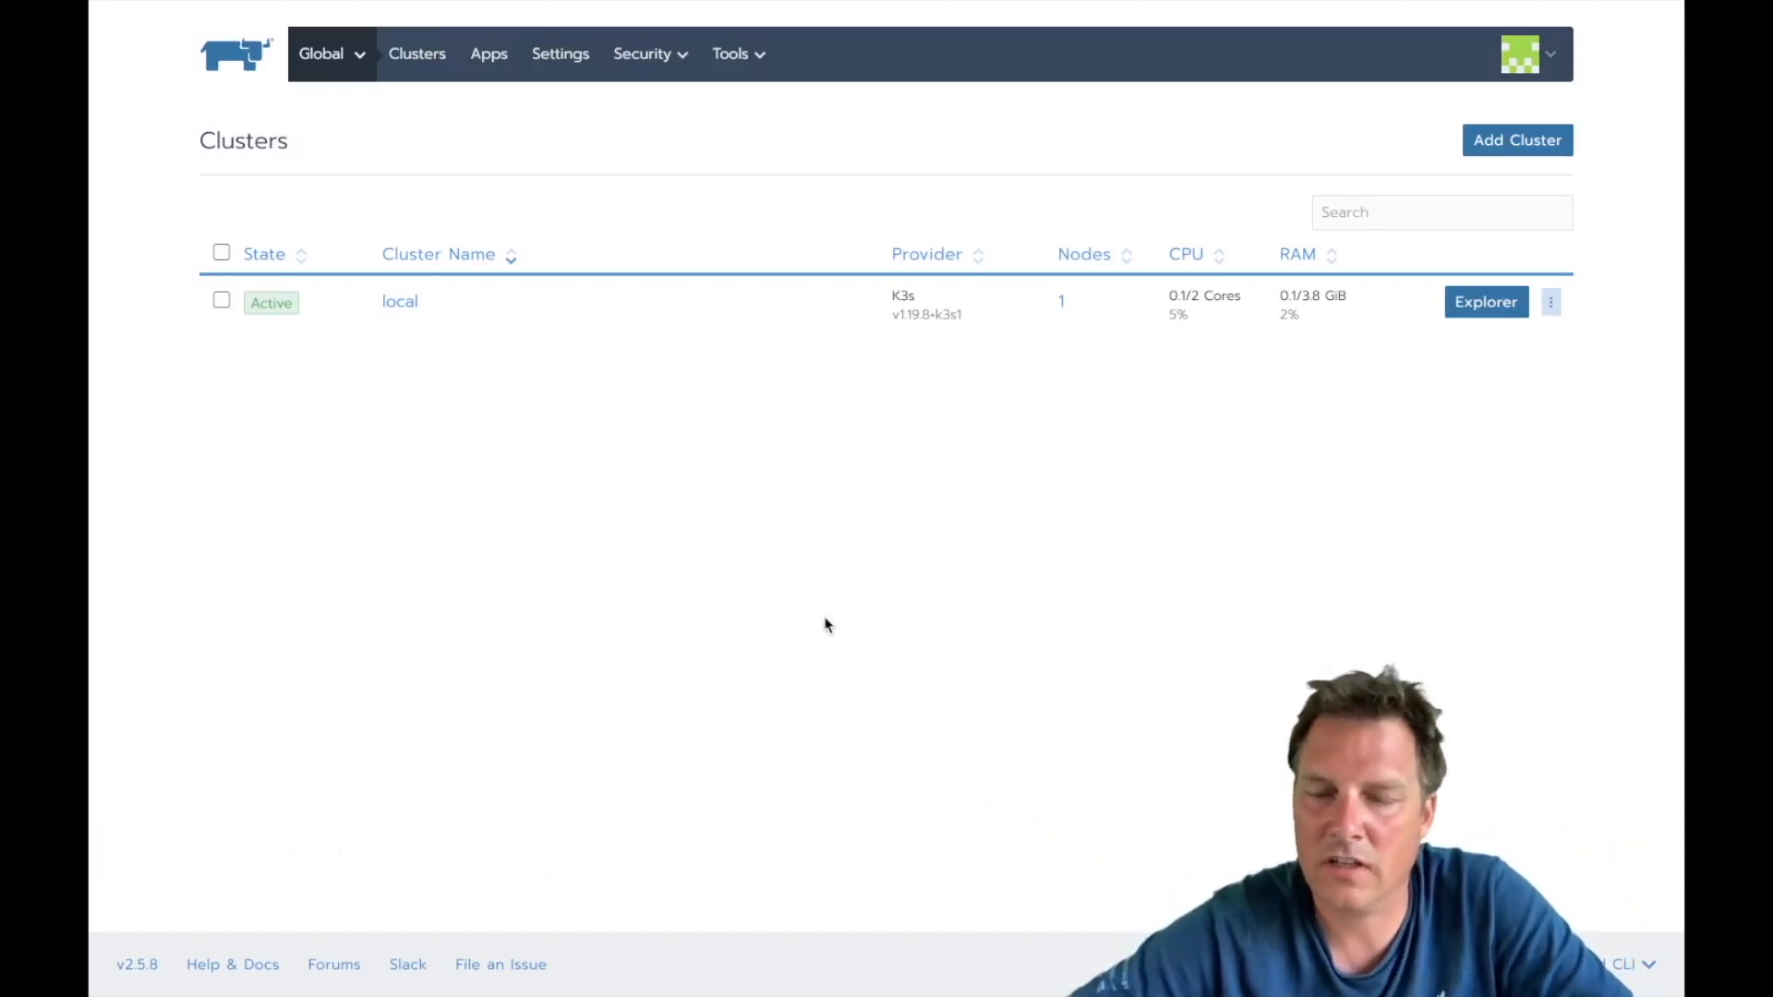
pyautogui.moveTo(737, 515)
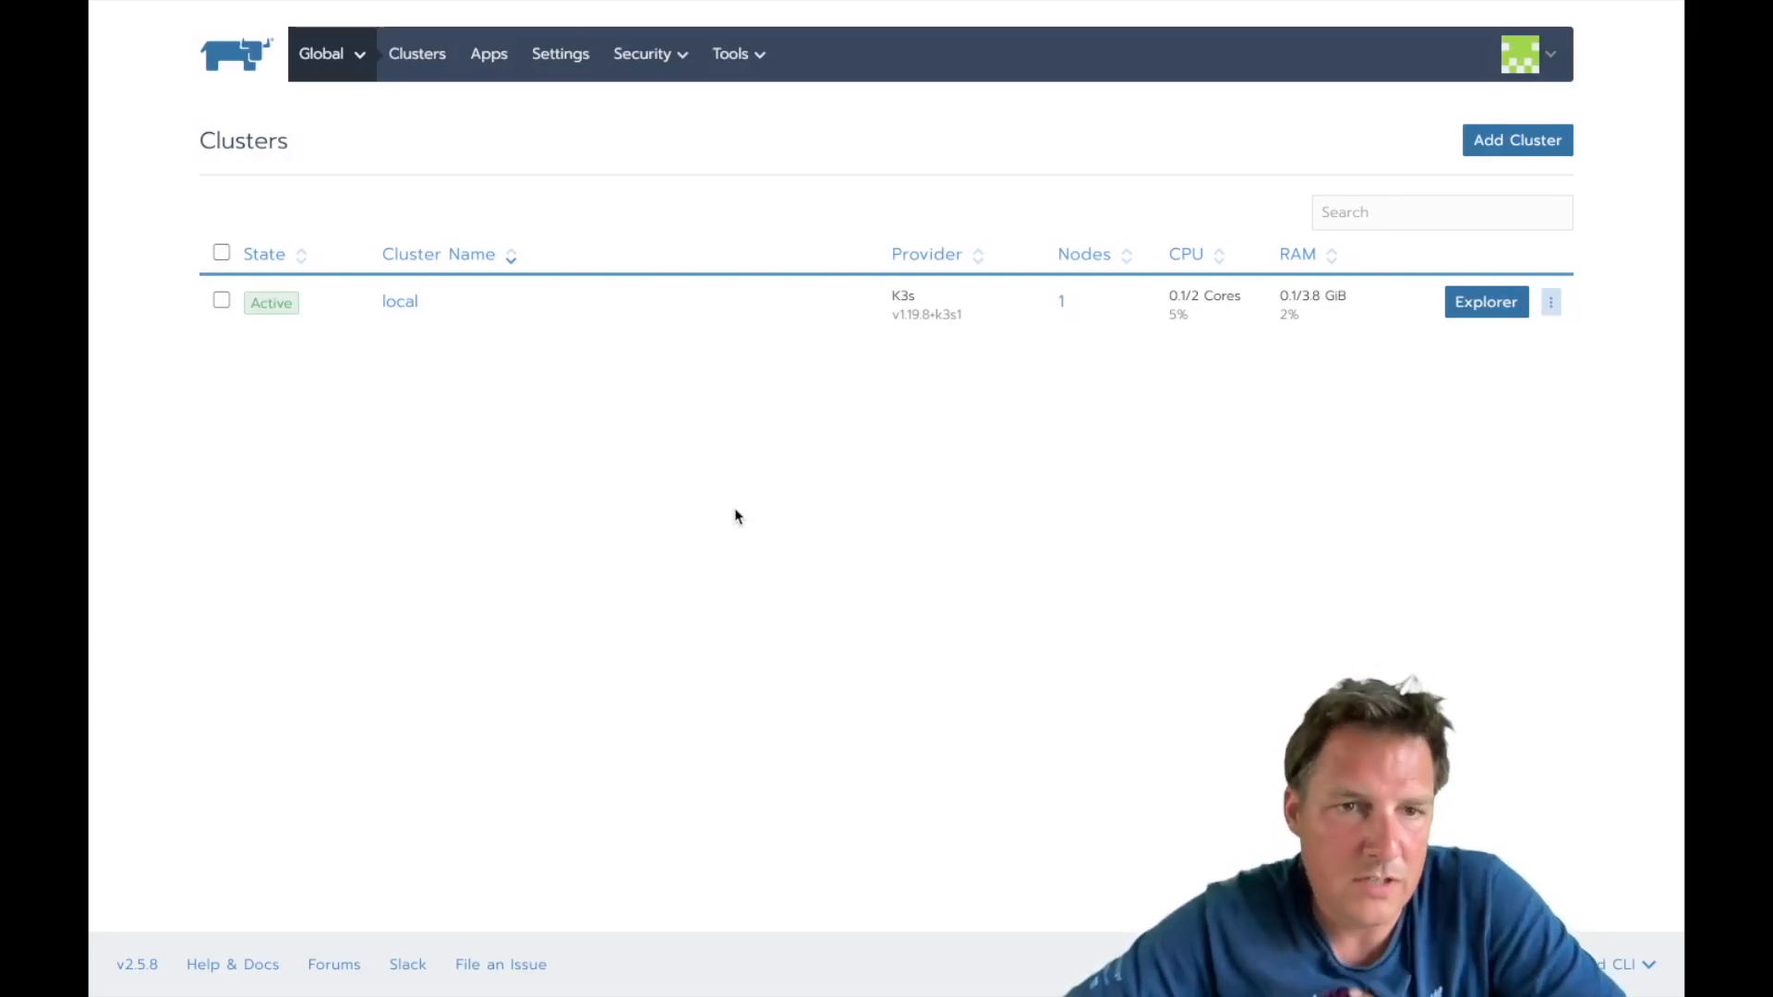
pyautogui.moveTo(743, 486)
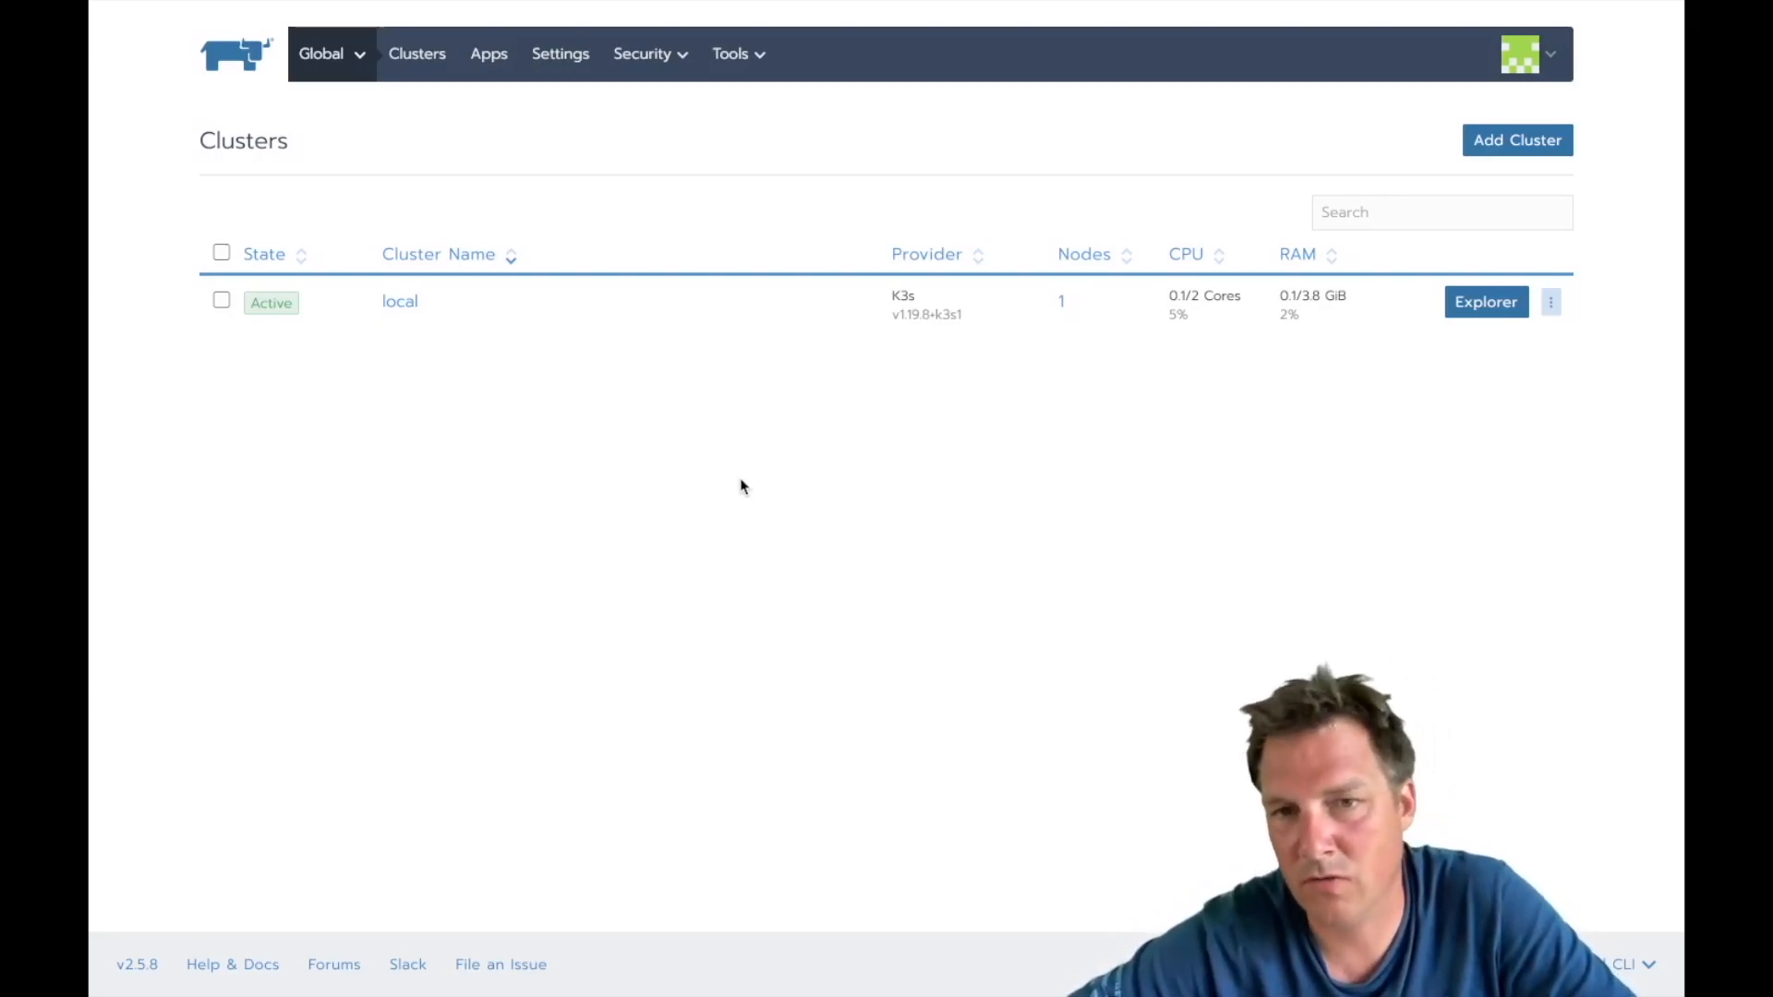
# Step: Start a new DigitalOcean cluster in Rancher named my-cluster
pyautogui.click(1517, 140)
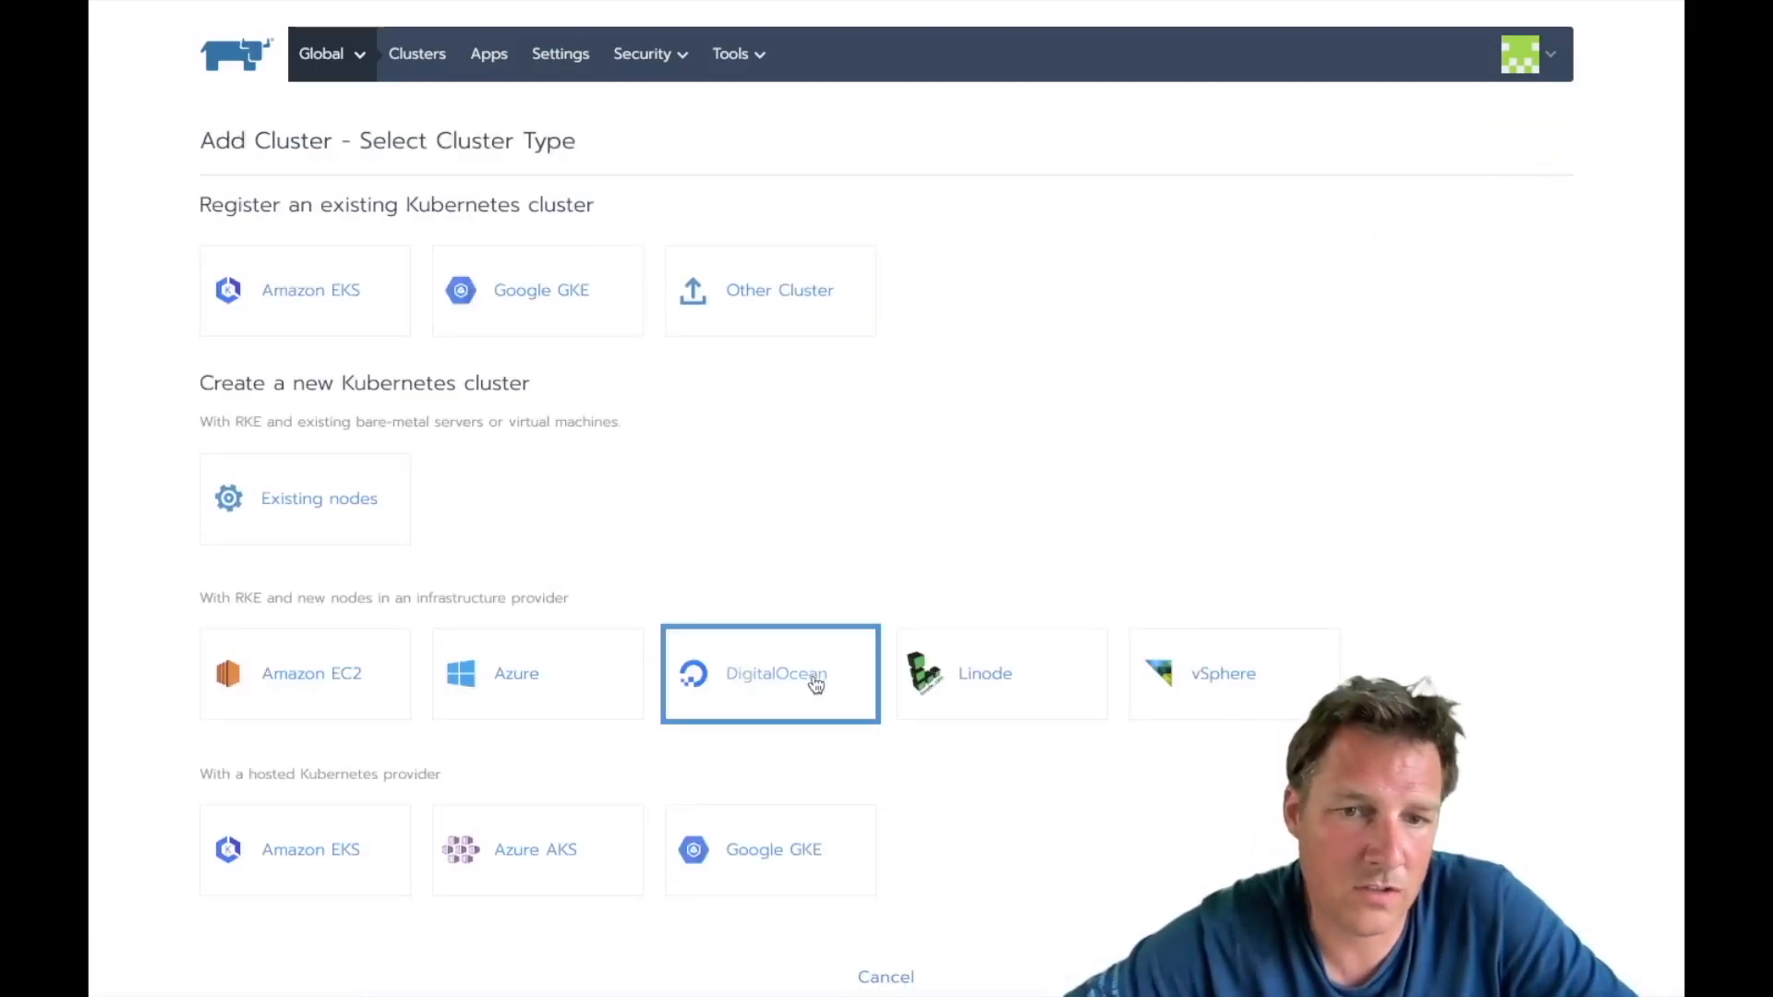
pyautogui.click(776, 674)
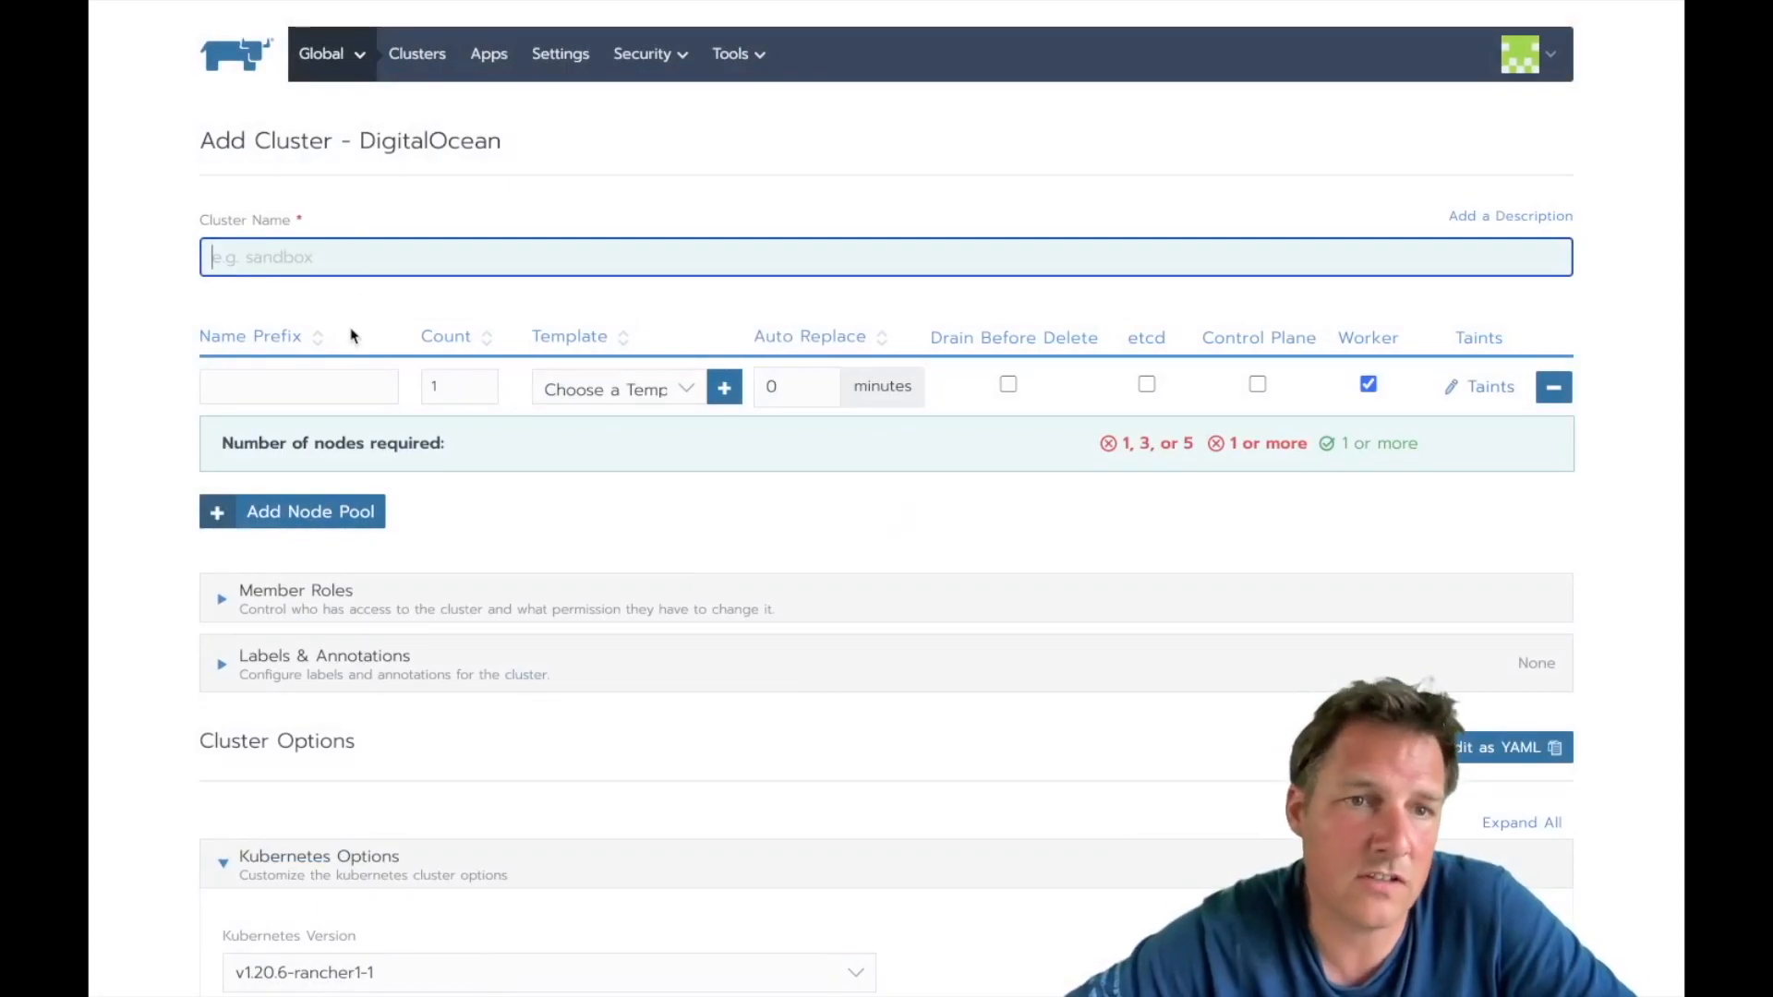
pyautogui.write('my-cluster')
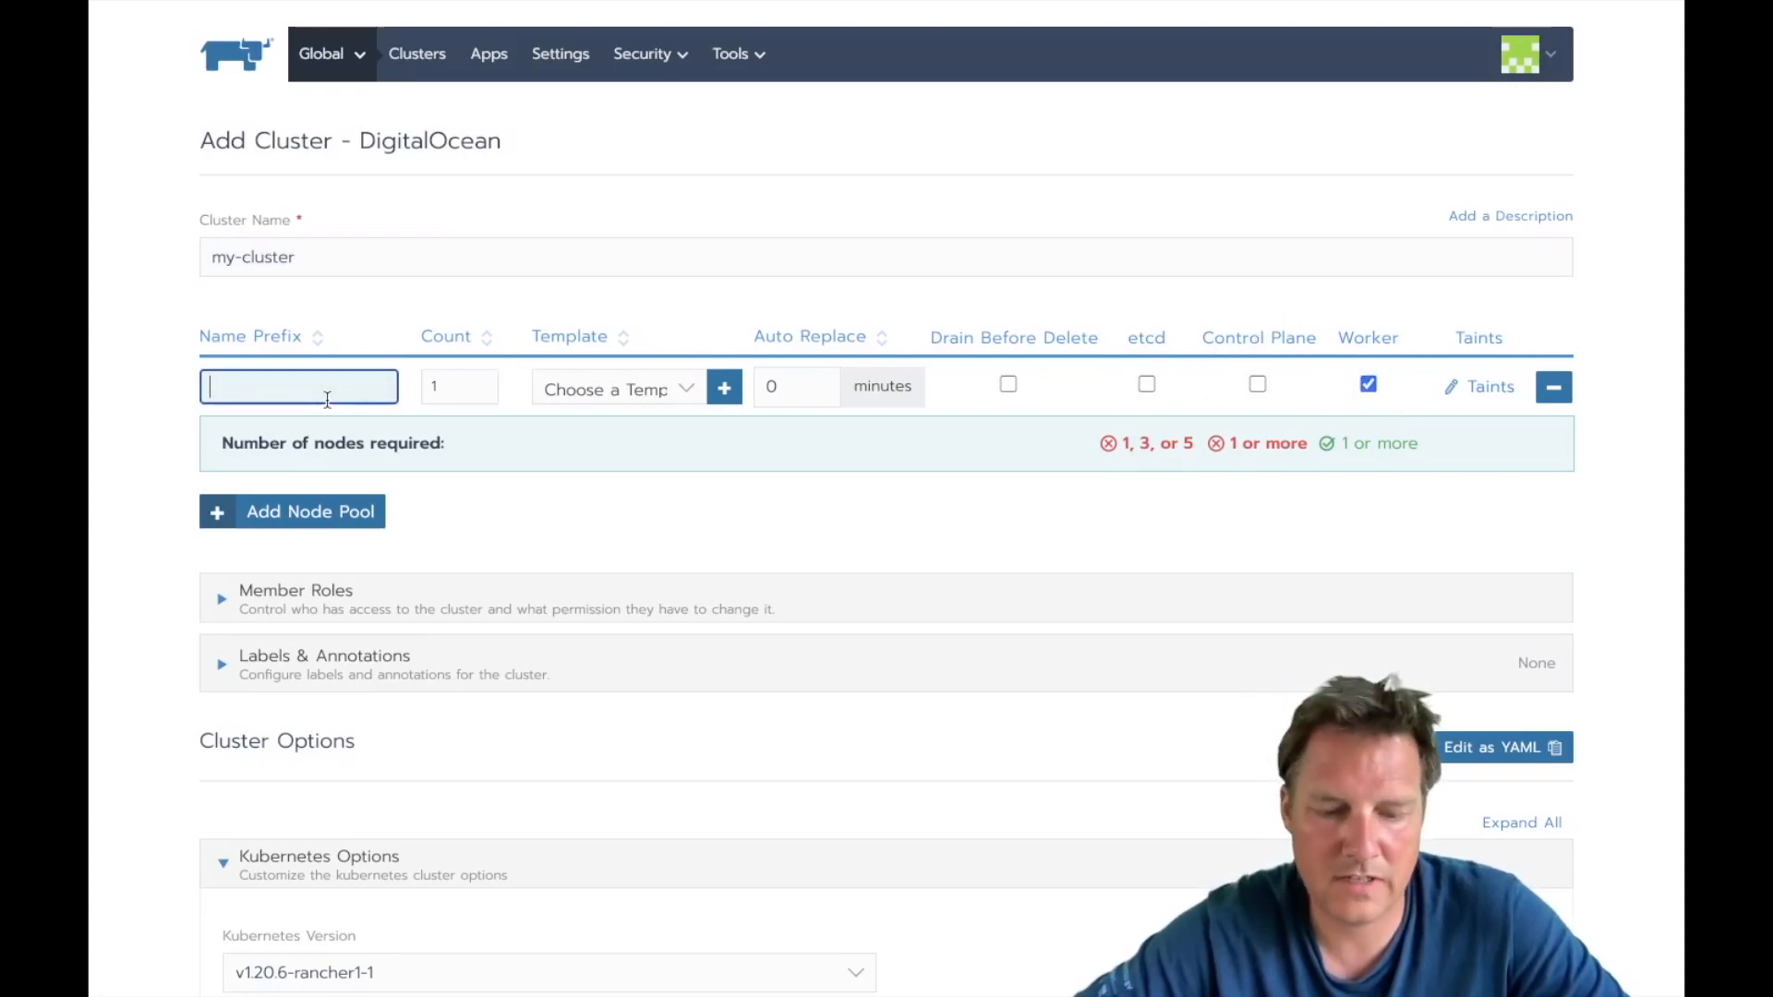
# Step: Configure the etcd- node pool: 3 nodes, small template, etcd role only
pyautogui.write('etcd-')
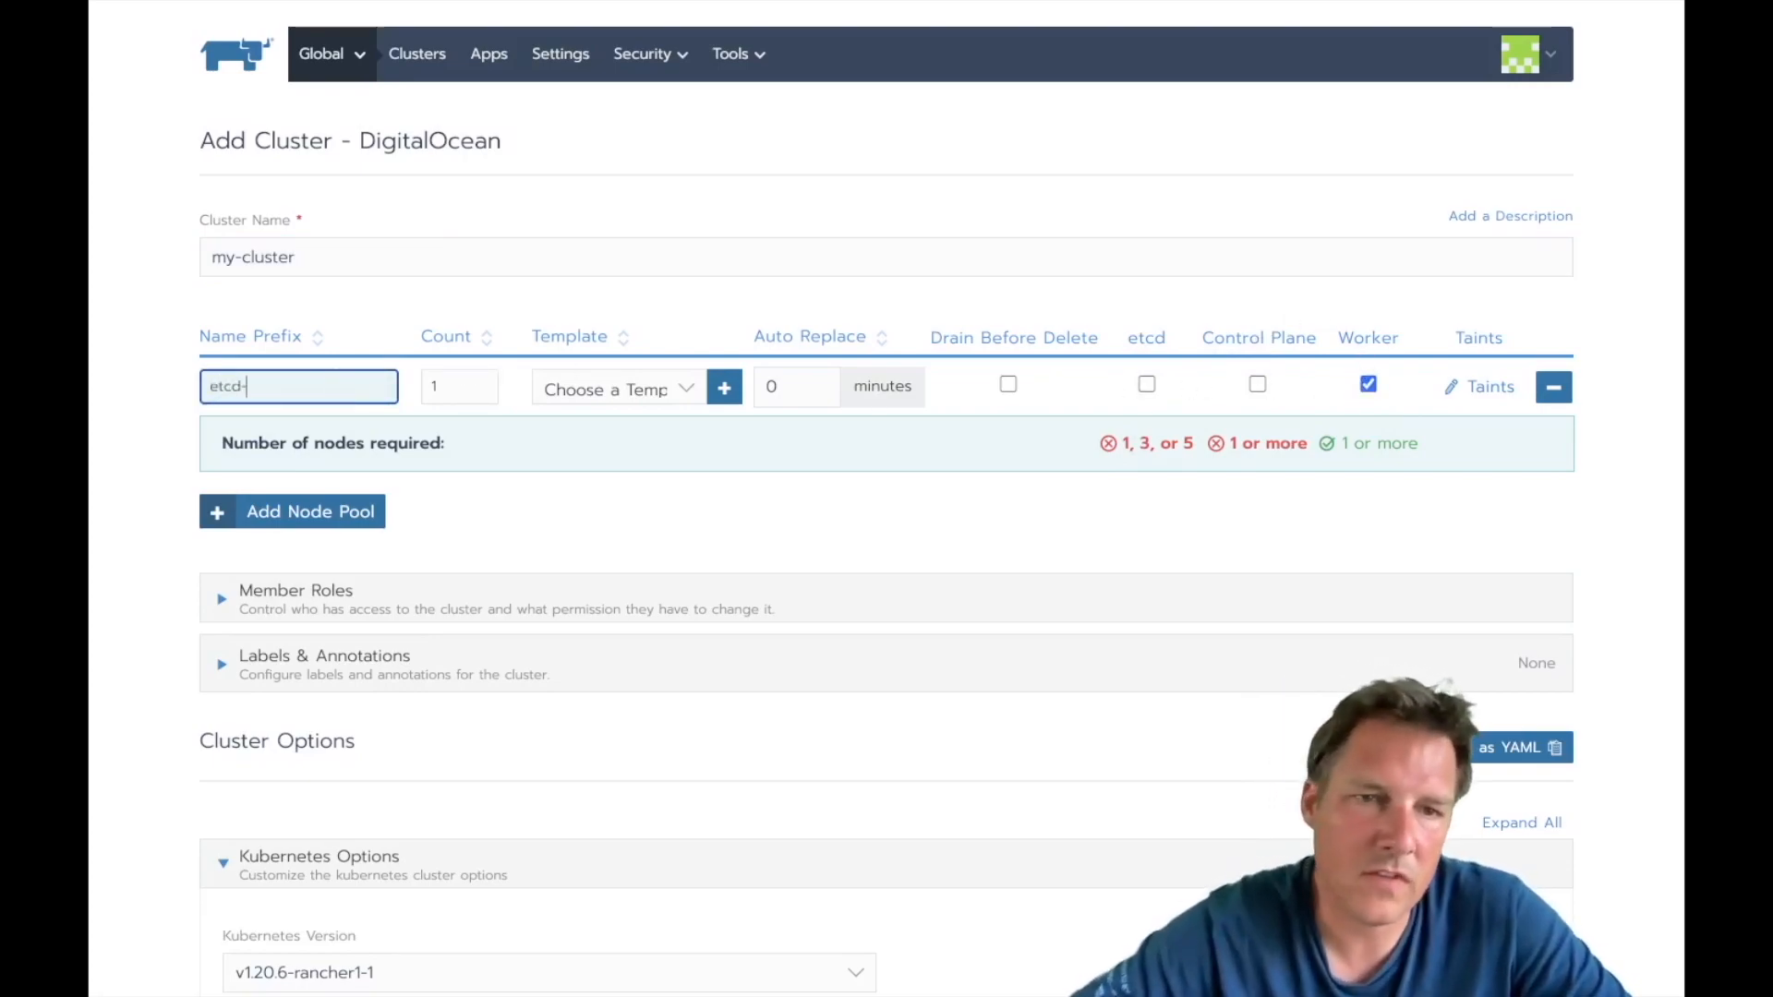
pyautogui.click(1146, 384)
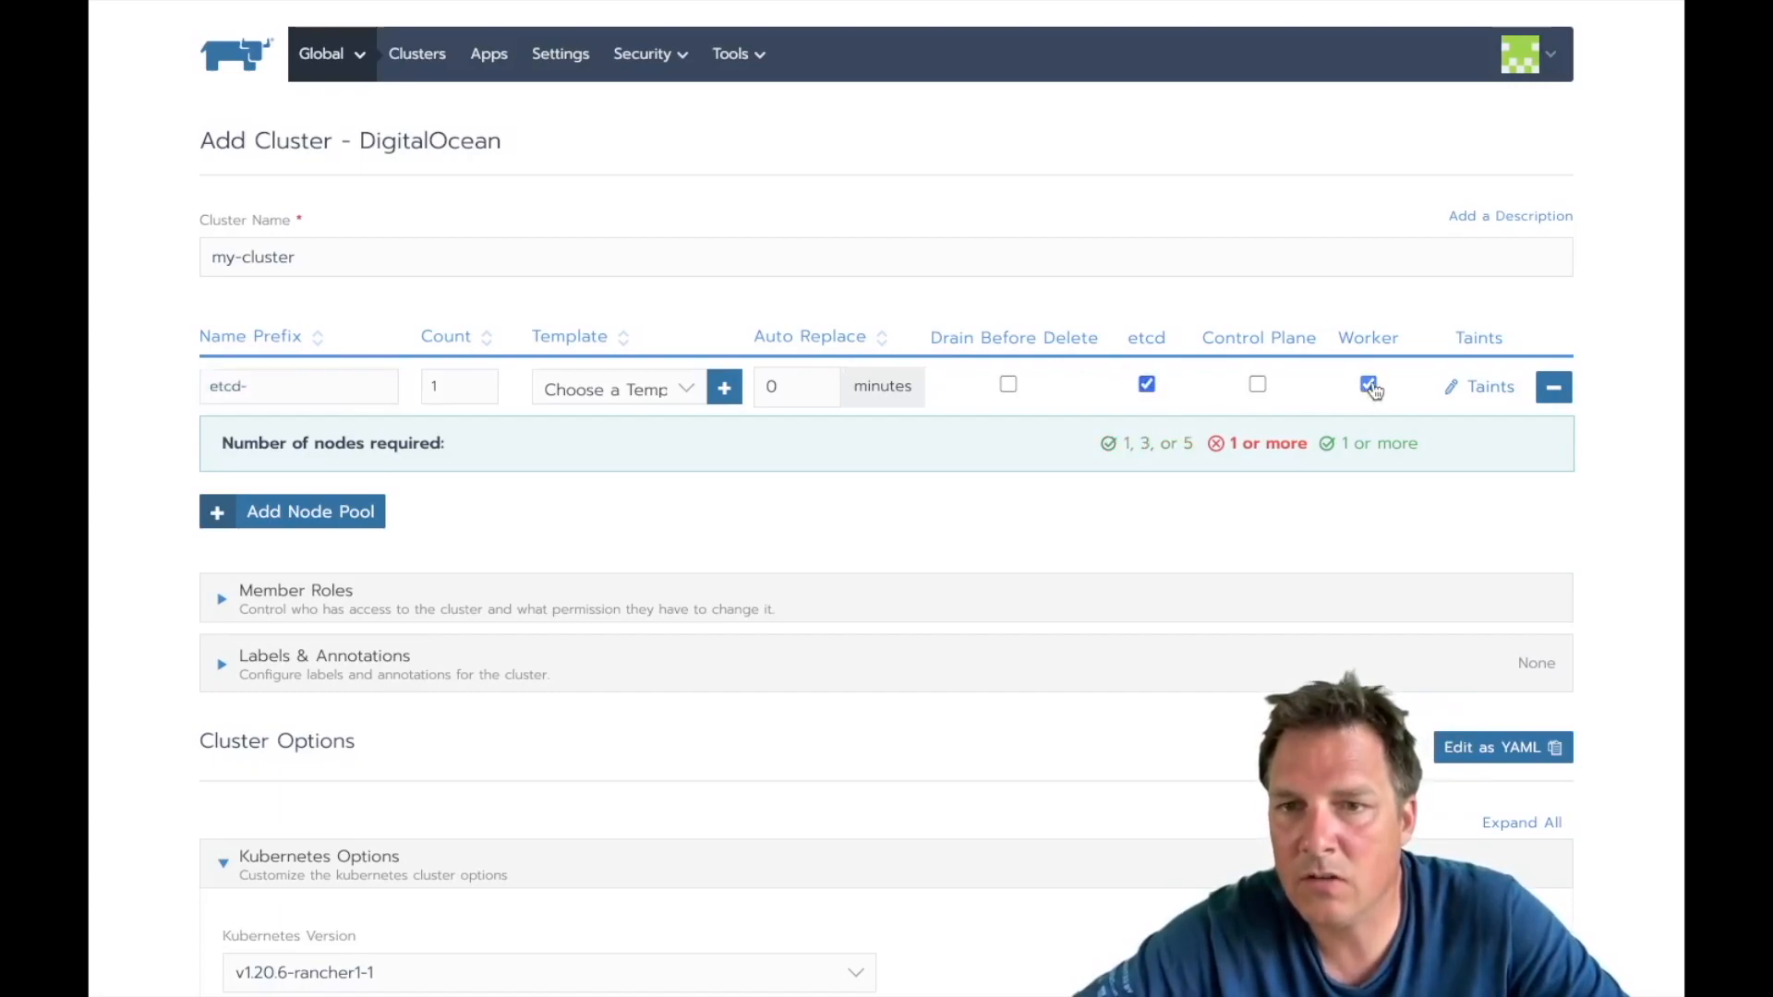
pyautogui.click(1368, 384)
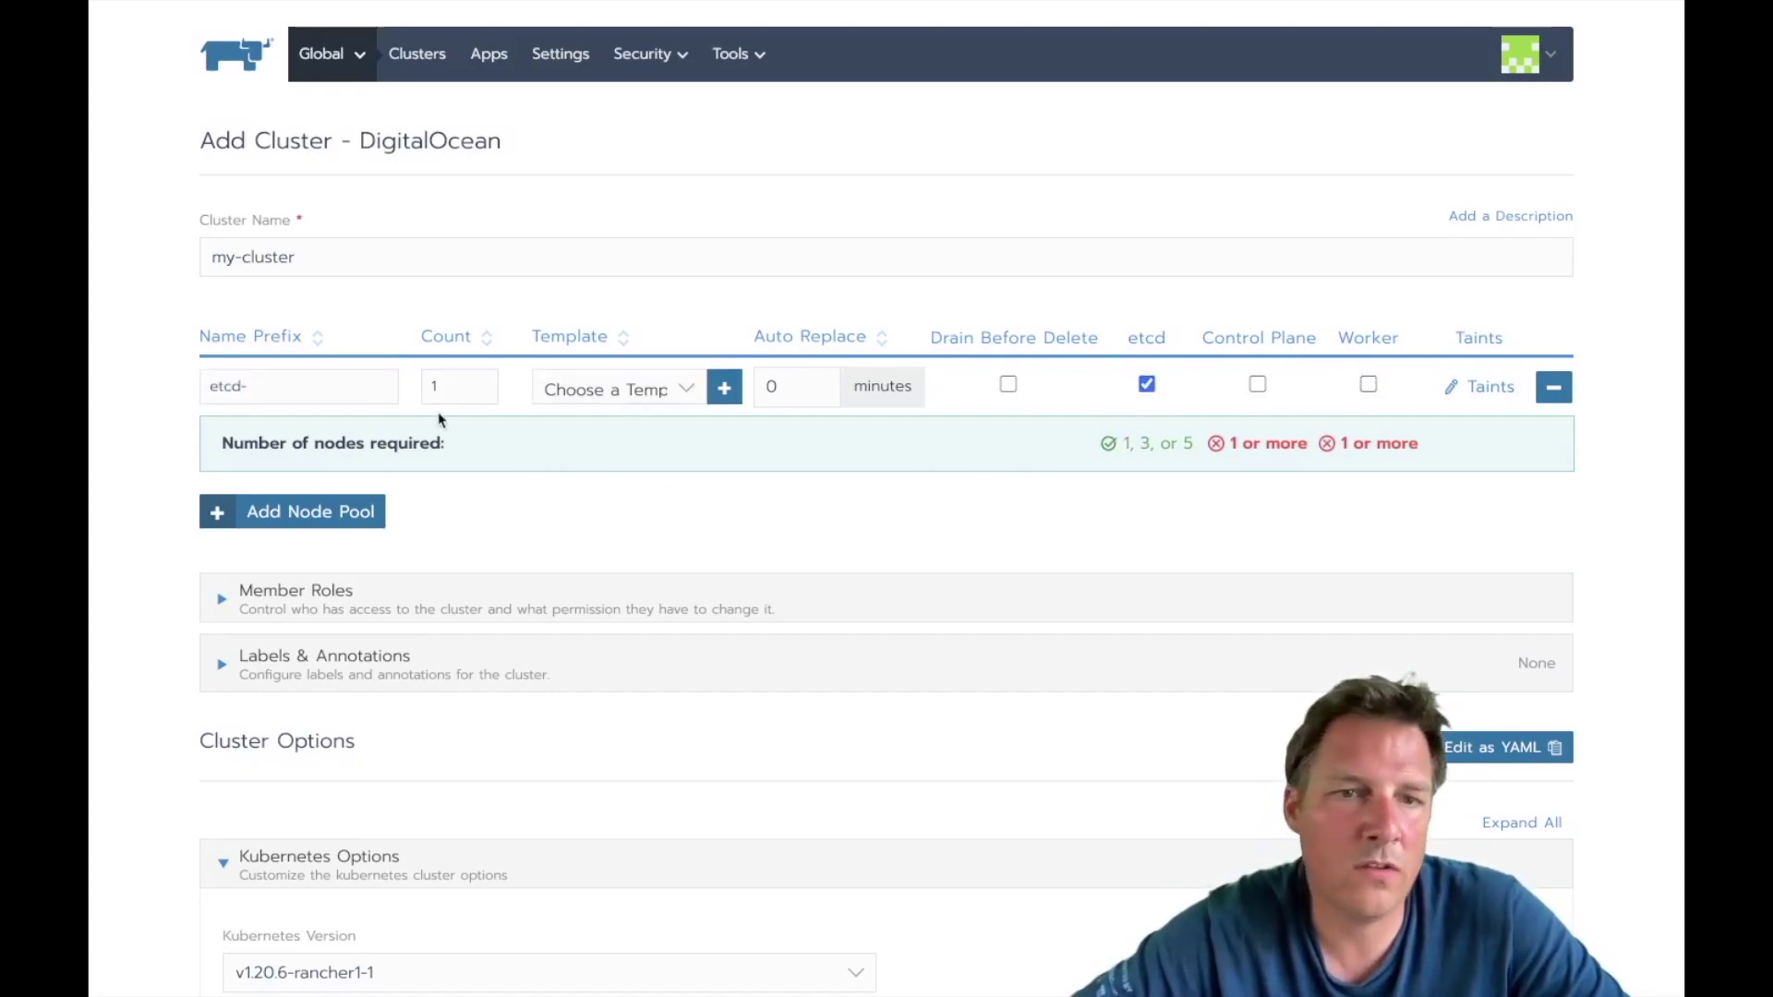
pyautogui.write('3')
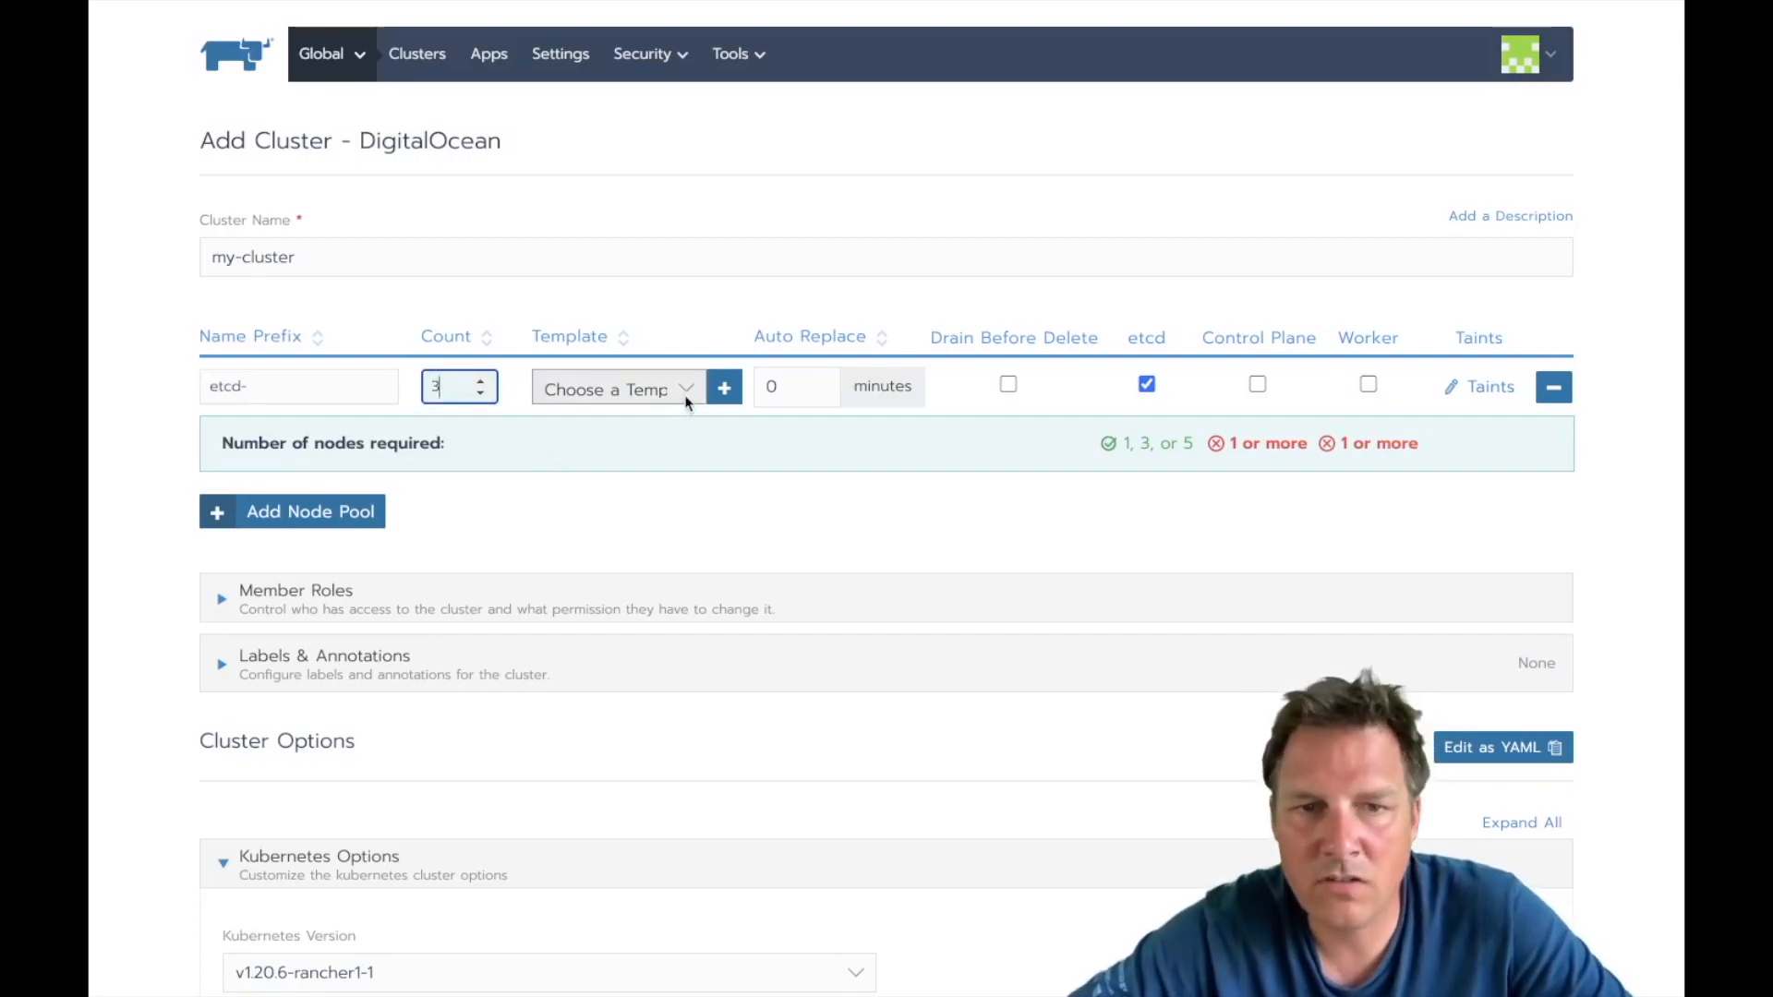
pyautogui.click(616, 387)
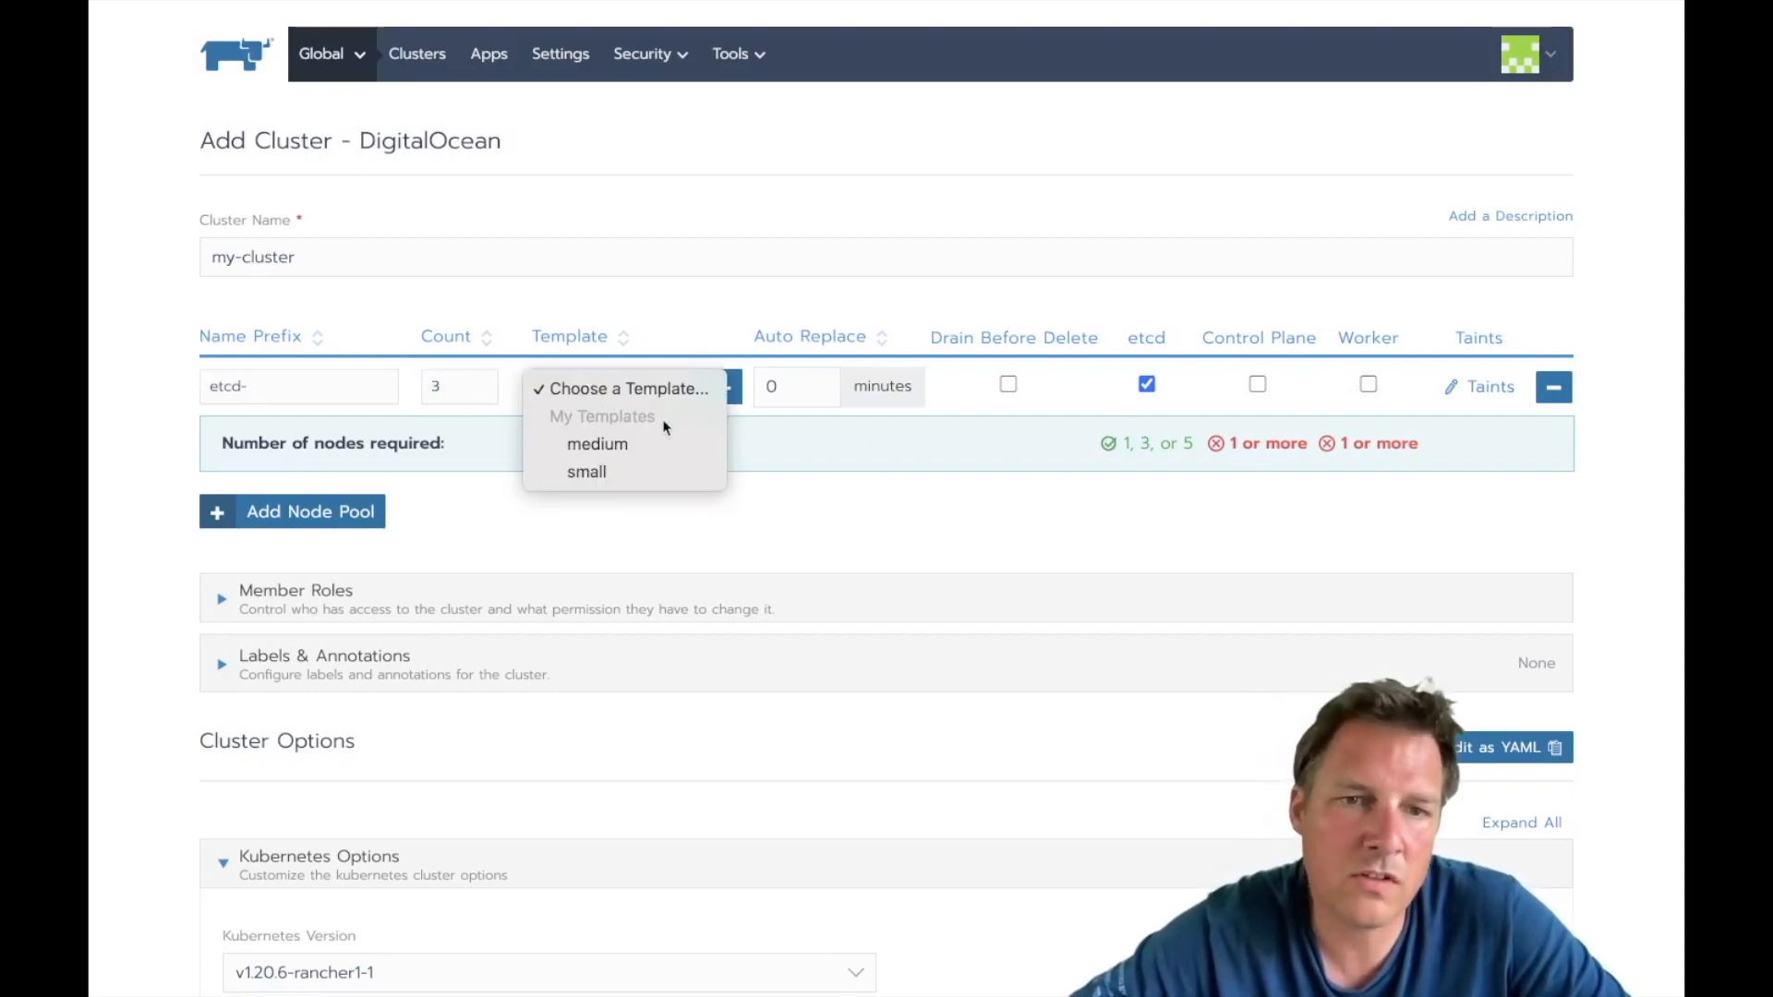
pyautogui.click(586, 472)
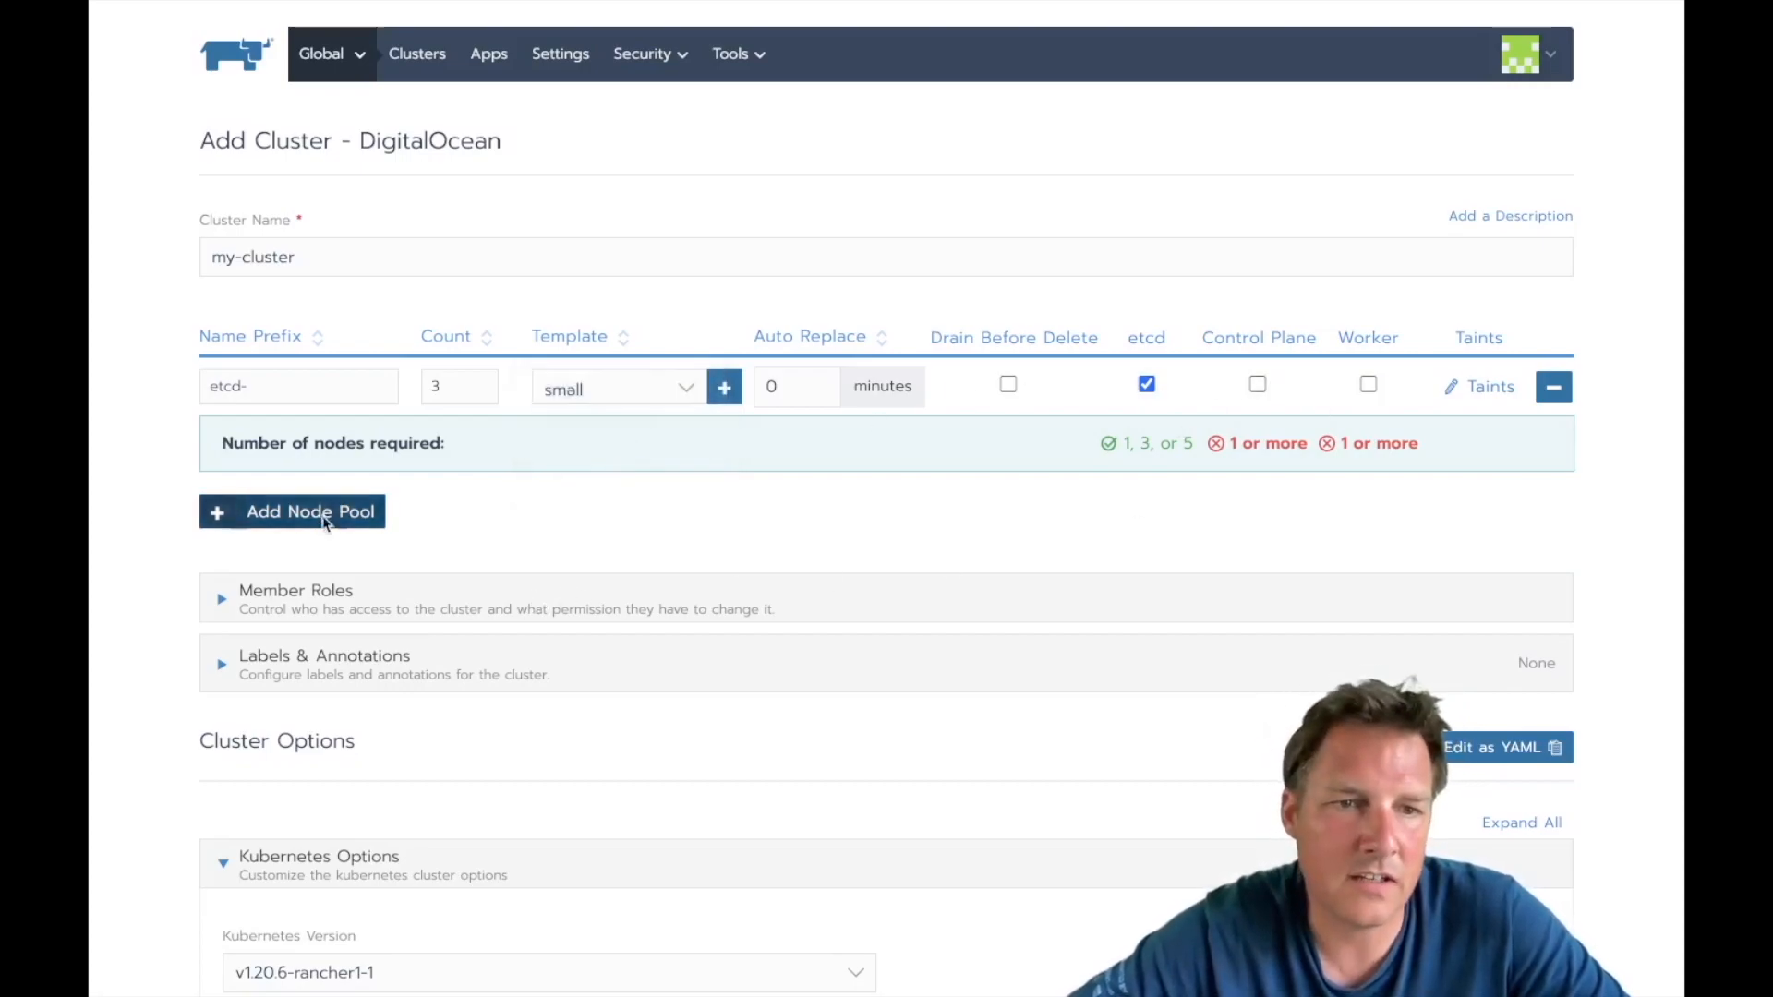
# Step: Add a cp- node pool with only the control plane role
pyautogui.click(292, 512)
pyautogui.write('cp-')
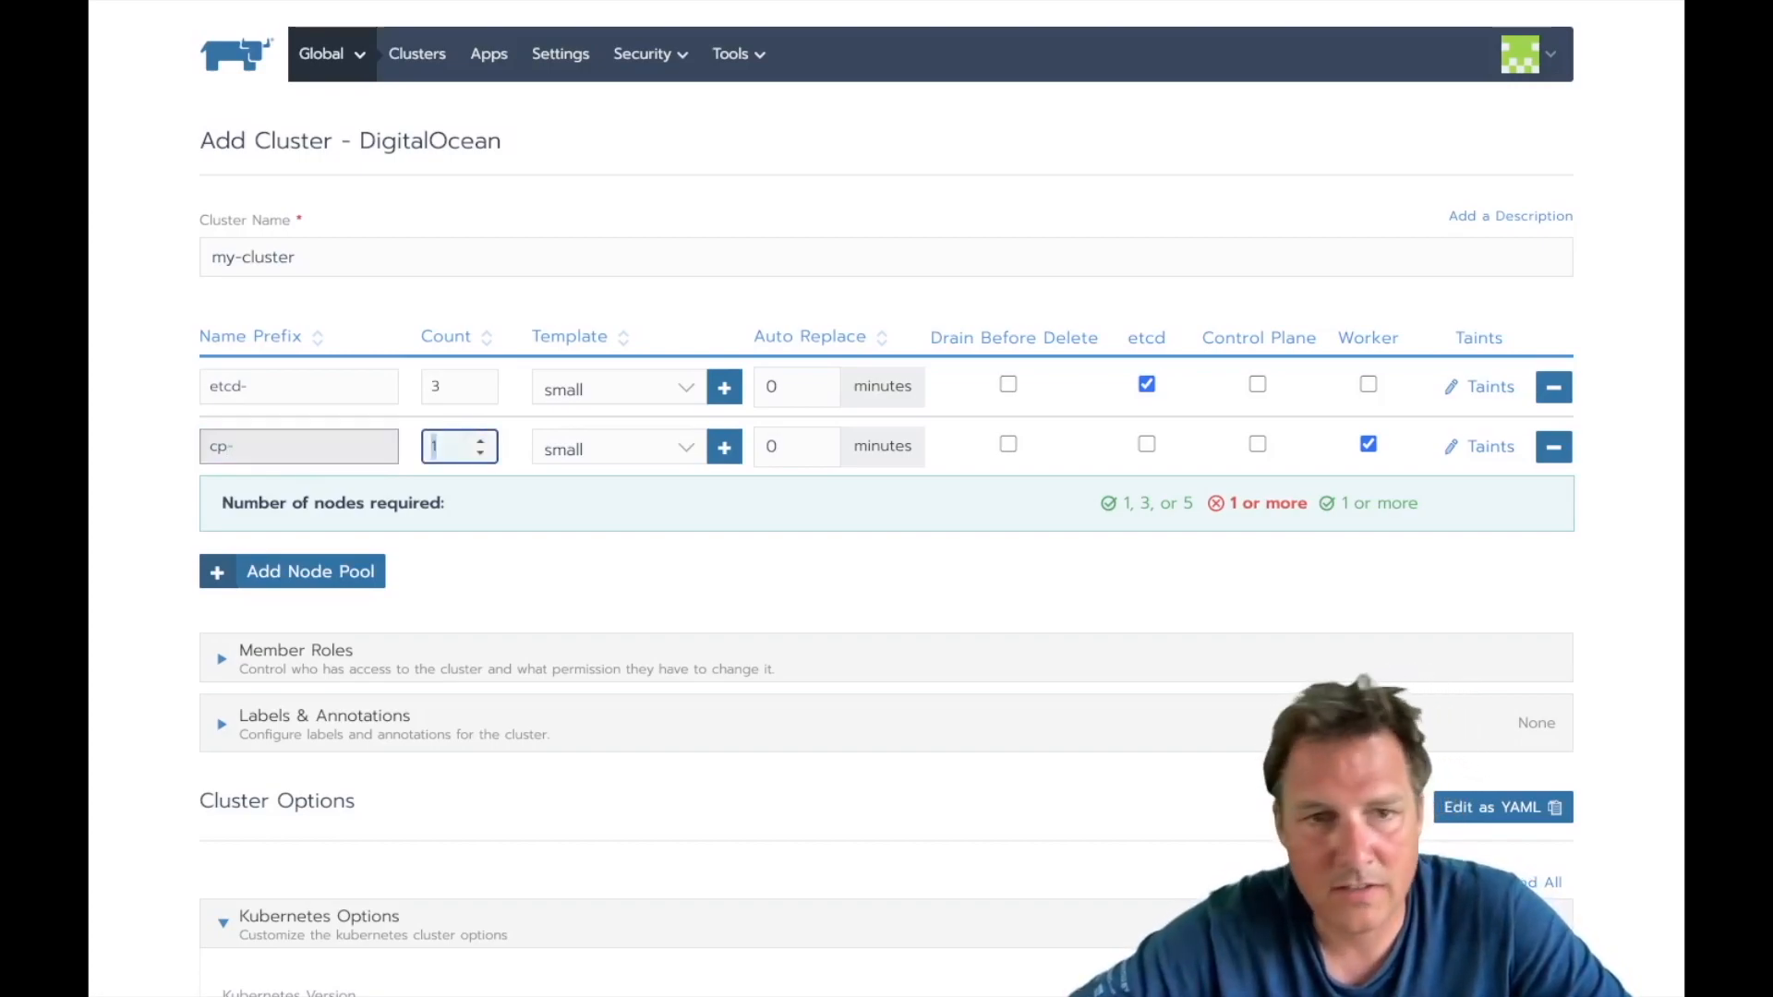
pyautogui.click(1257, 444)
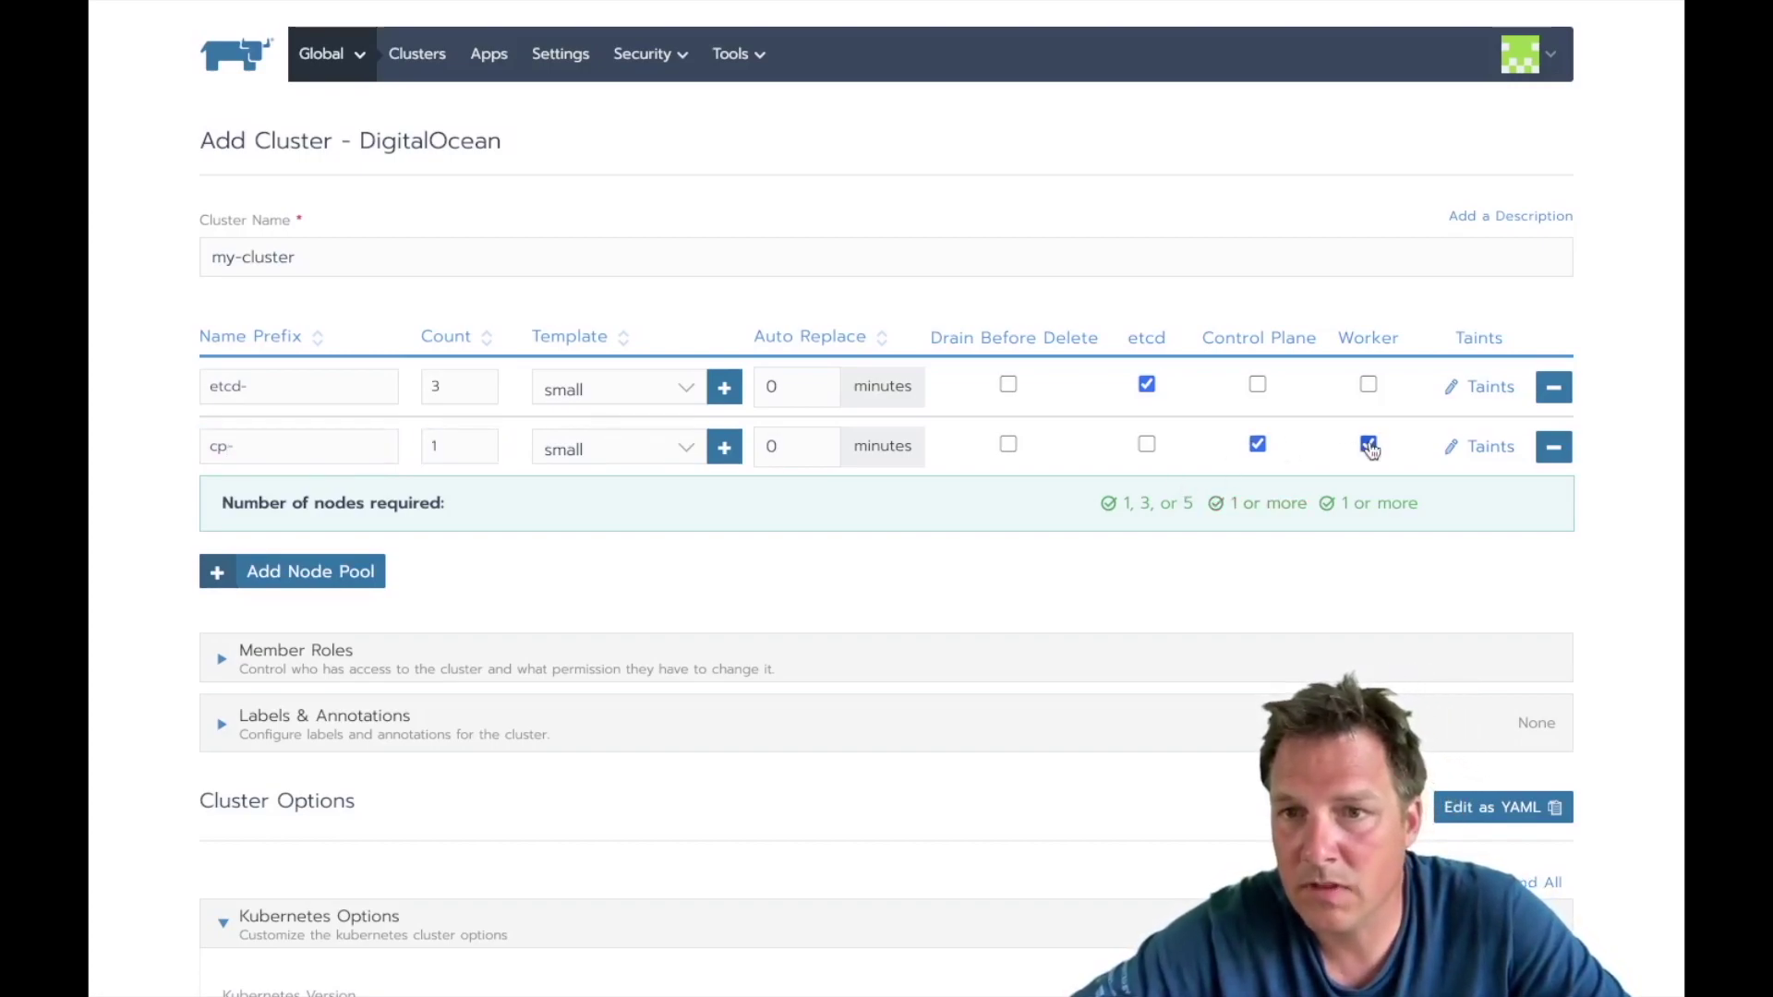
pyautogui.click(1367, 444)
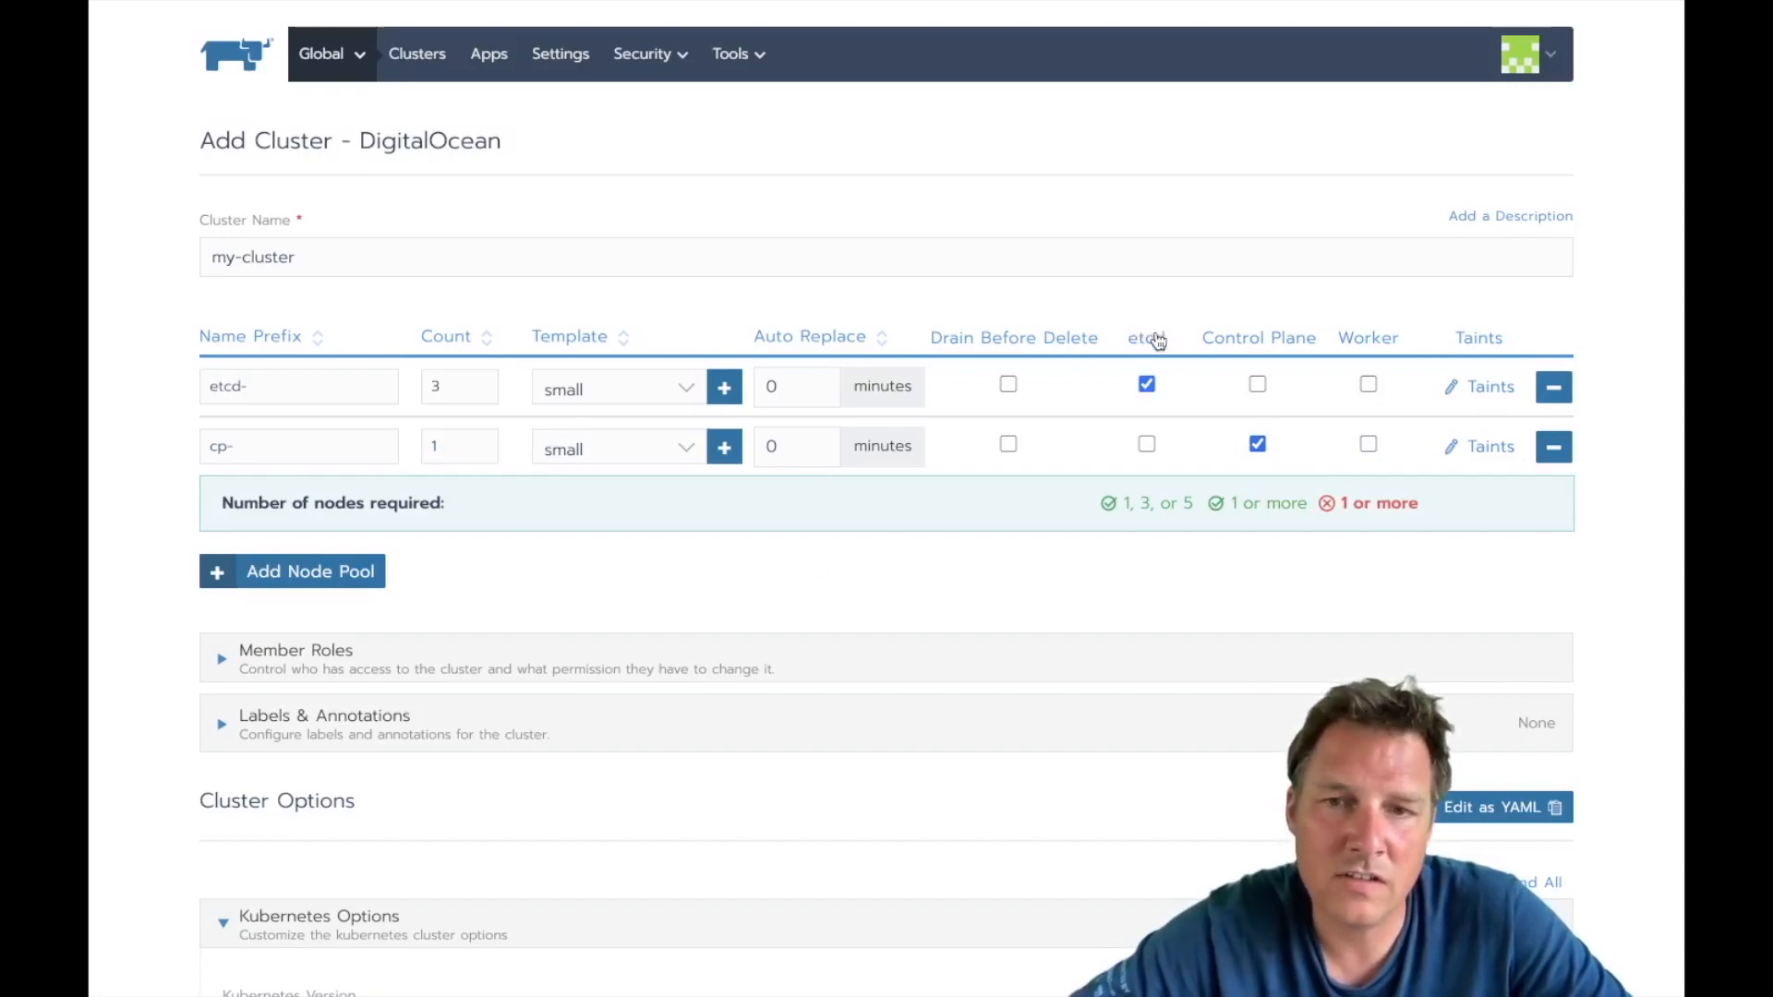
pyautogui.moveTo(470, 416)
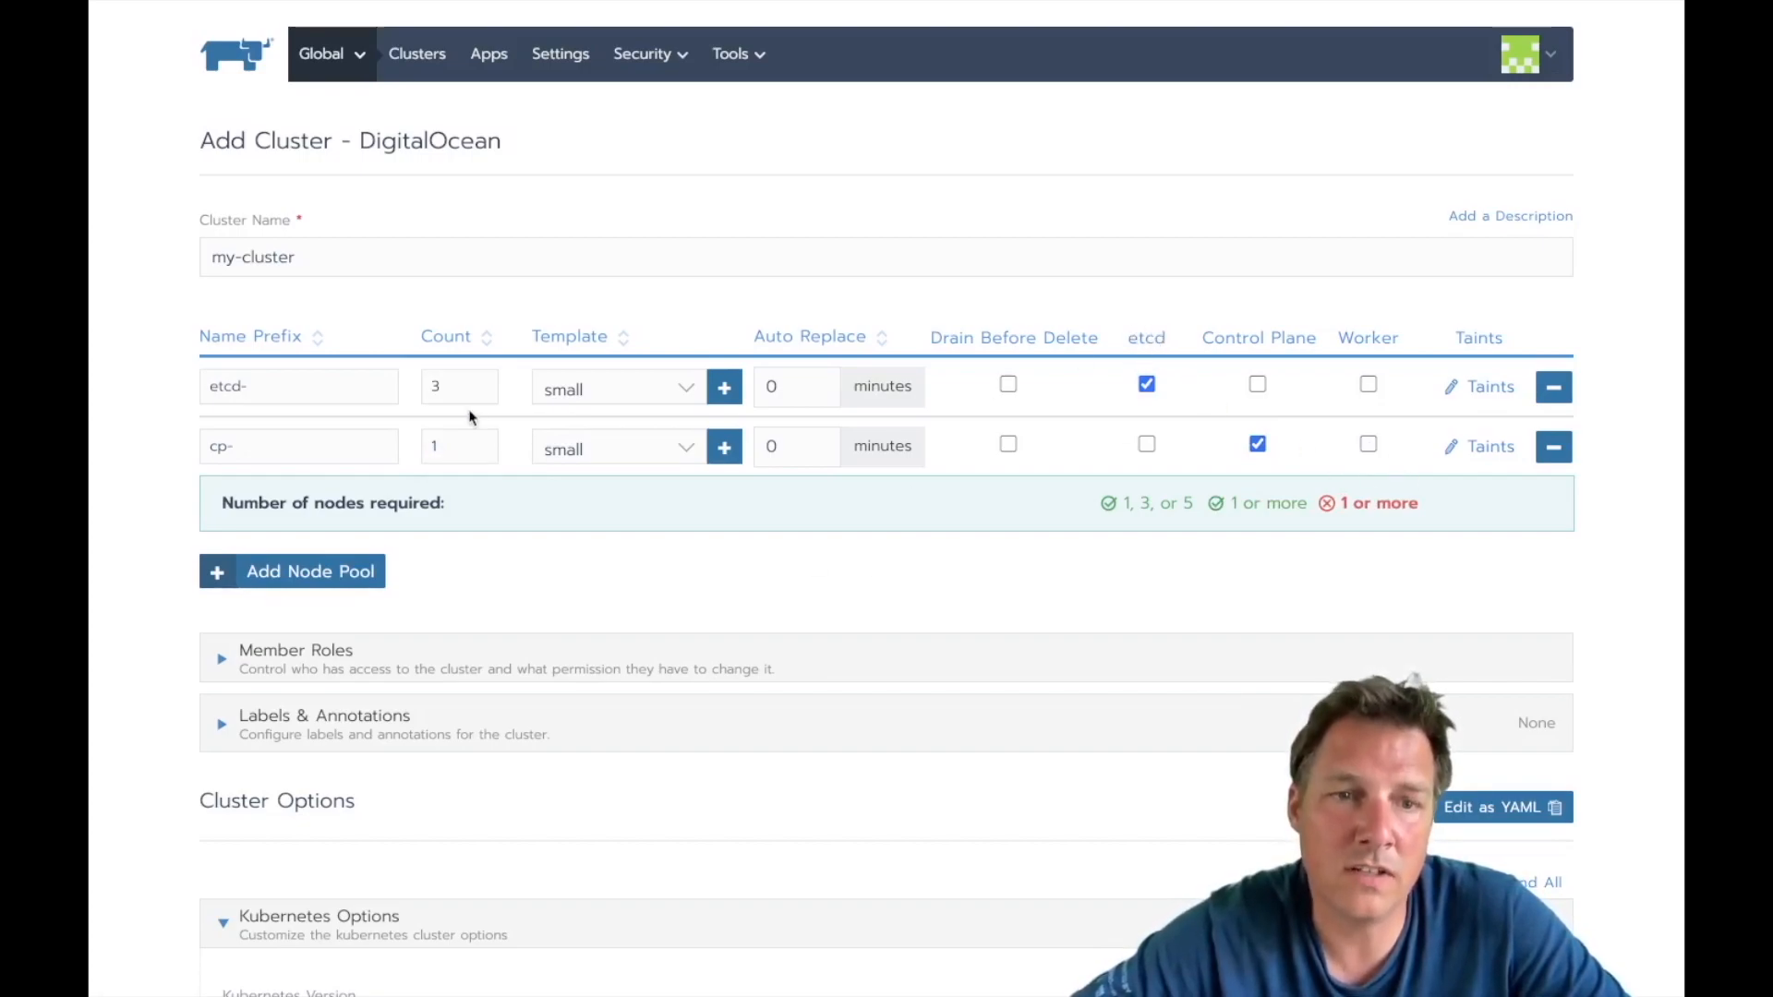
pyautogui.moveTo(269, 595)
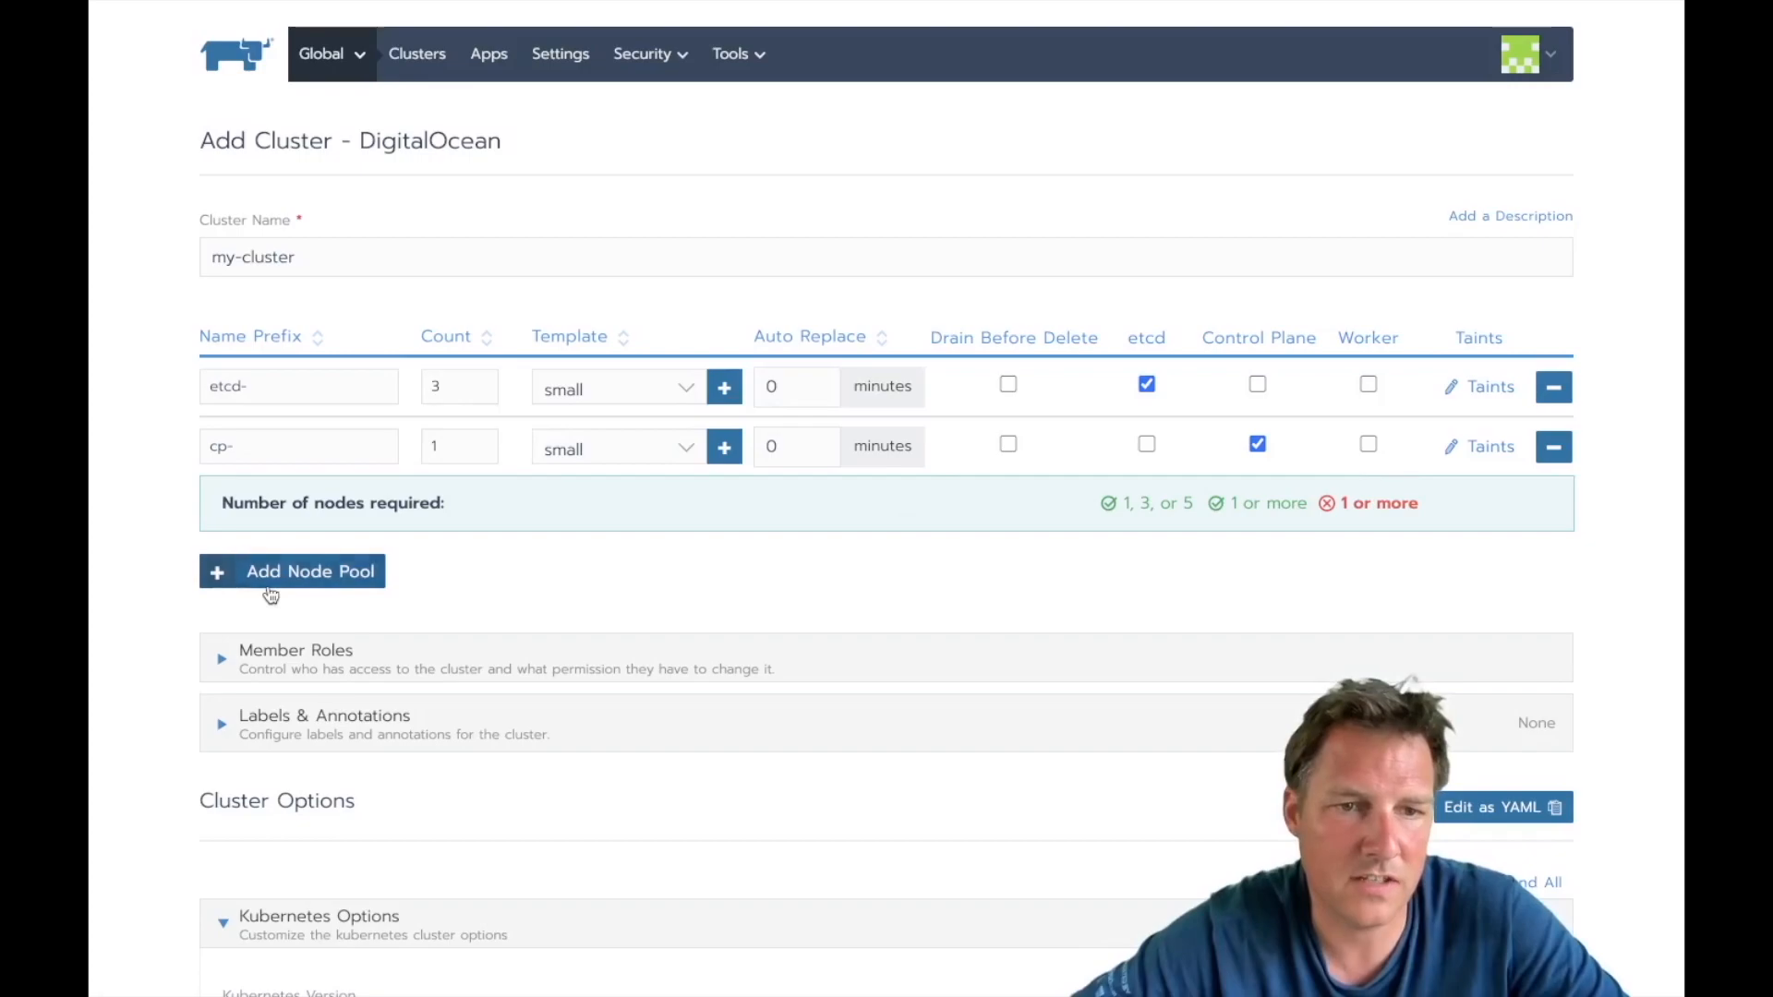
# Step: Add a worker- node pool with 3 nodes on the medium template
pyautogui.click(291, 571)
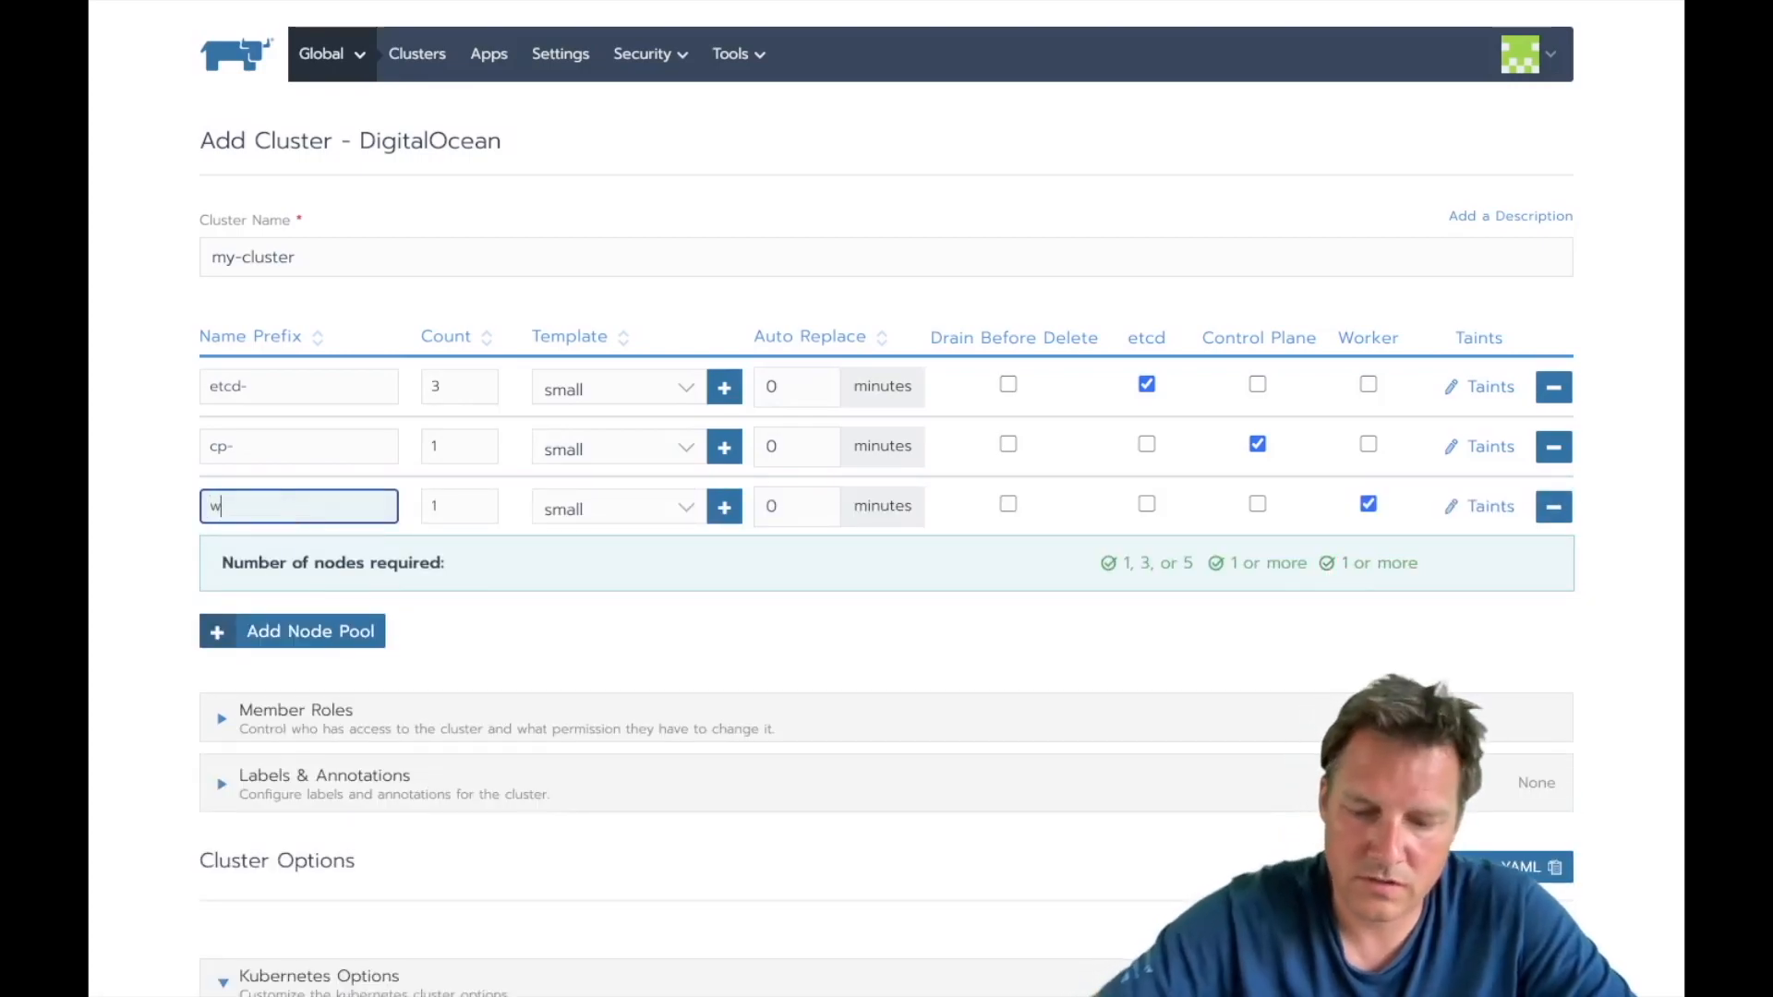
pyautogui.write('orkers')
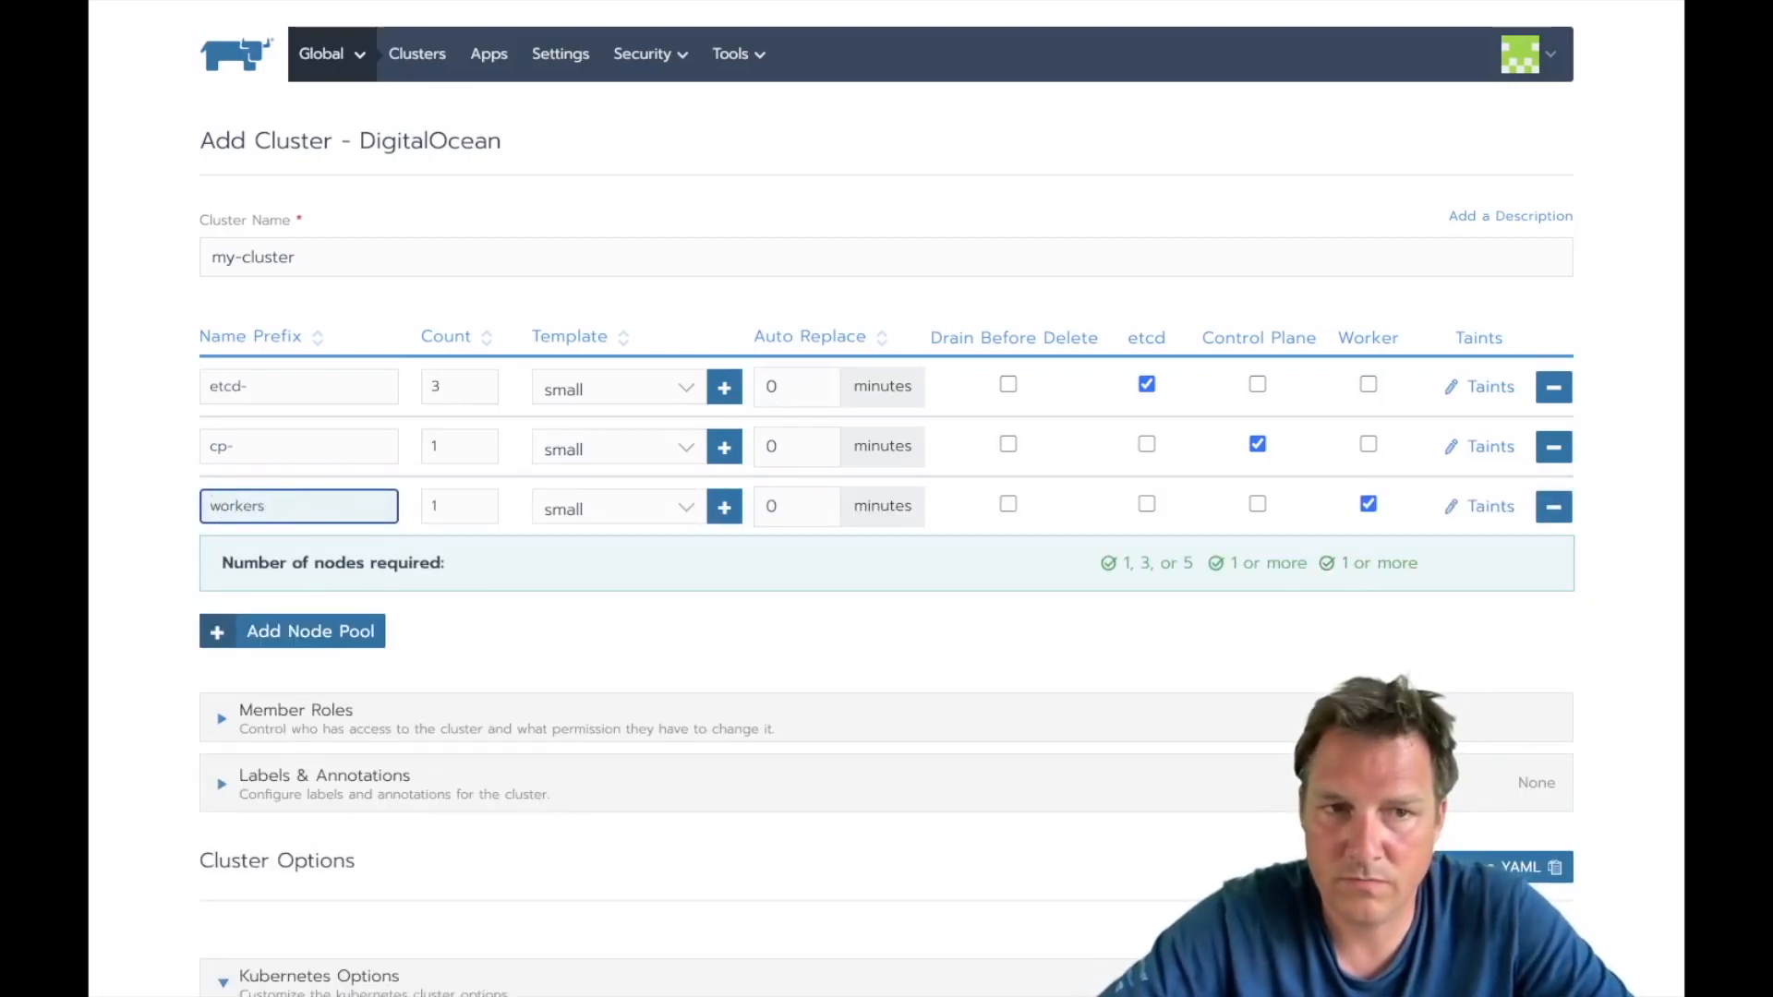
pyautogui.write('worker-')
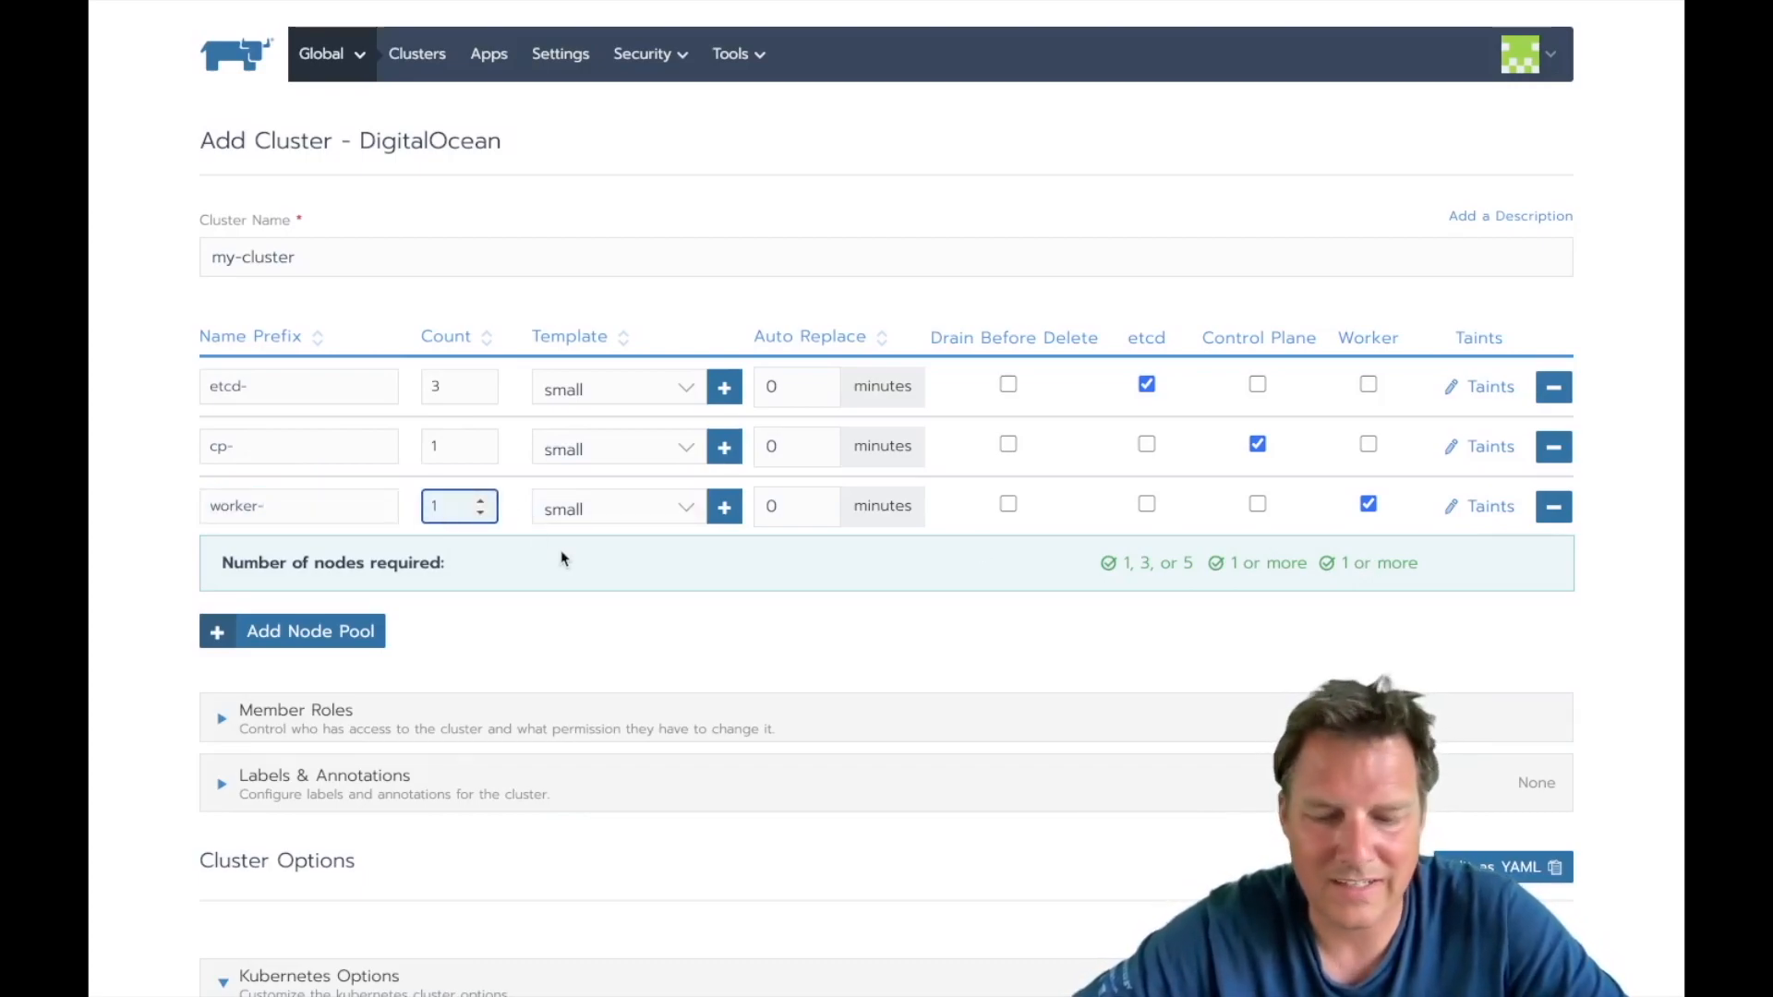
pyautogui.write('3')
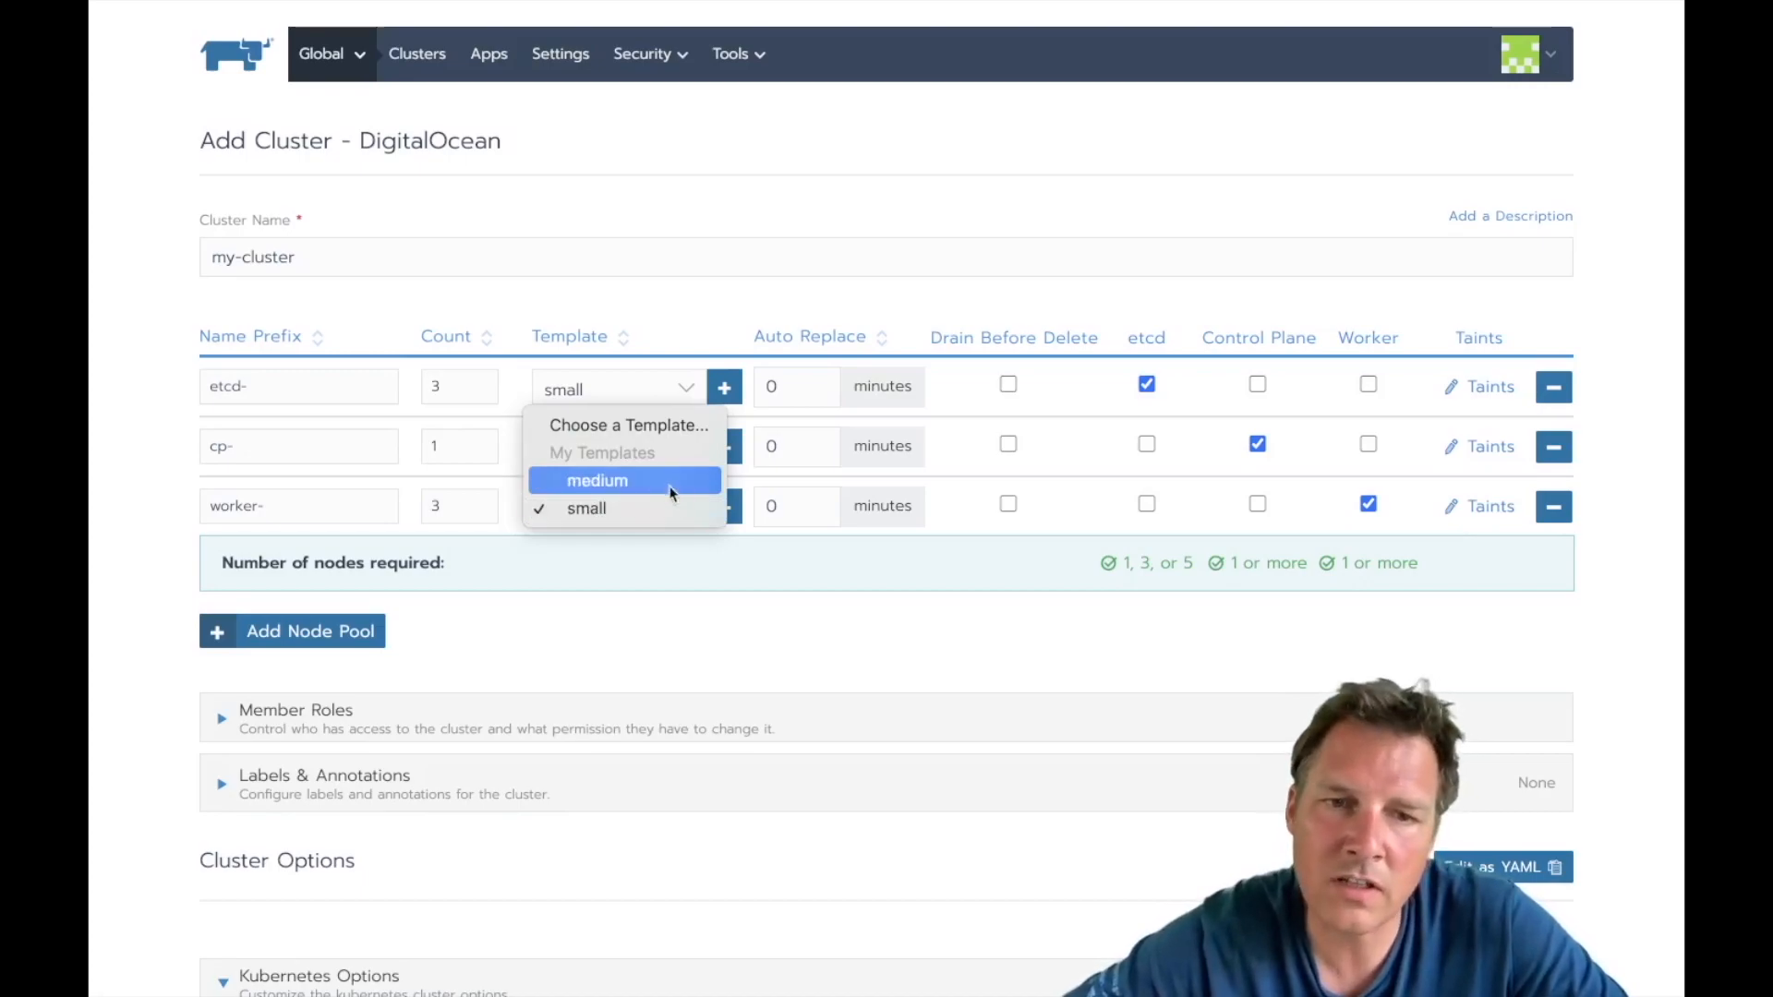
pyautogui.moveTo(634, 486)
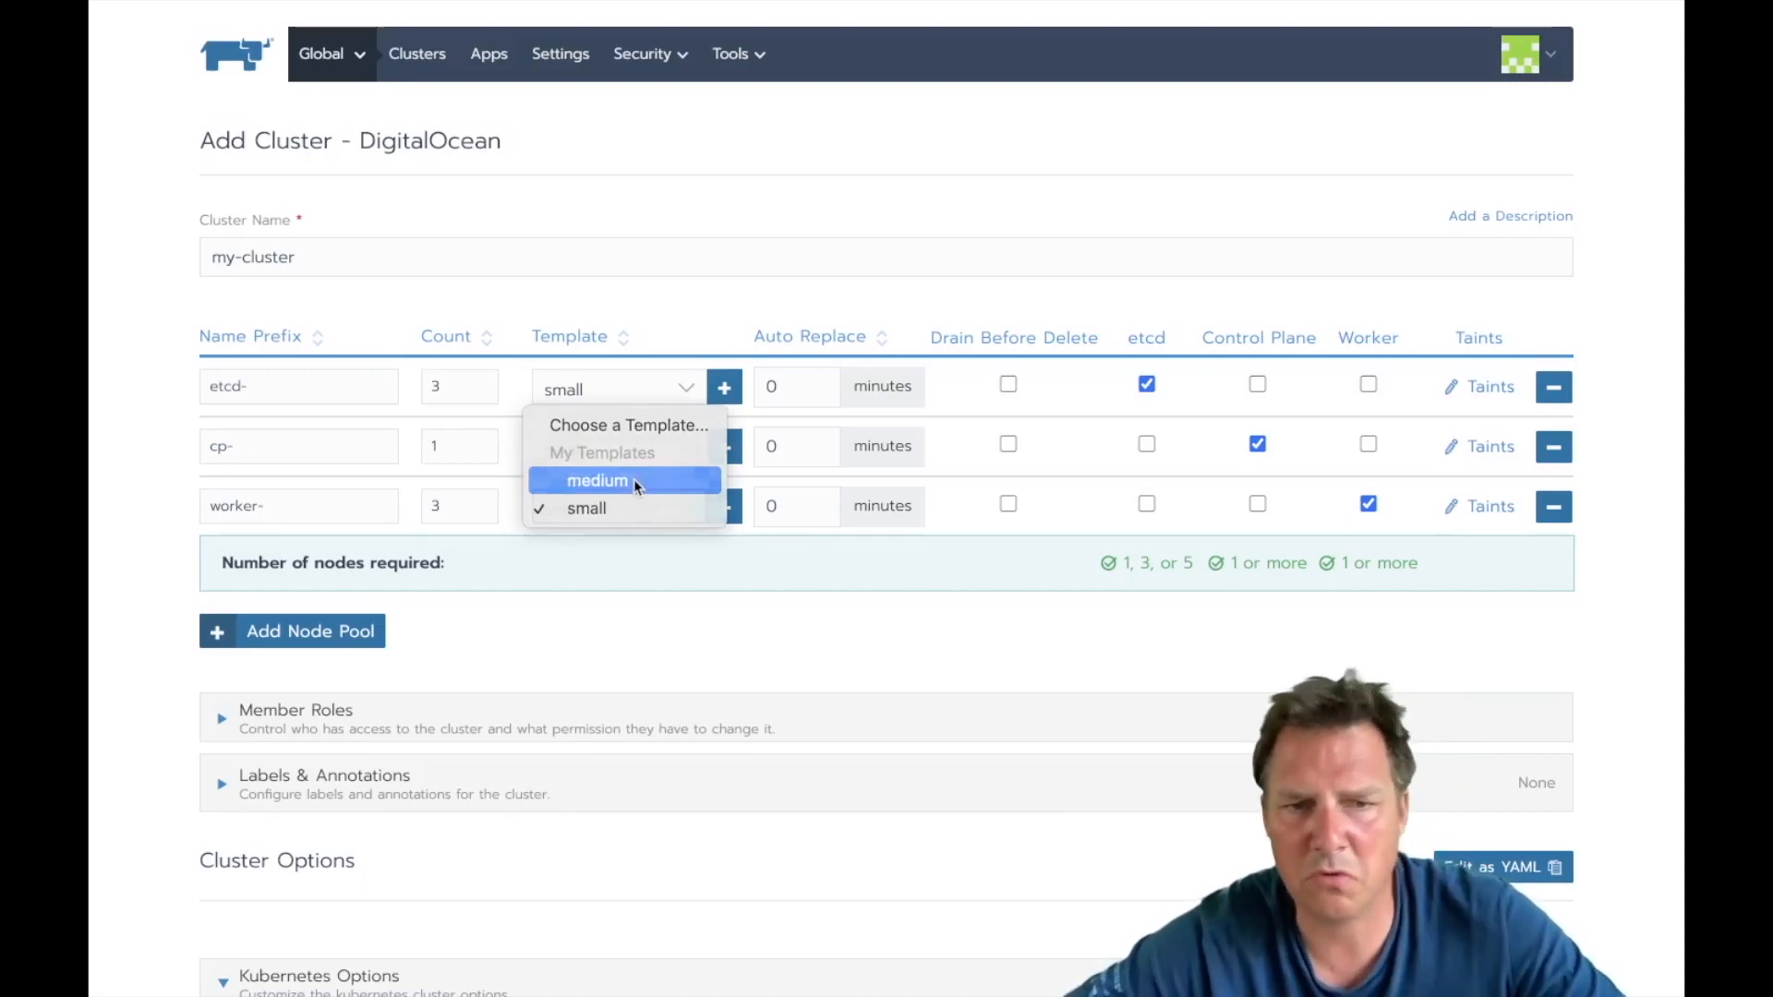
pyautogui.click(598, 481)
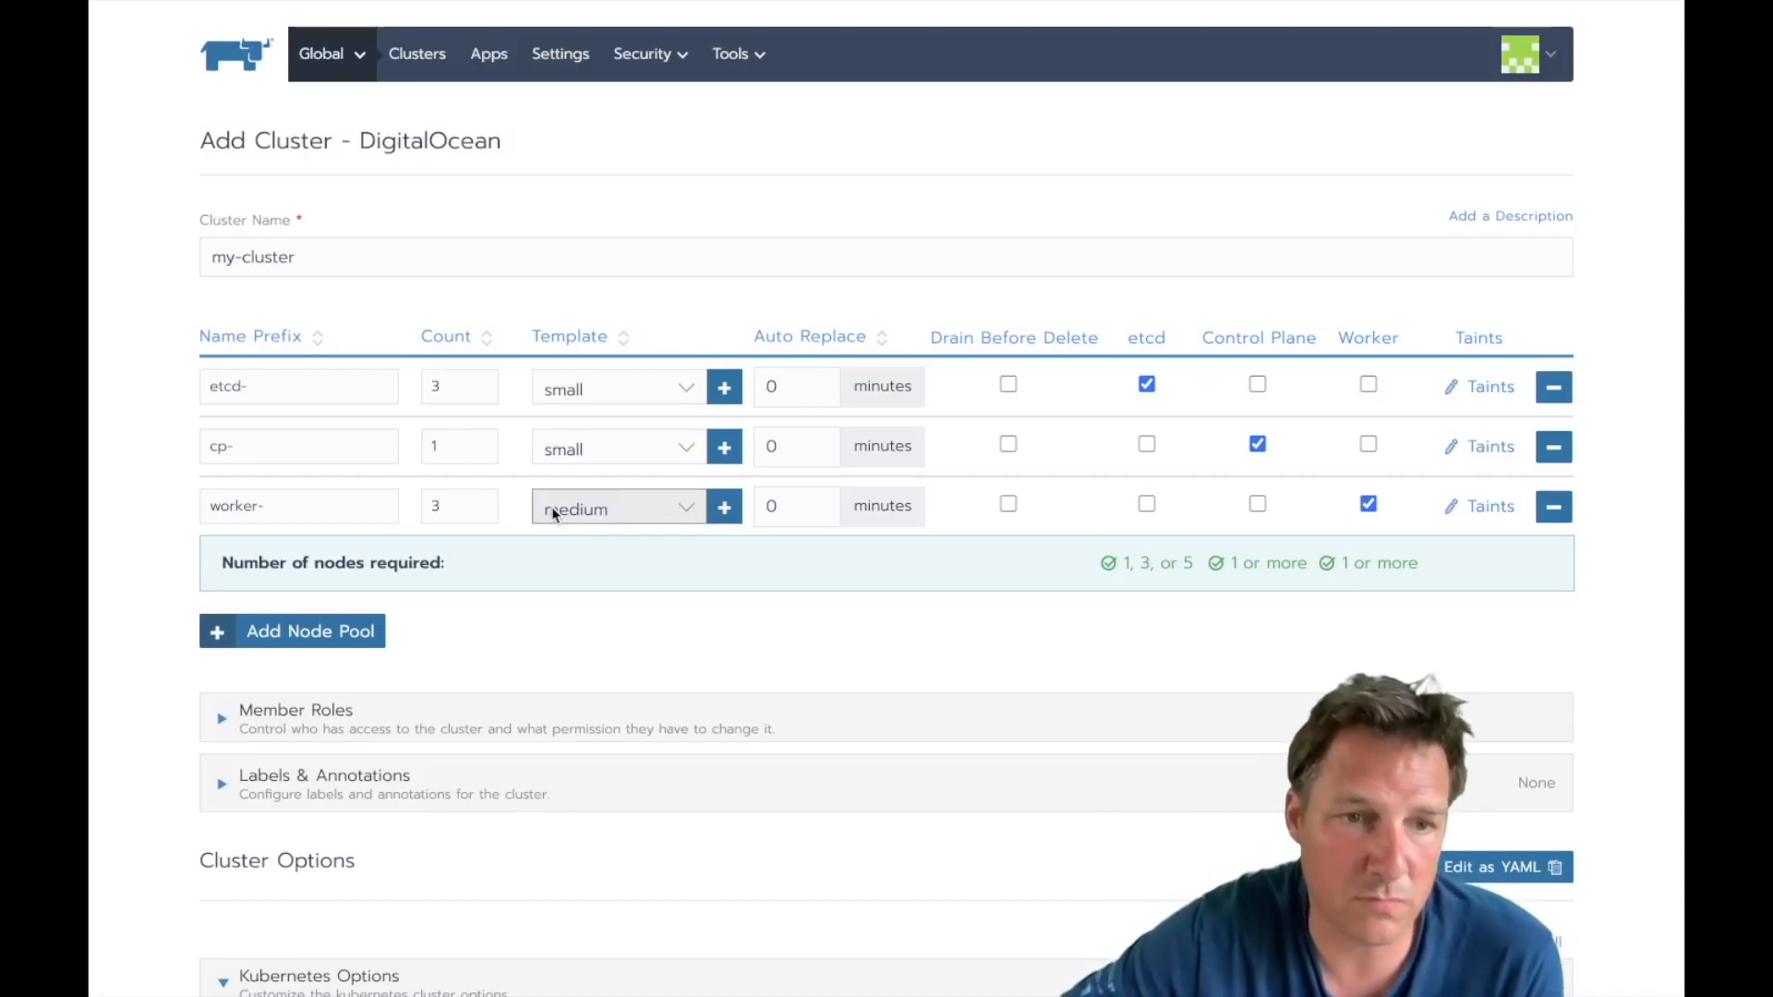
# Step: Save the my-cluster configuration and return to the Clusters list
pyautogui.scroll(-3)
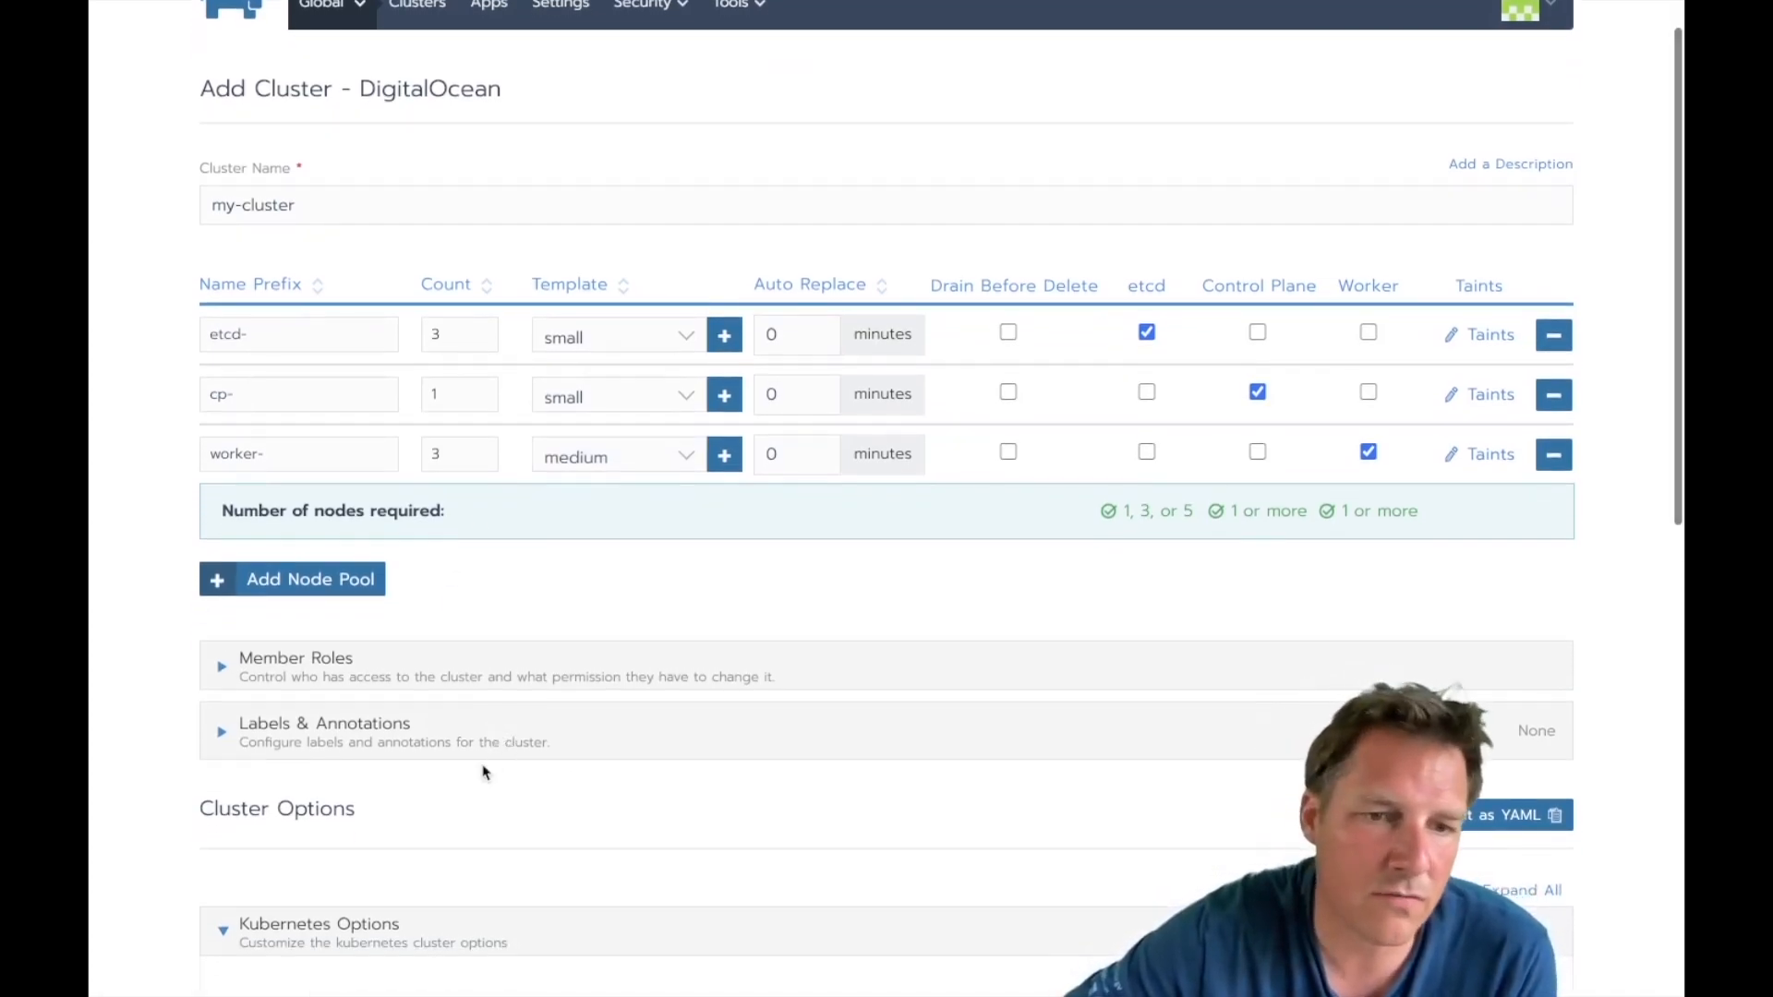
pyautogui.scroll(-3)
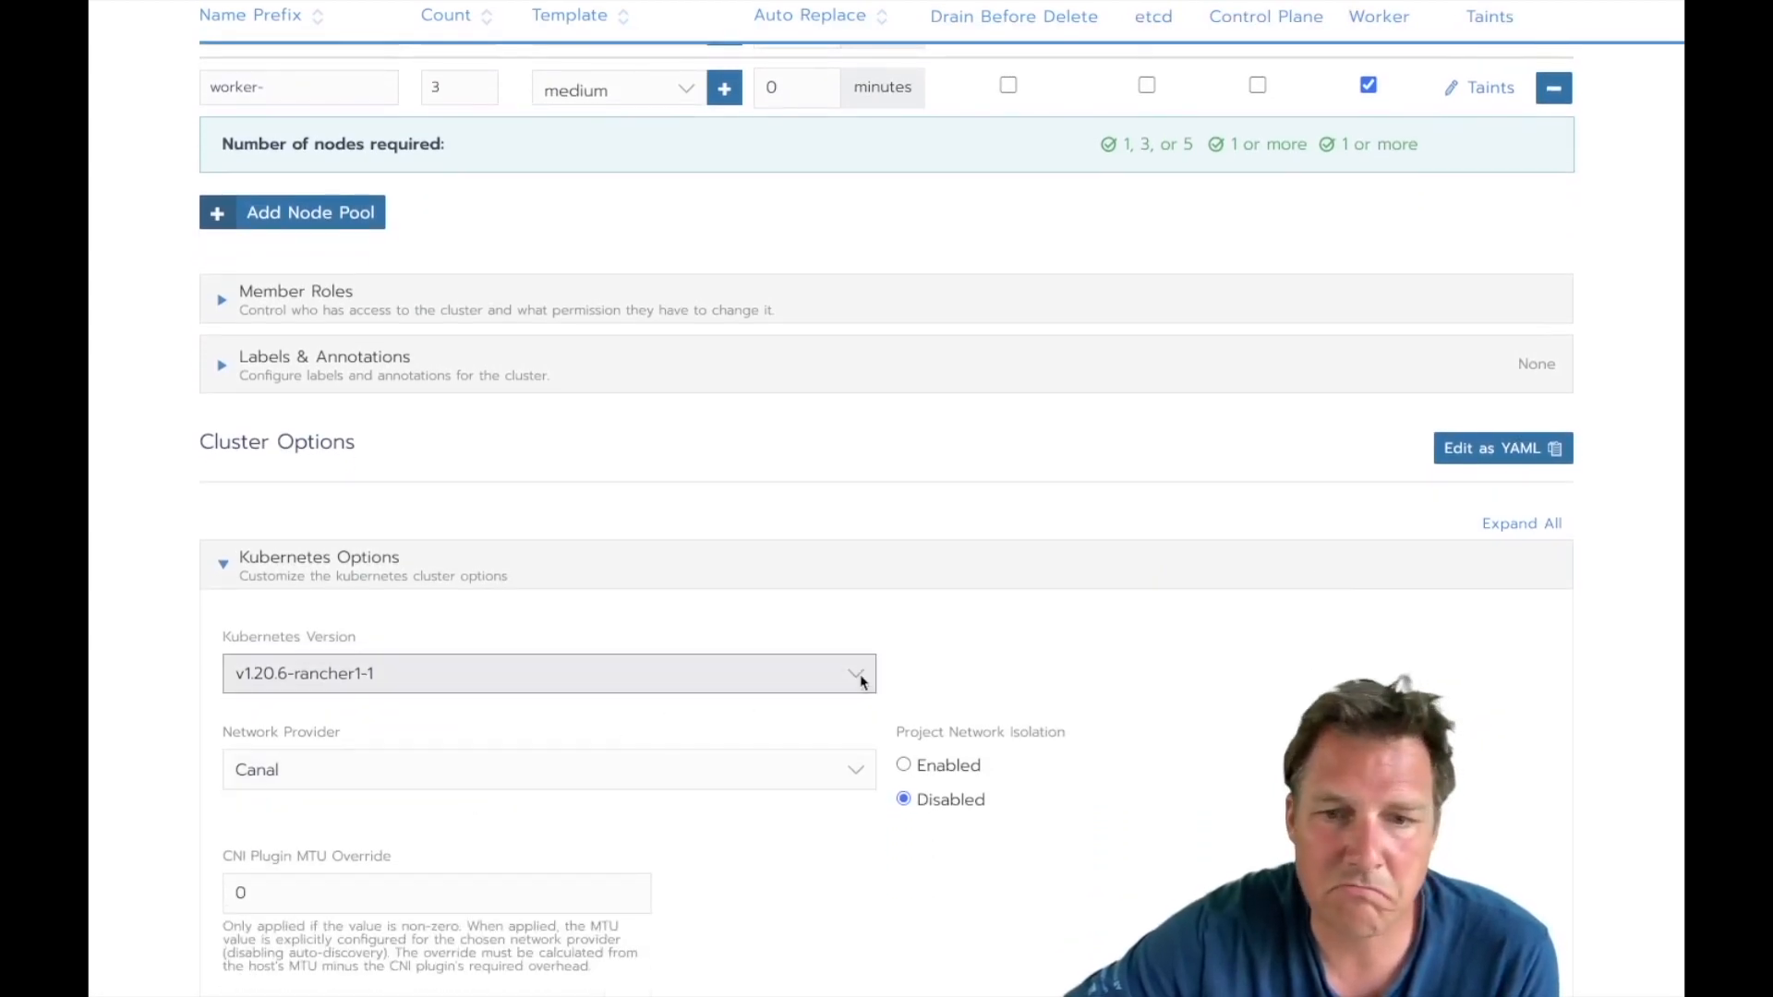
pyautogui.click(839, 899)
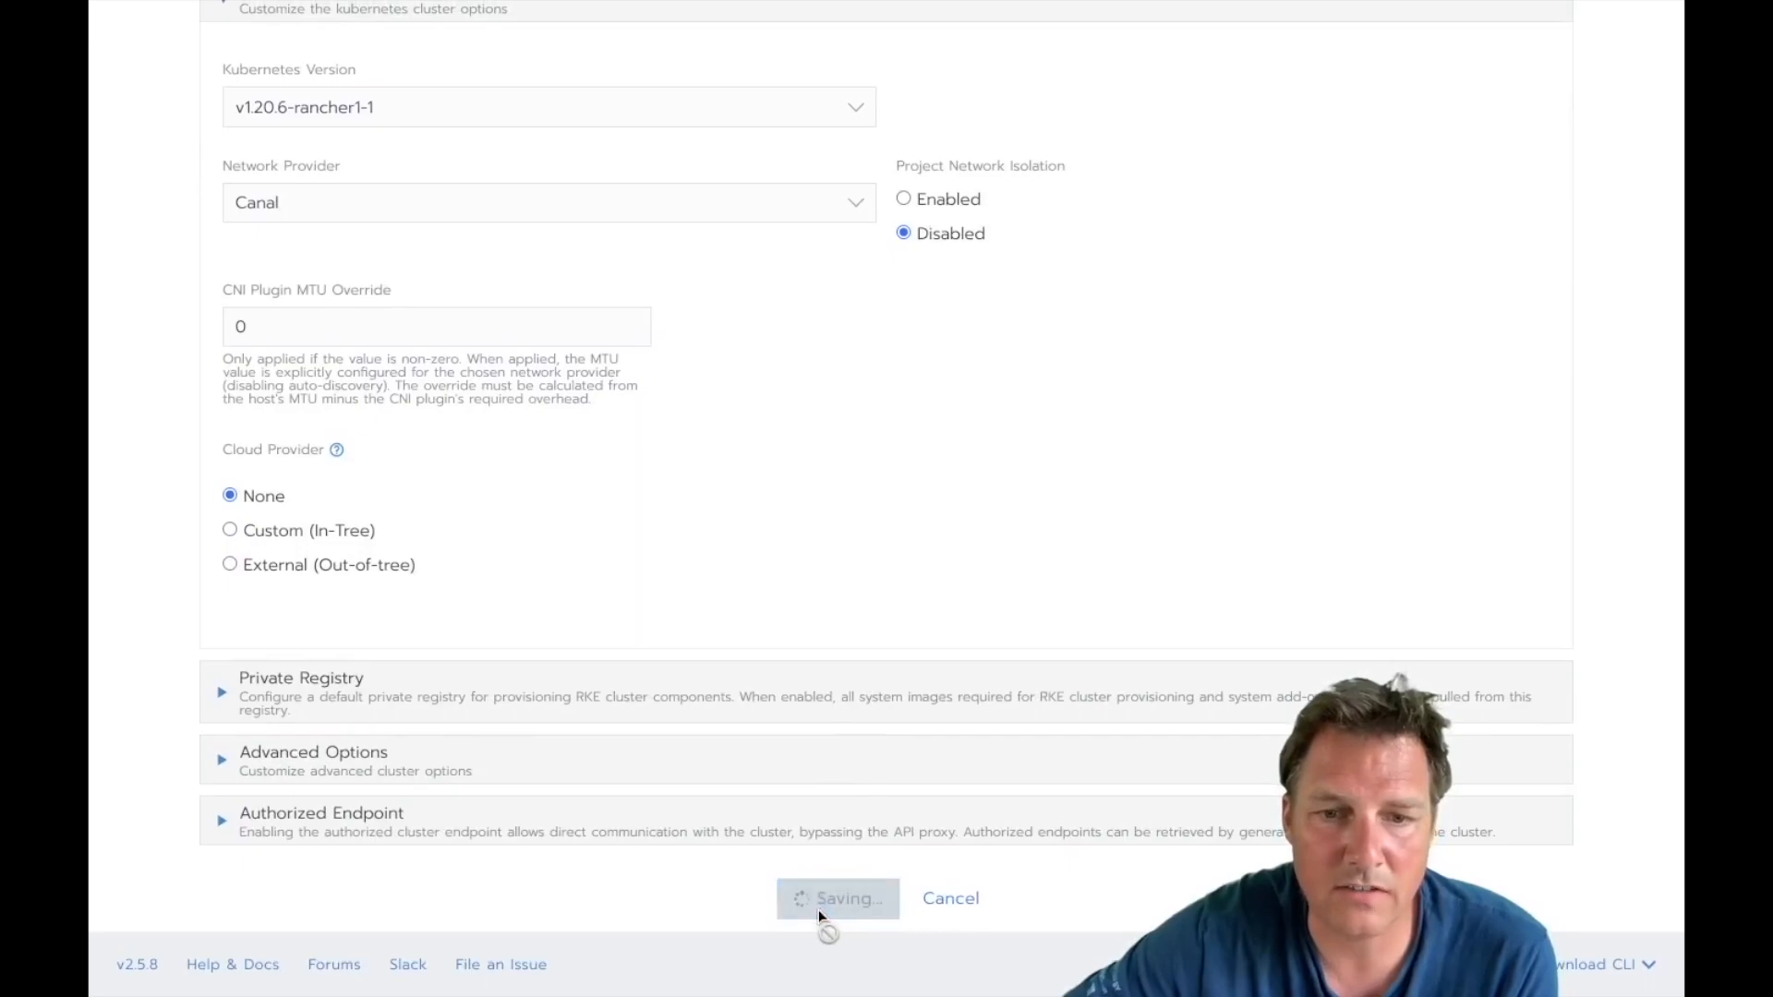
pyautogui.click(839, 898)
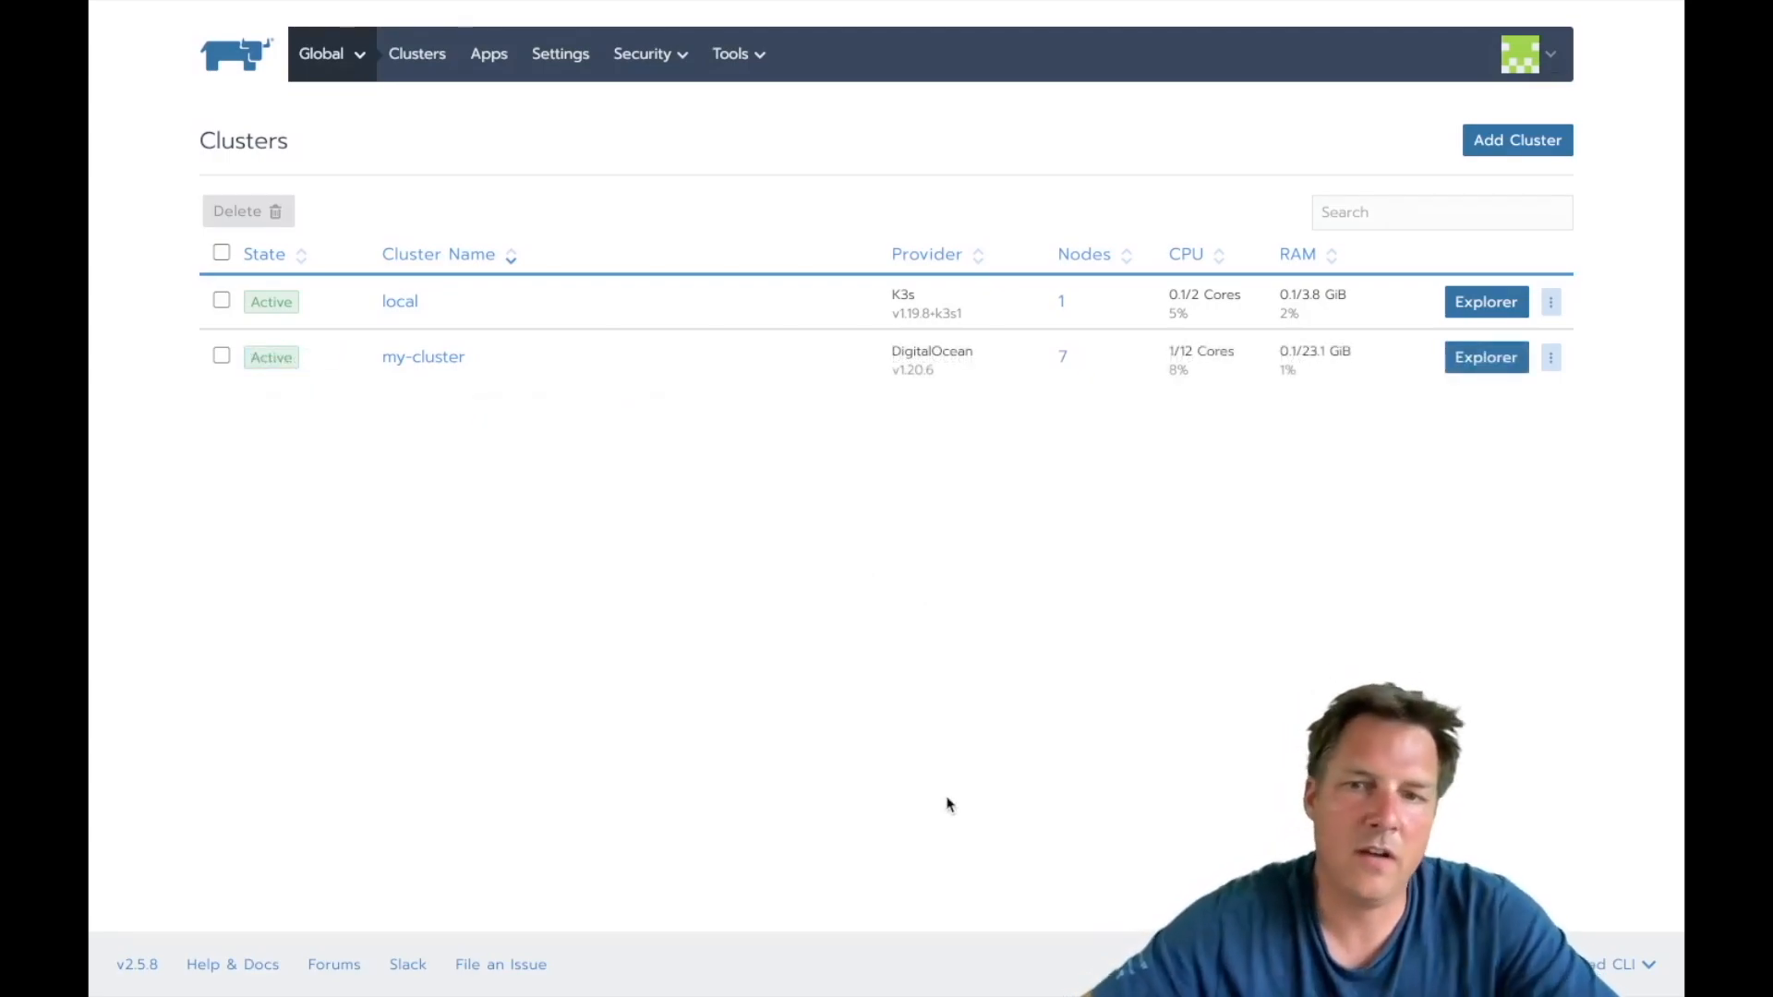
pyautogui.moveTo(752, 321)
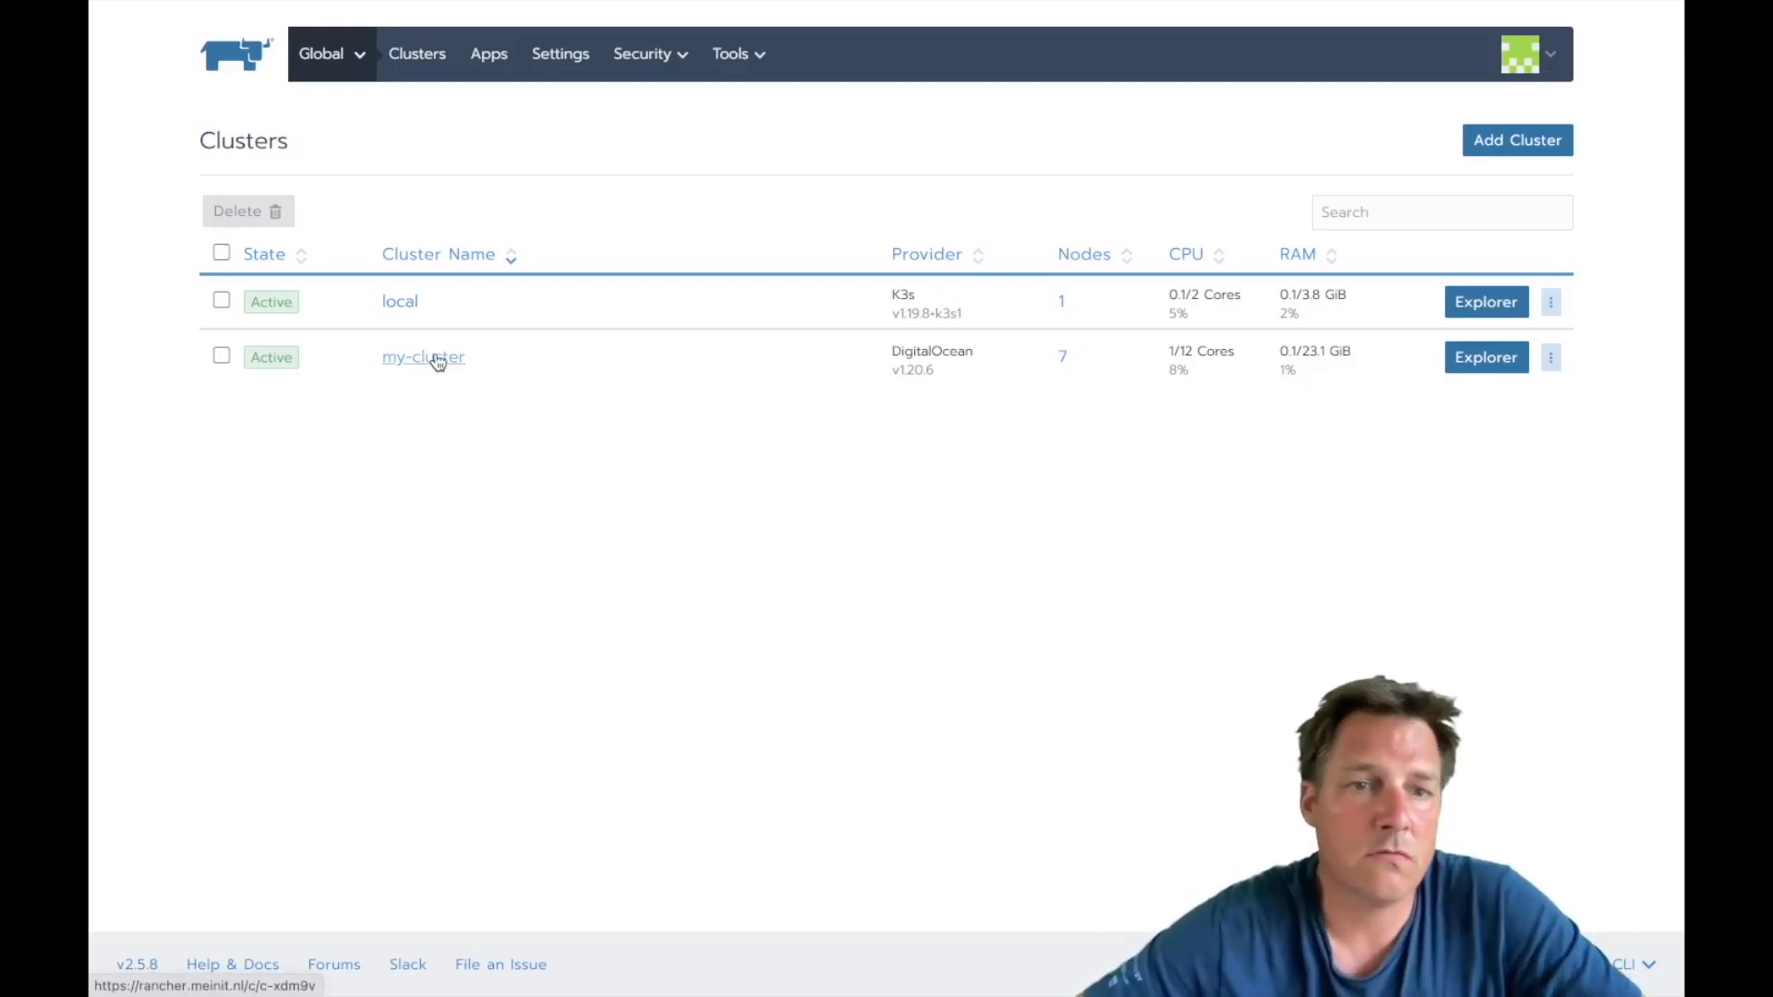
# Step: Open my-cluster's Cluster Explorer dashboard and launch its kubectl shell
pyautogui.click(423, 357)
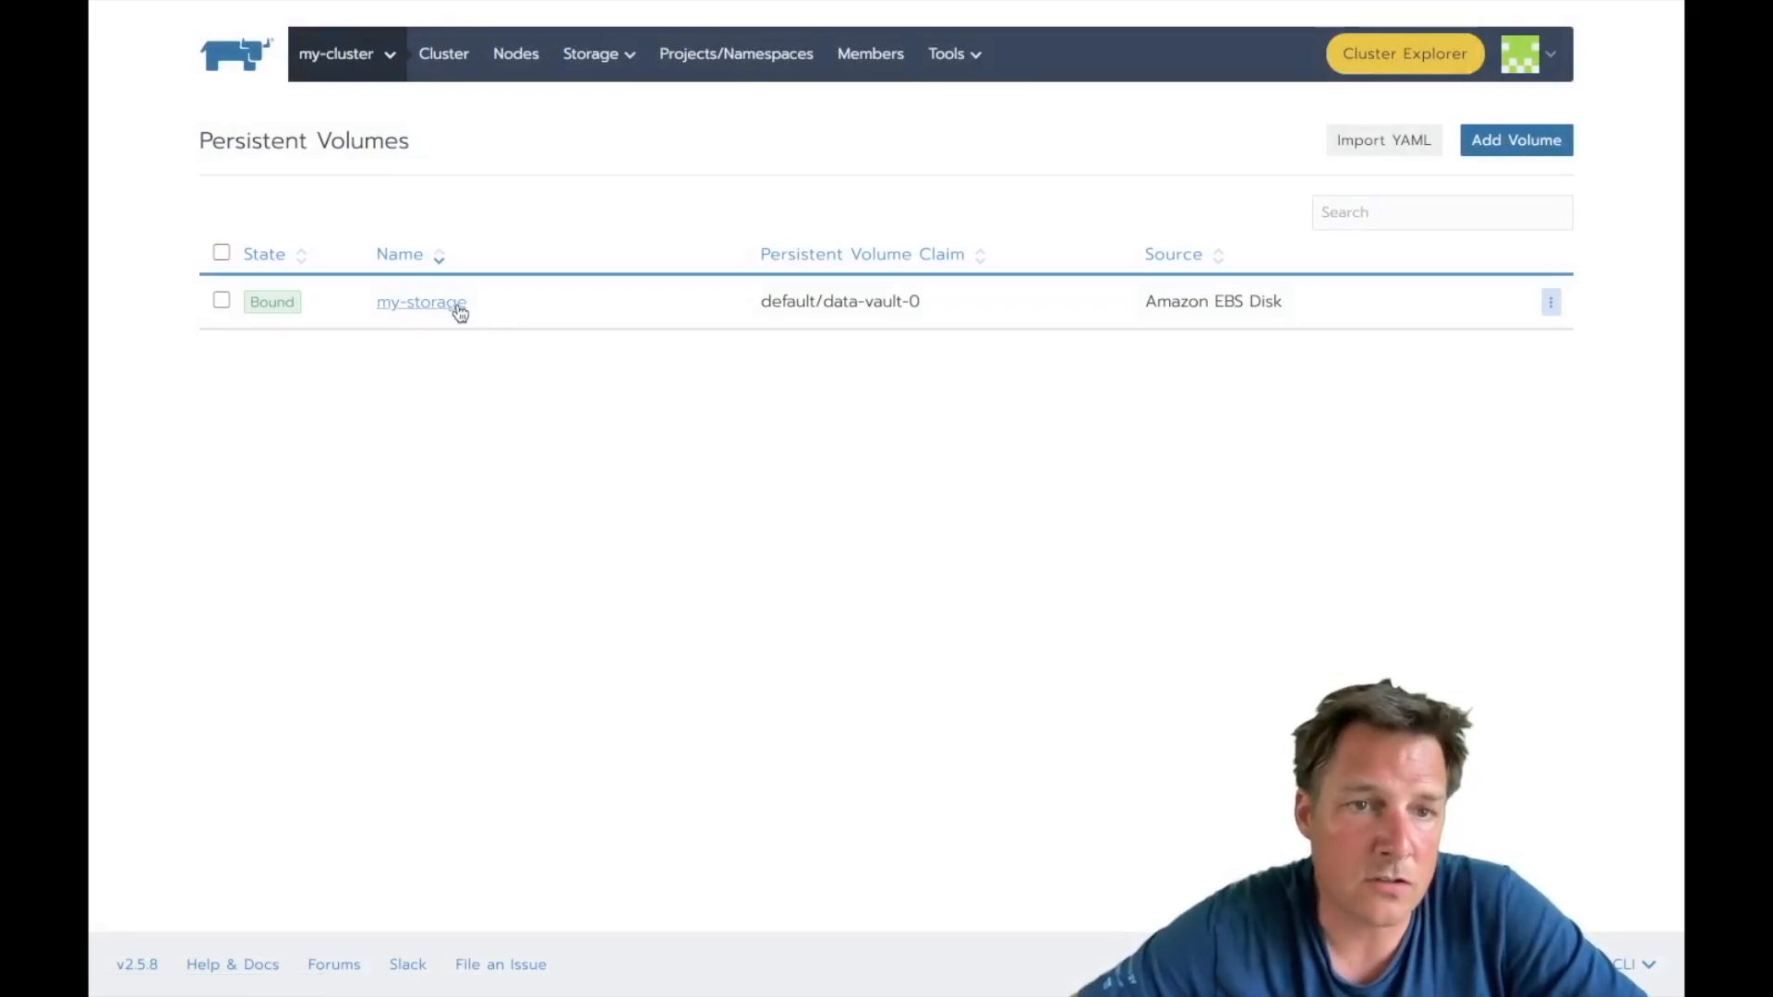
pyautogui.moveTo(446, 315)
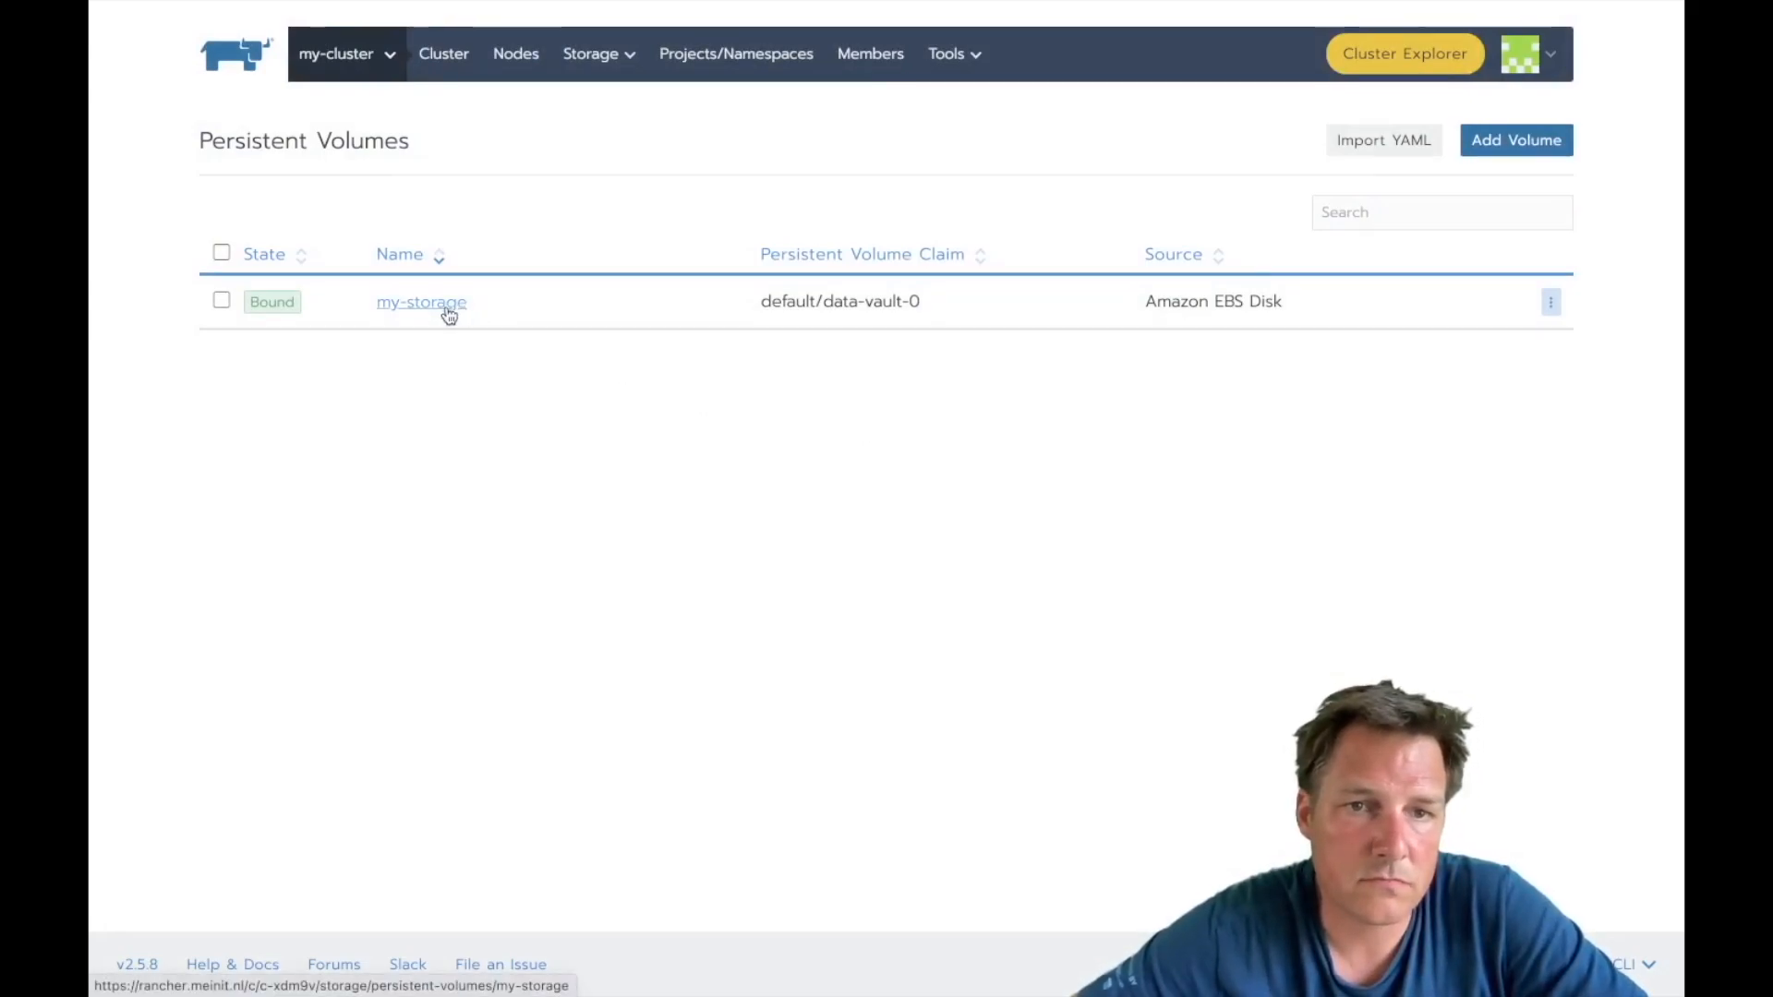
pyautogui.click(421, 303)
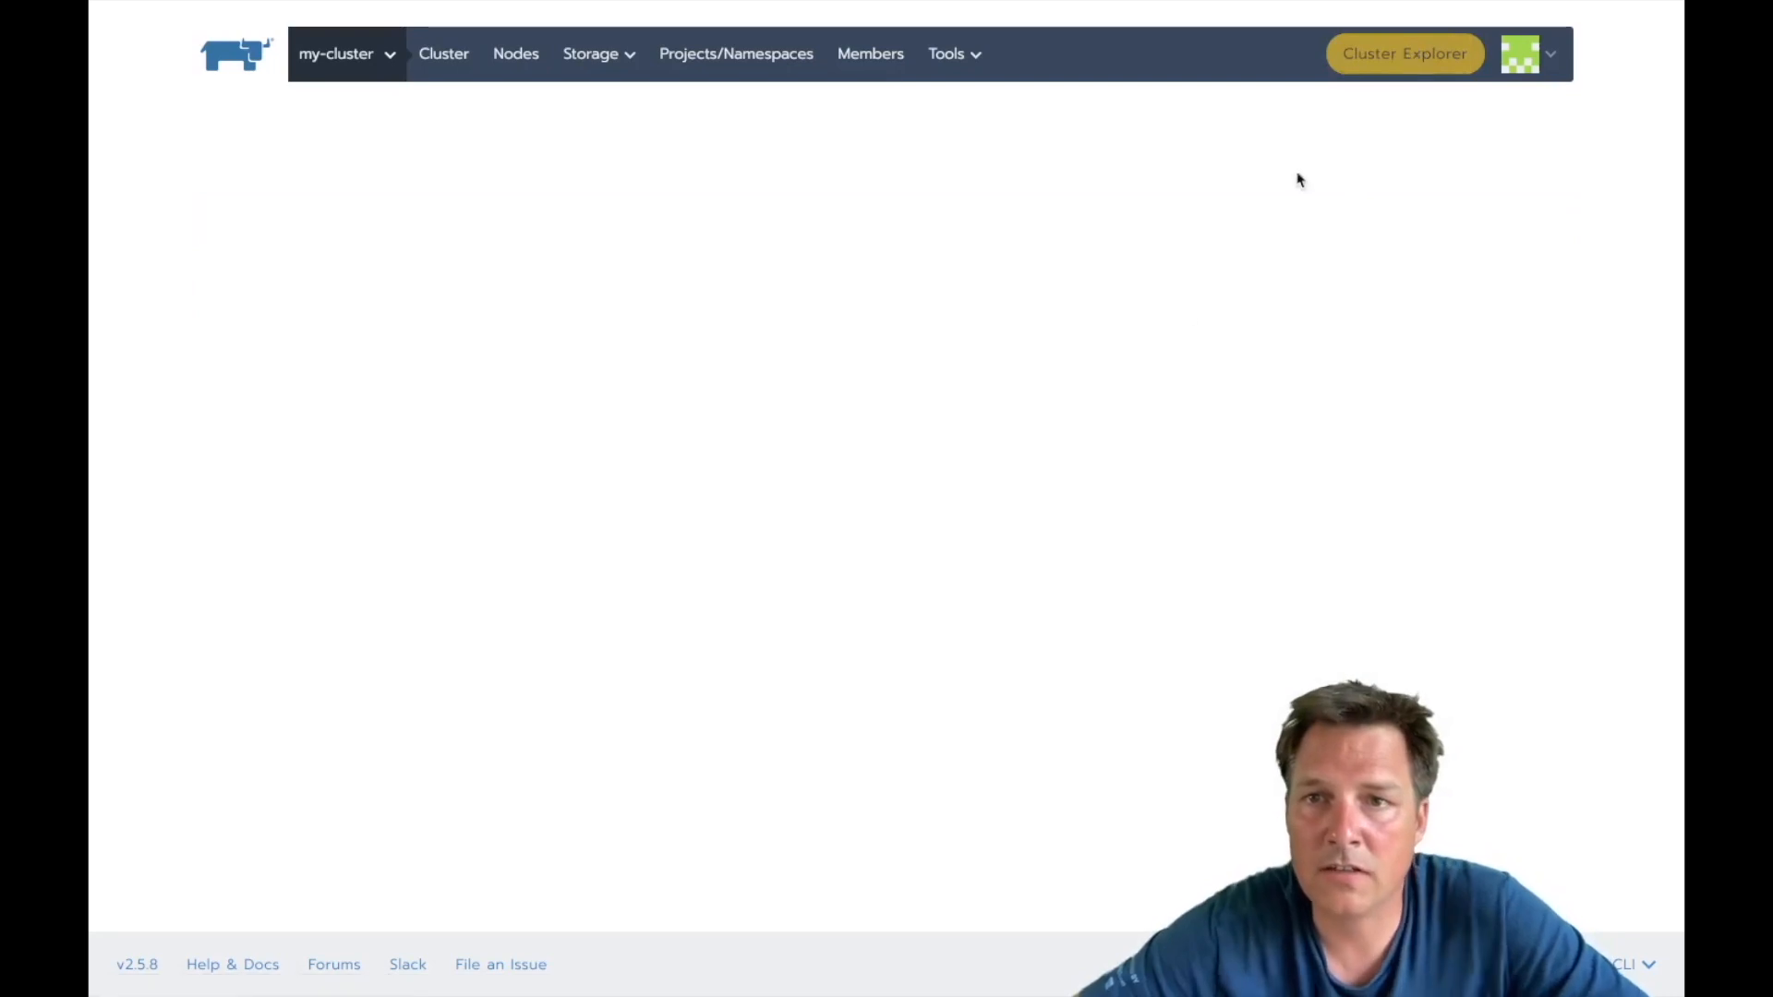
pyautogui.click(1404, 53)
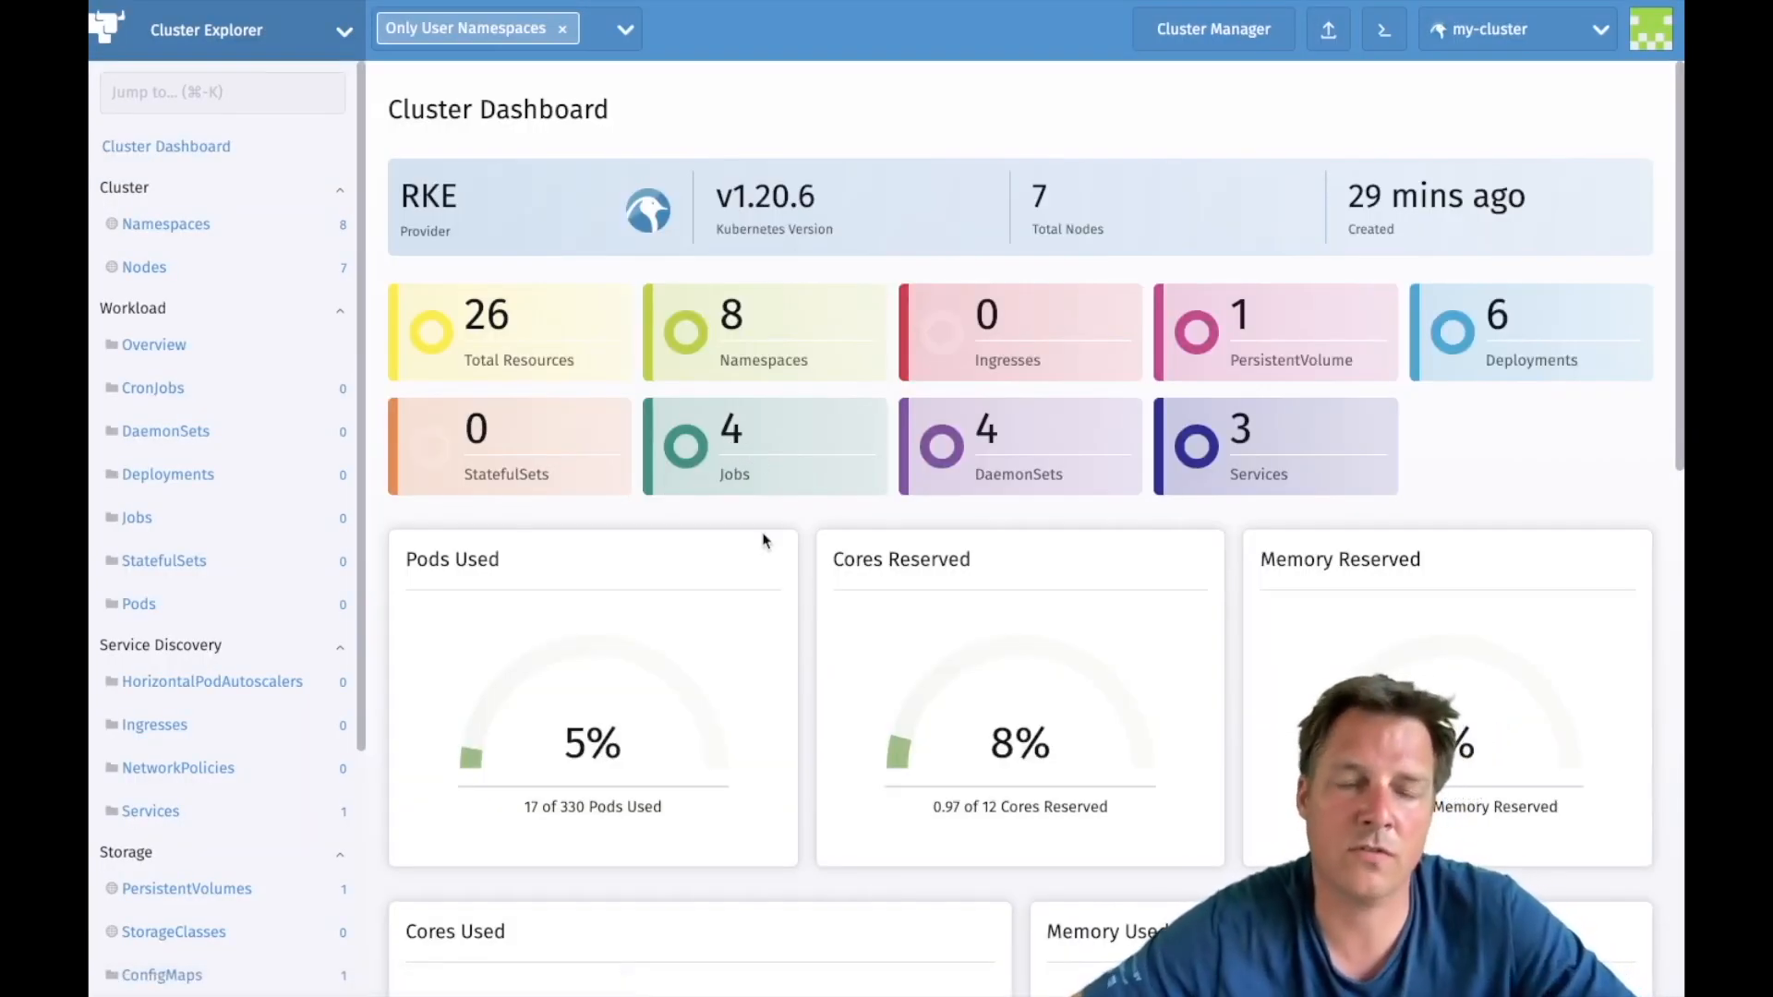
pyautogui.moveTo(1399, 155)
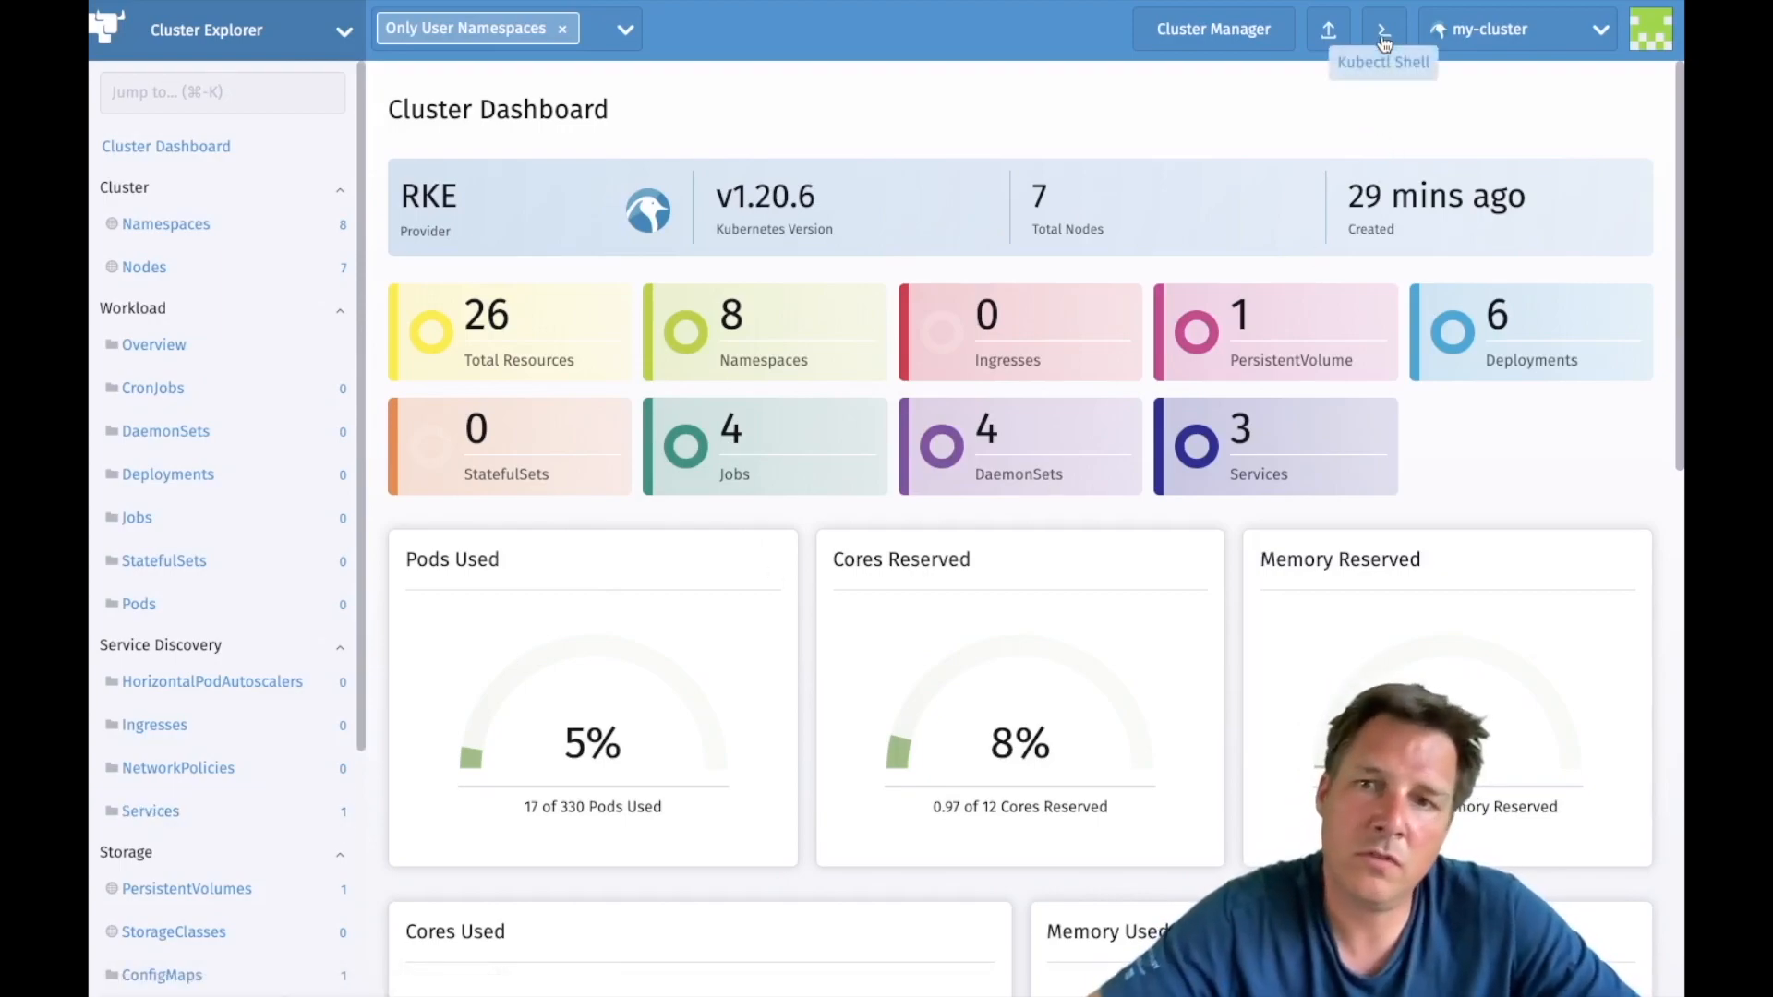
pyautogui.click(1382, 28)
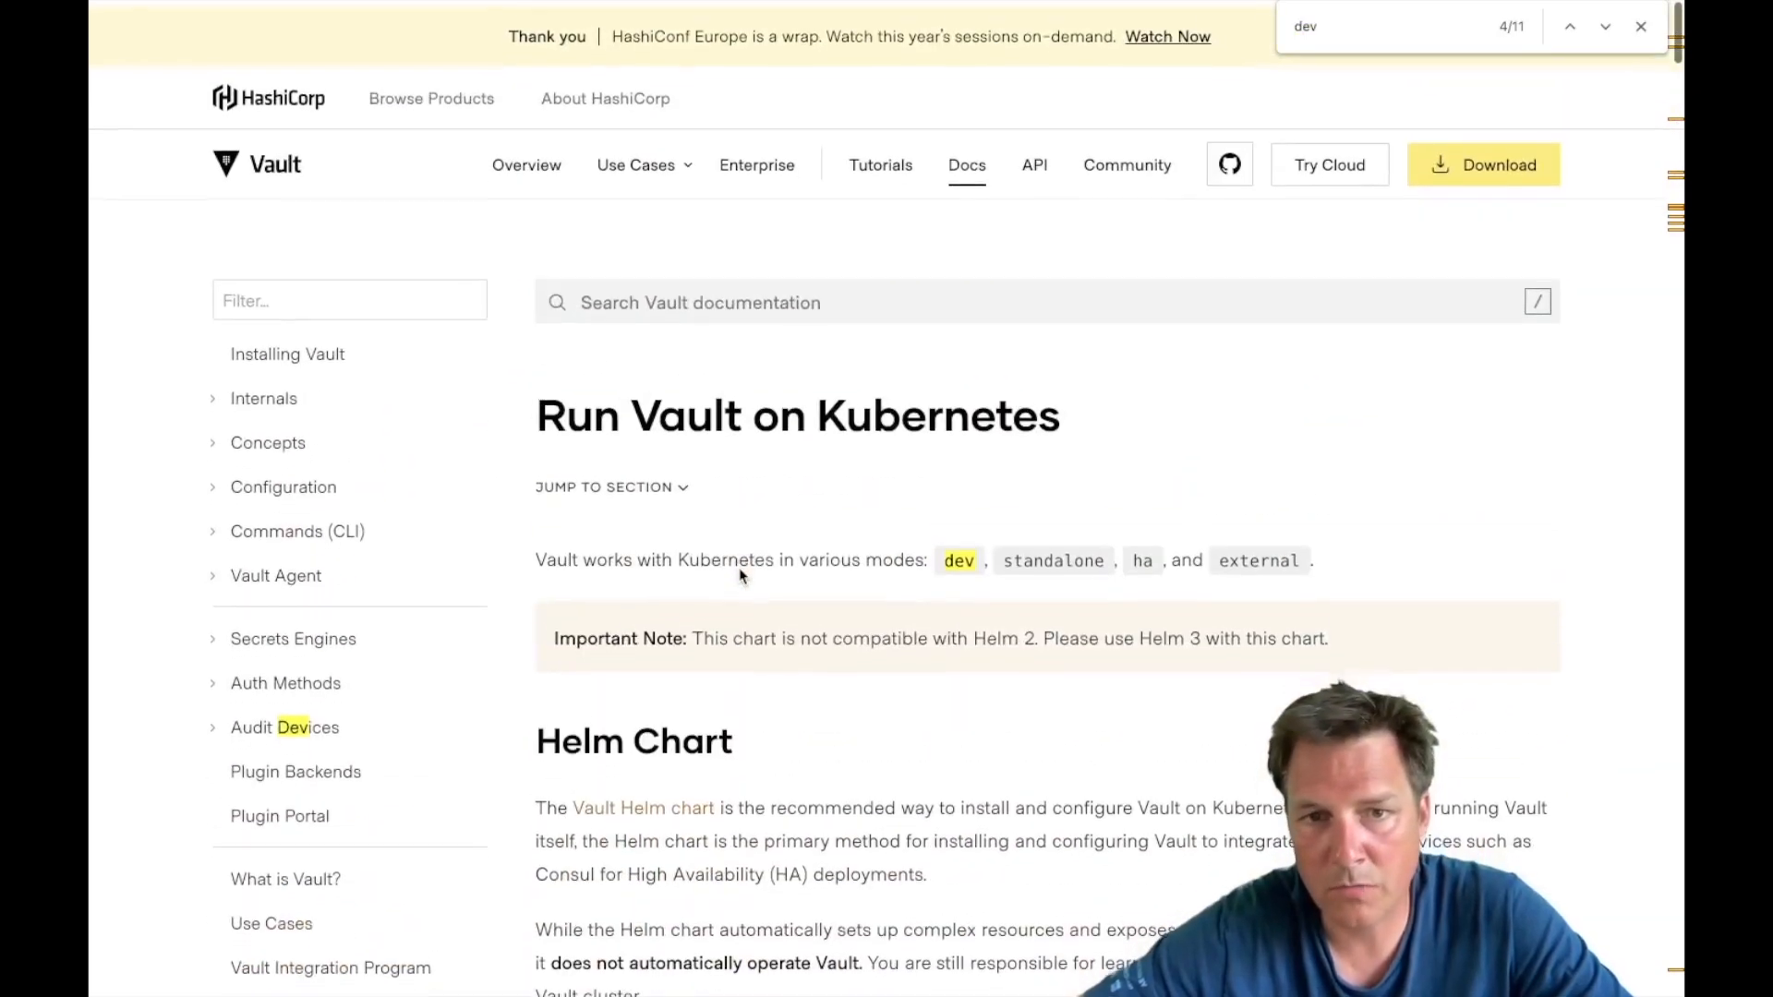
pyautogui.scroll(-3)
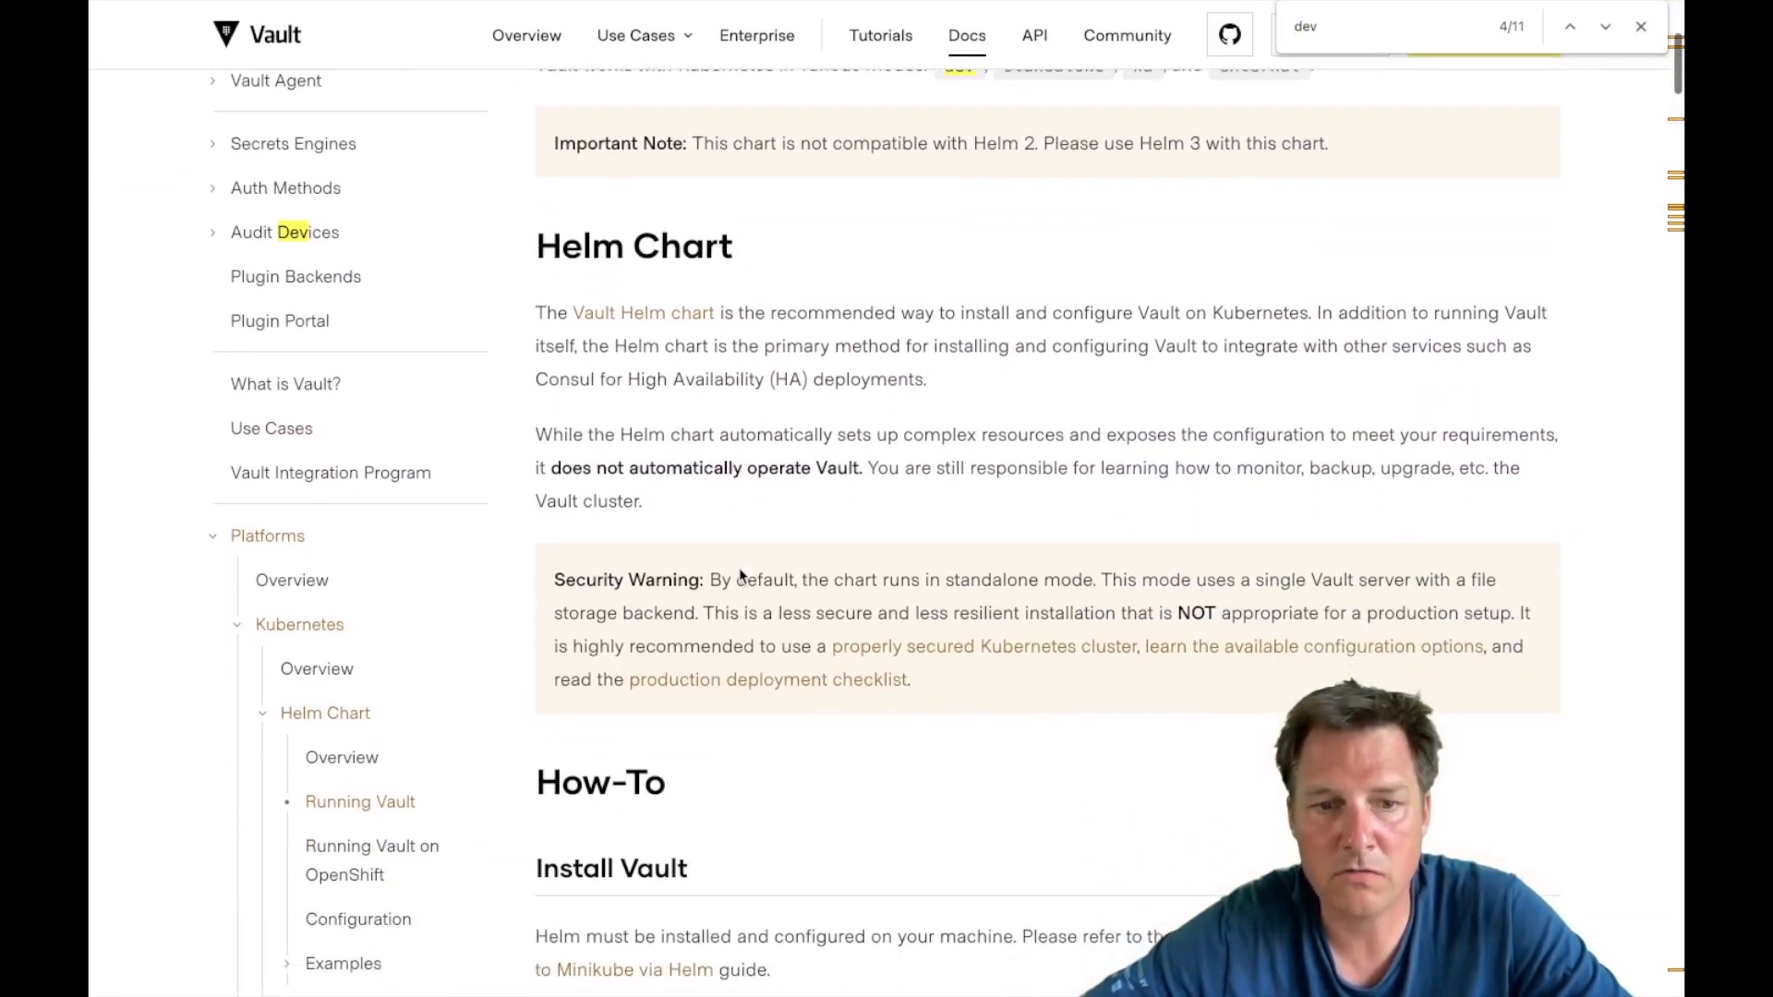
pyautogui.scroll(-3)
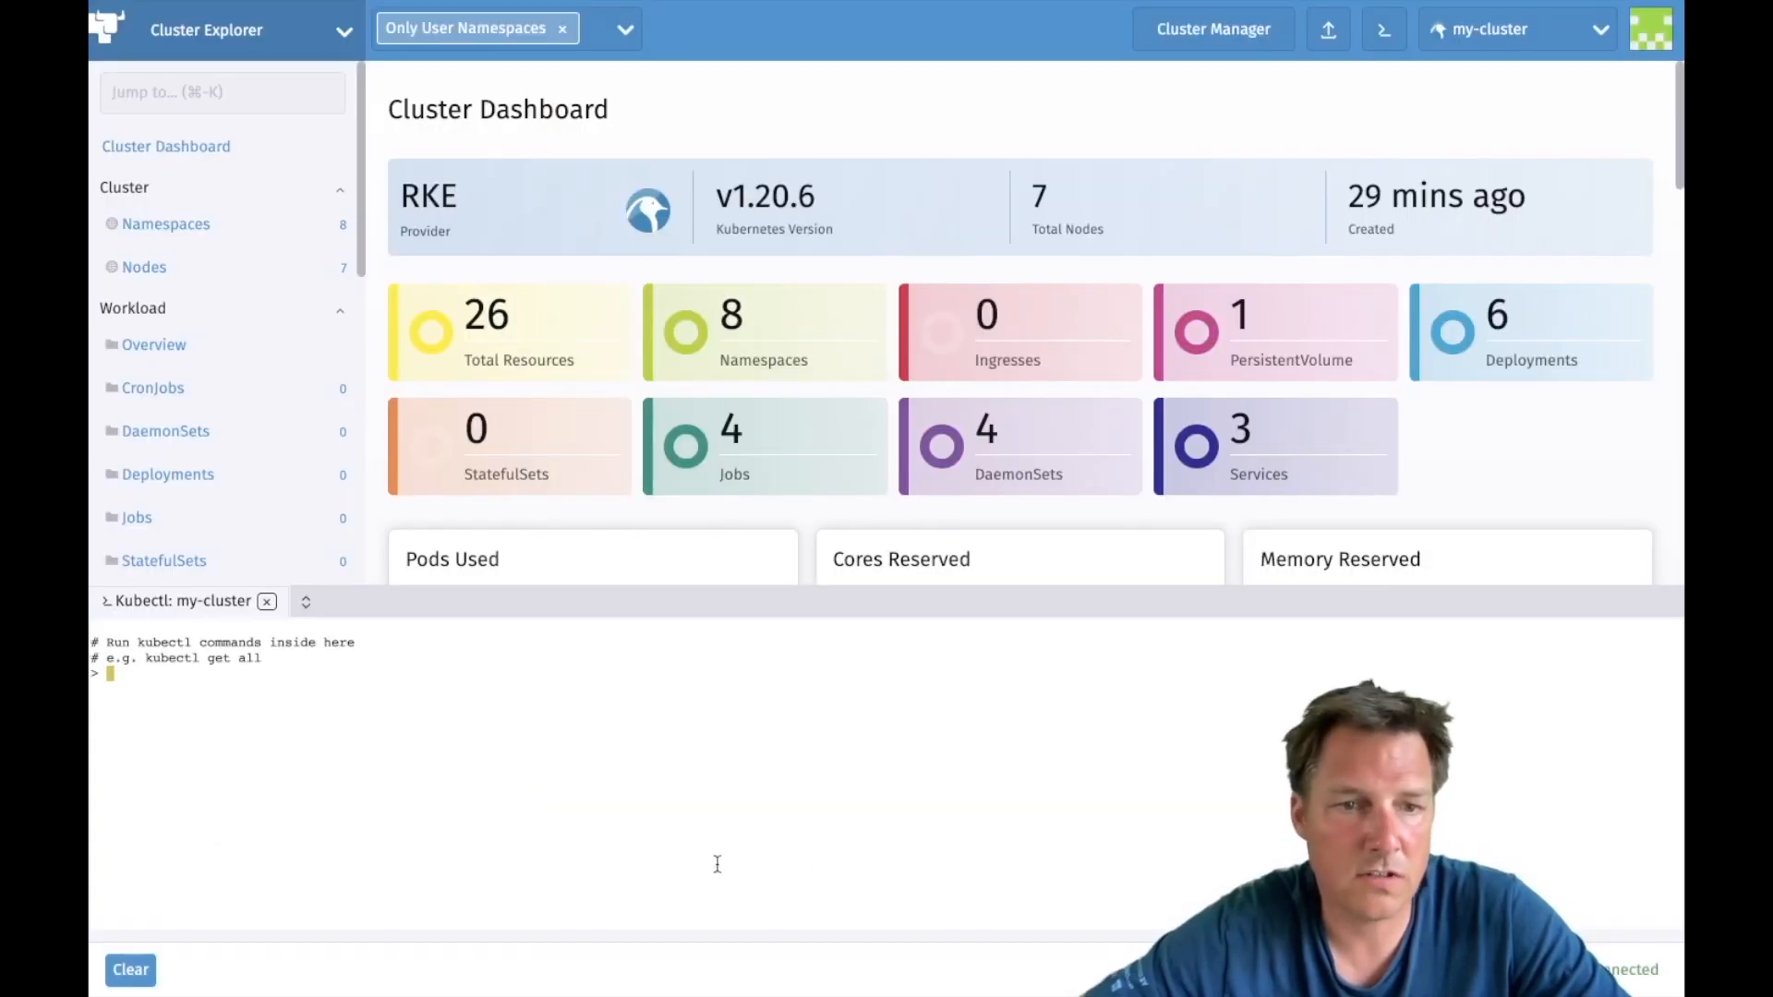
pyautogui.write('helm repo add hashicorp https://helm.releases.hashicorp.com')
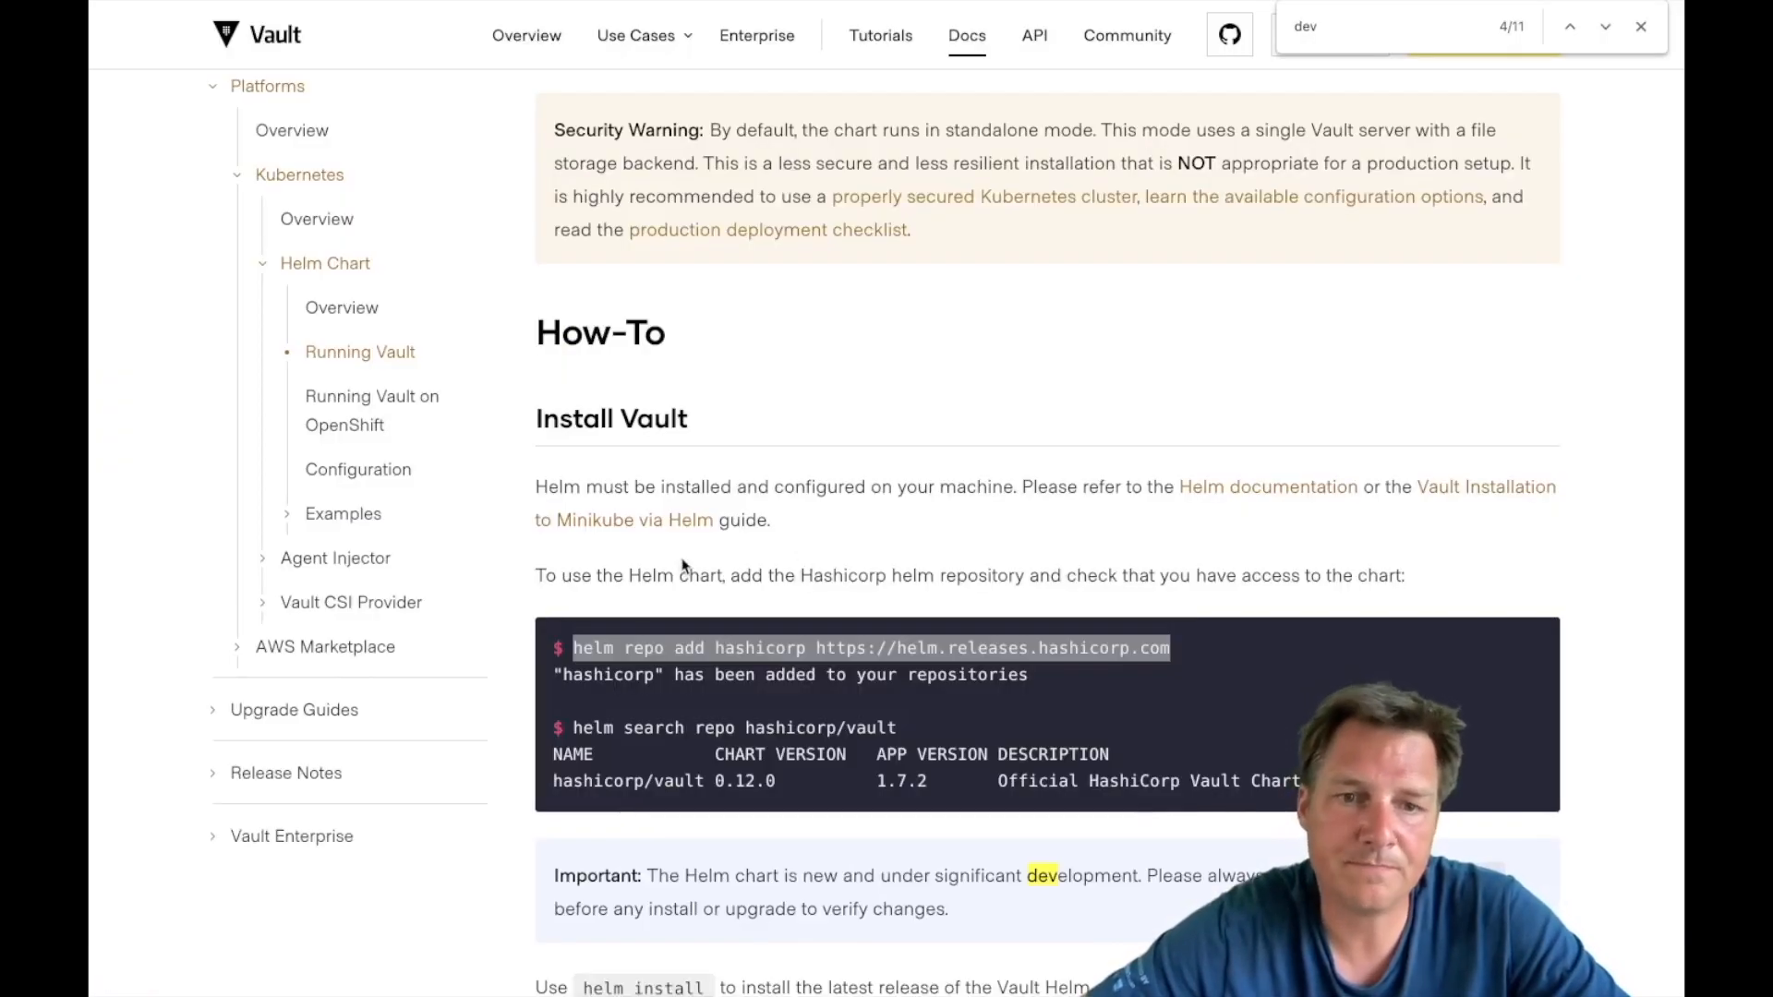
# Step: Select the dev-mode helm install command in the Vault docs
pyautogui.scroll(-3)
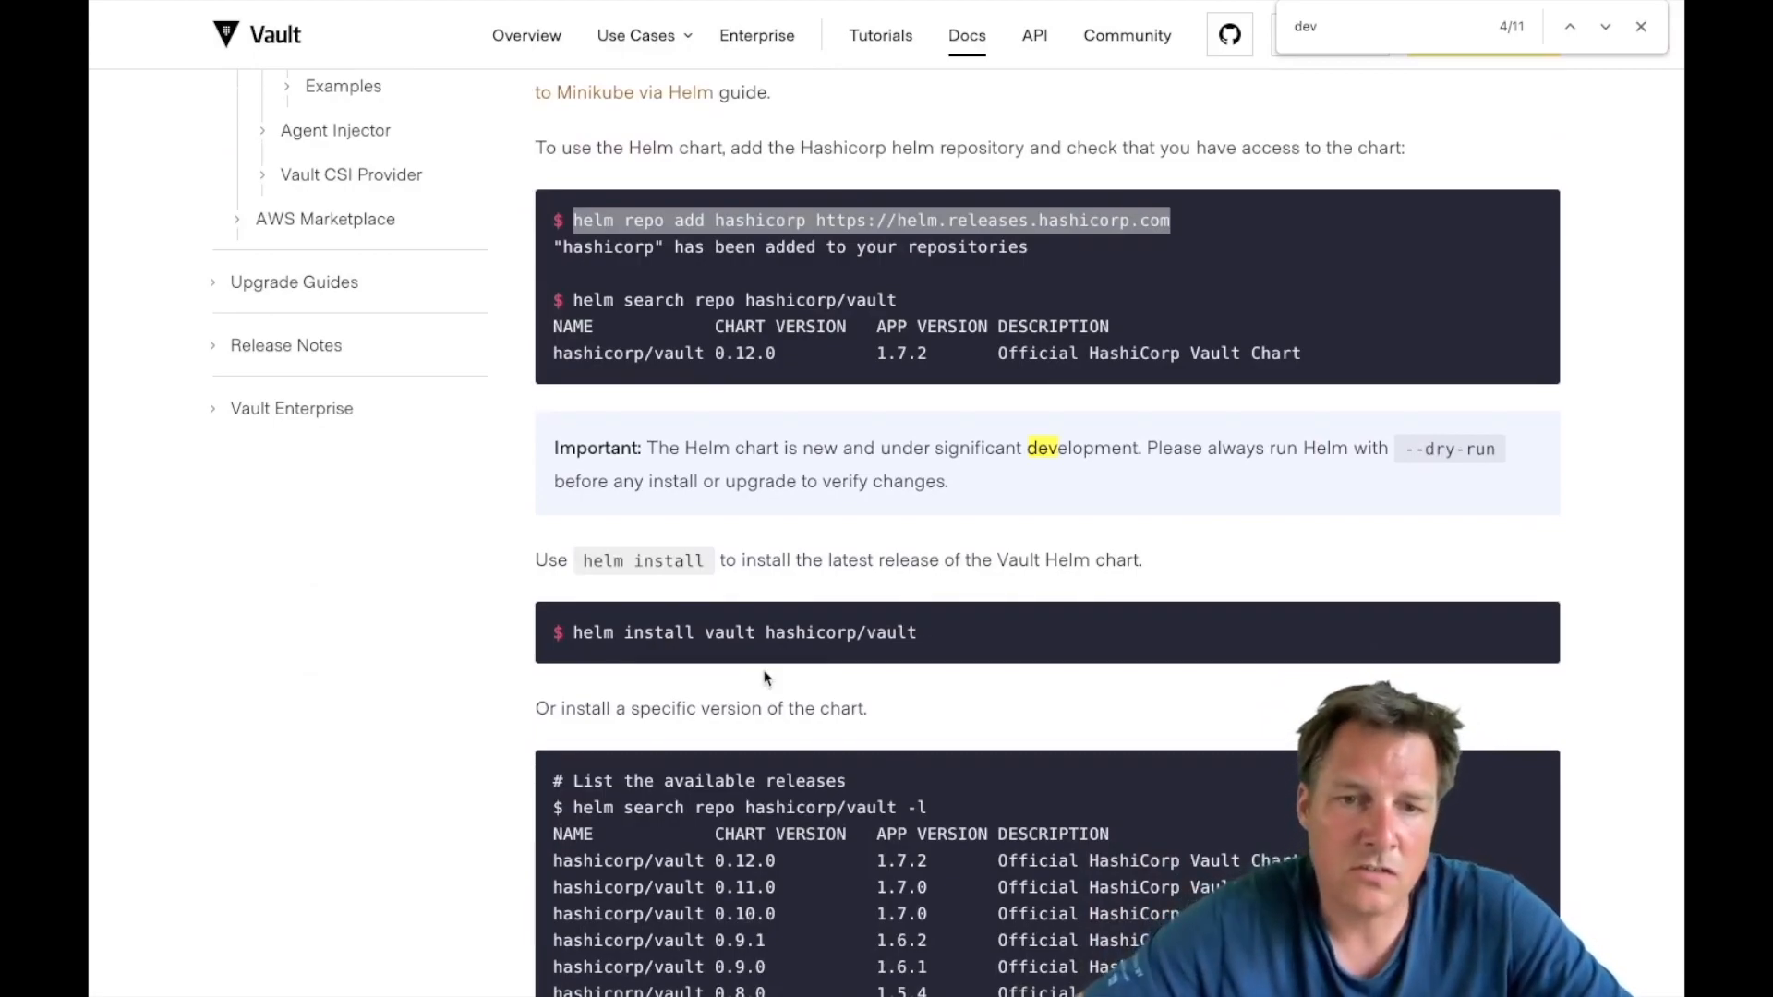
pyautogui.scroll(-3)
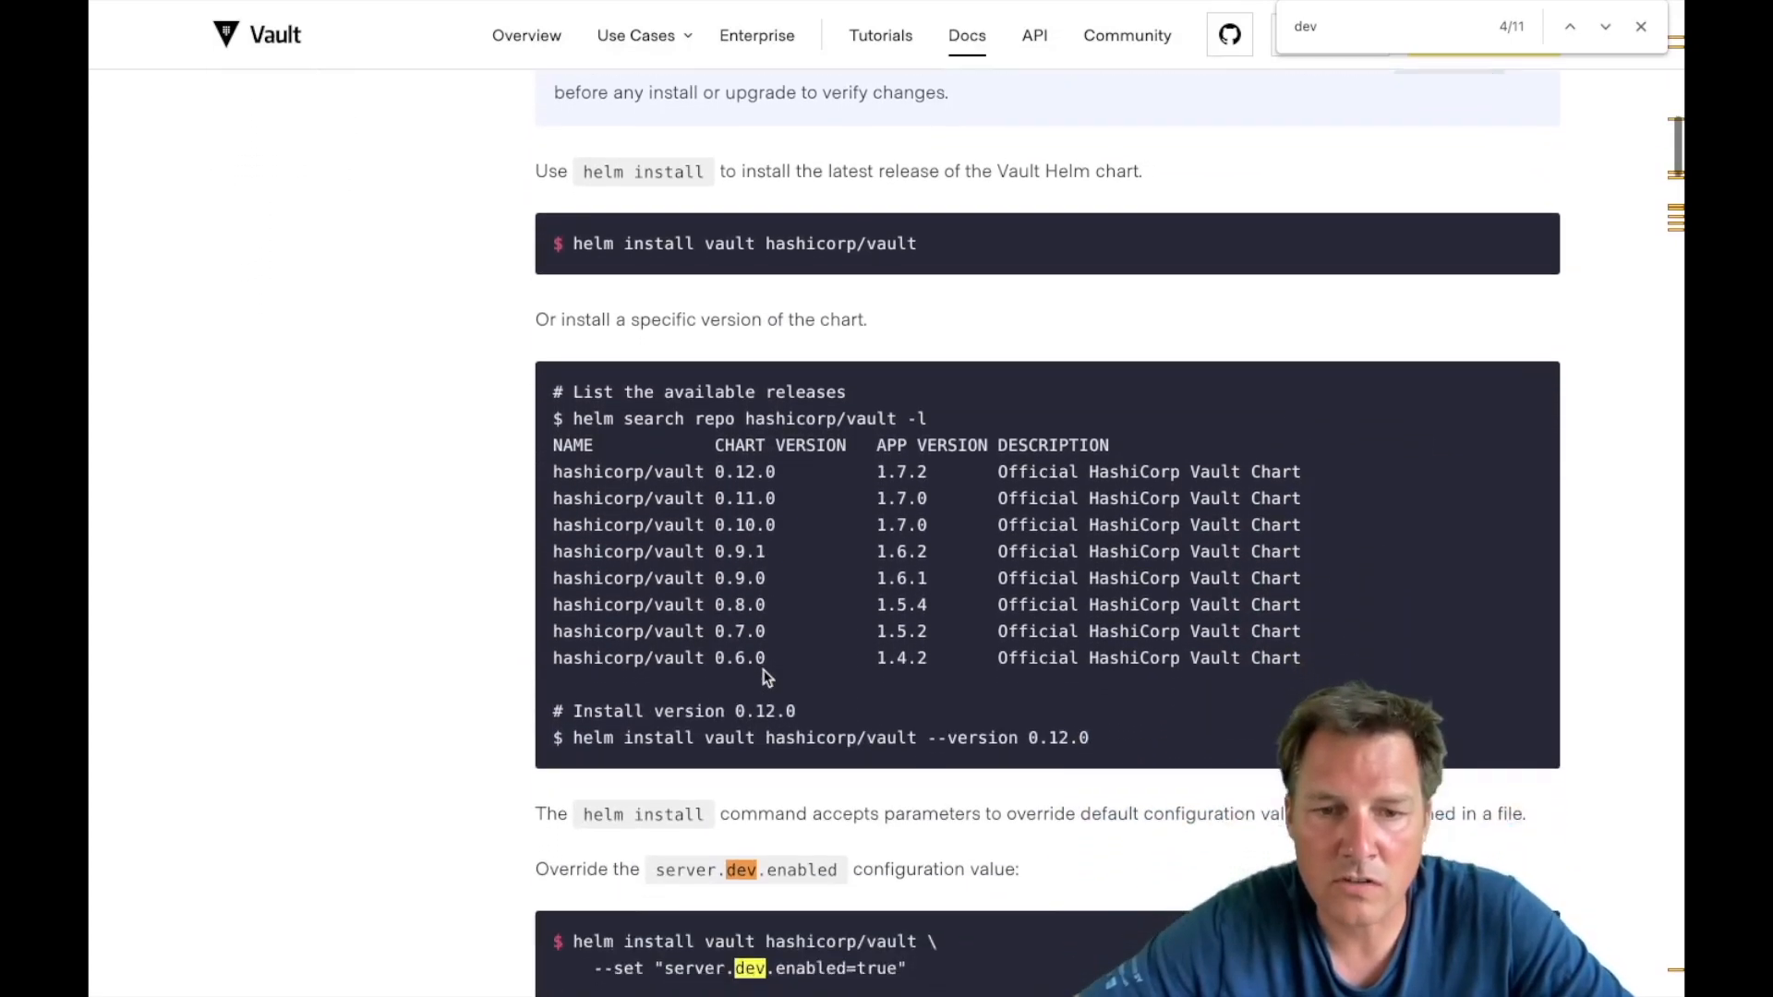
pyautogui.scroll(-3)
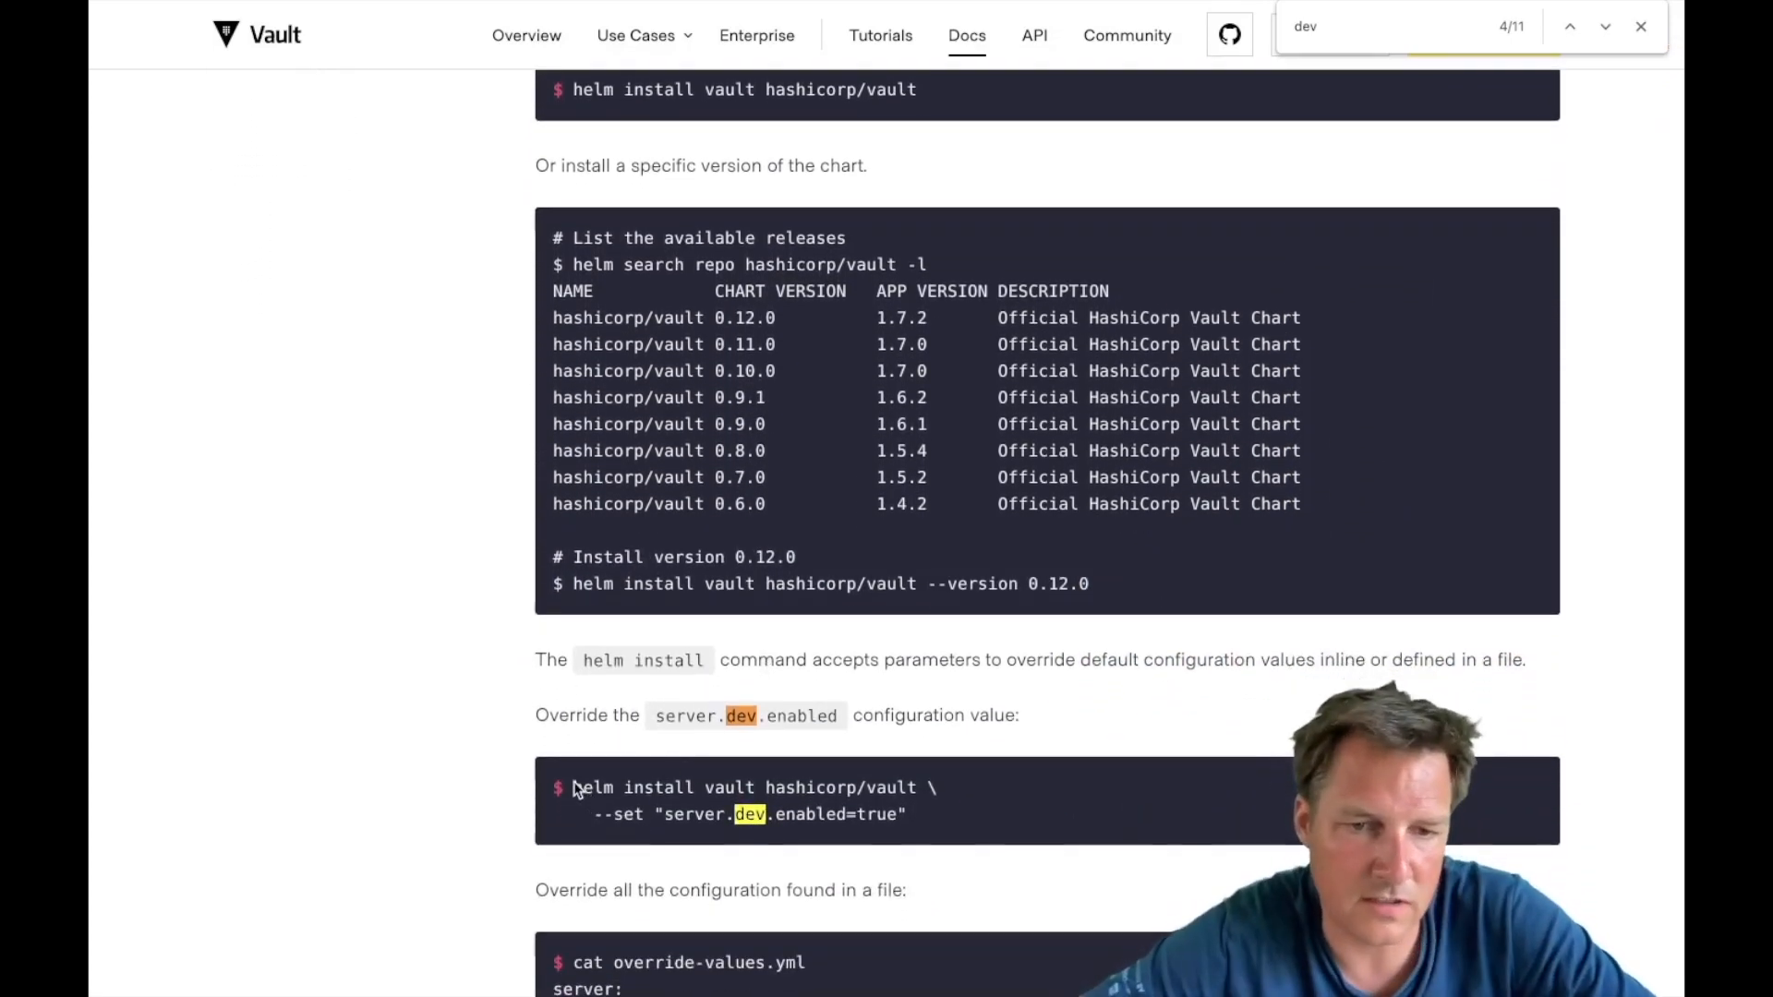
pyautogui.moveTo(573, 787); pyautogui.dragTo(913, 814)
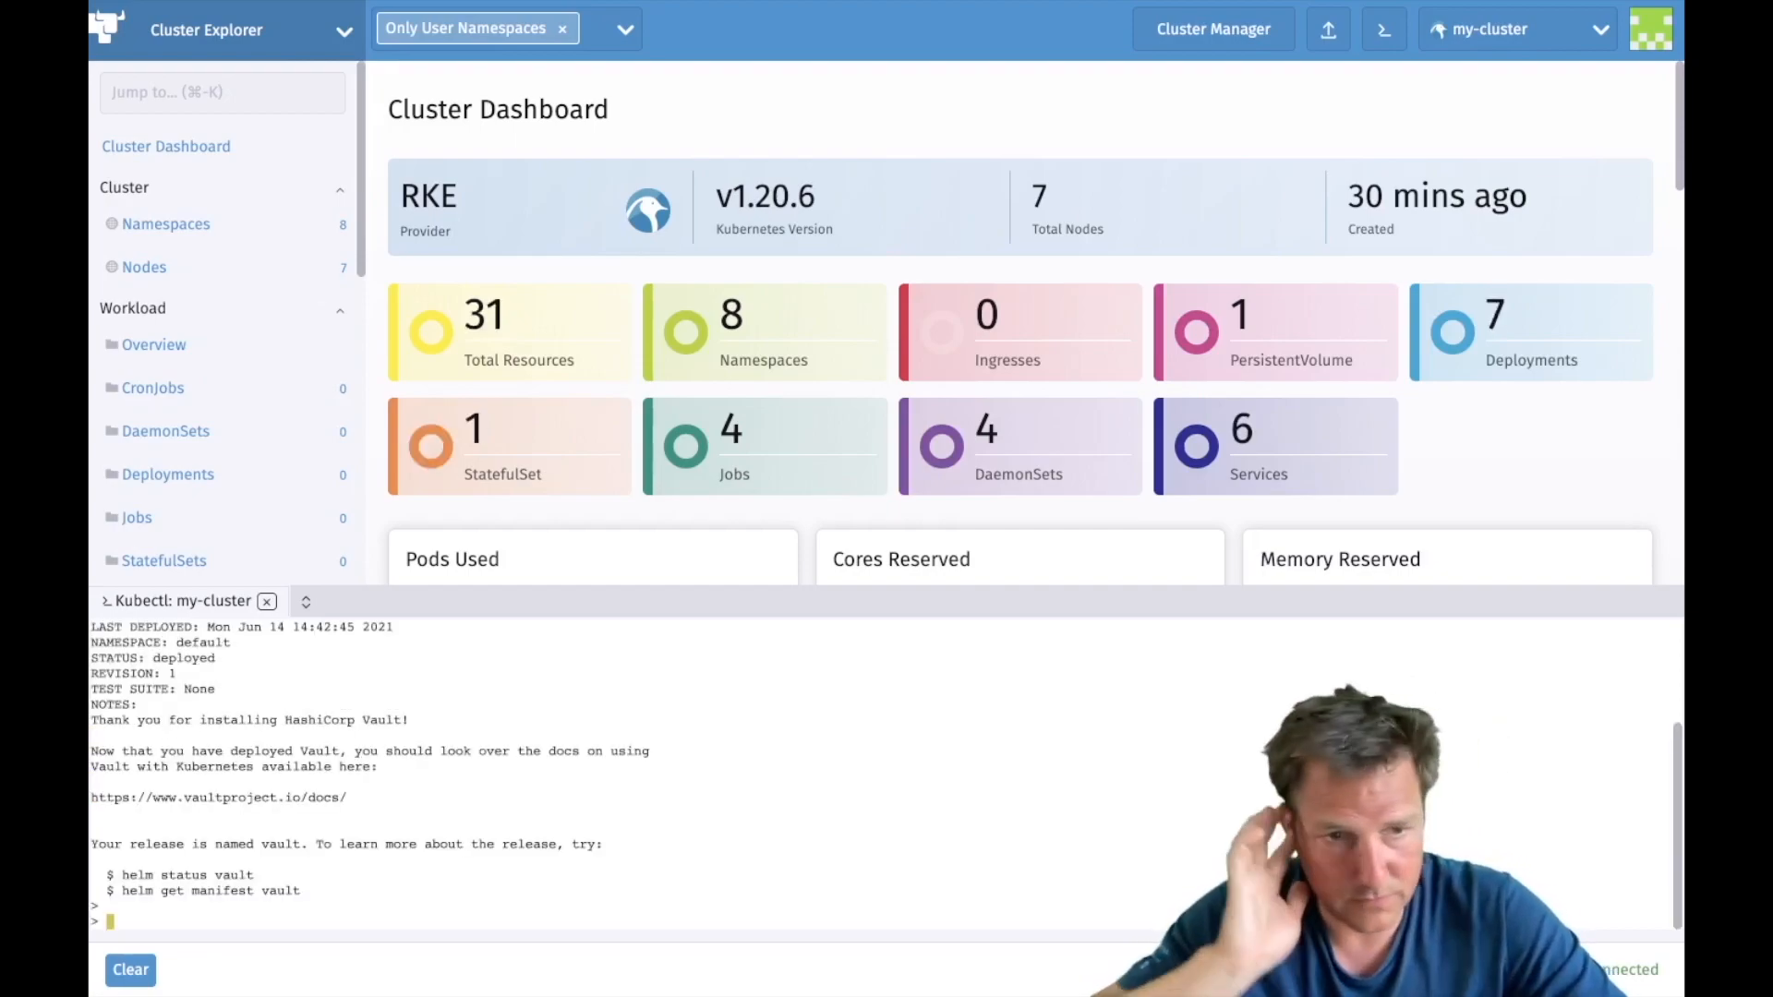
# Step: Run 'kubectl get pods' to confirm vault-0 and vault-agent-injector are Running
pyautogui.write('get pods')
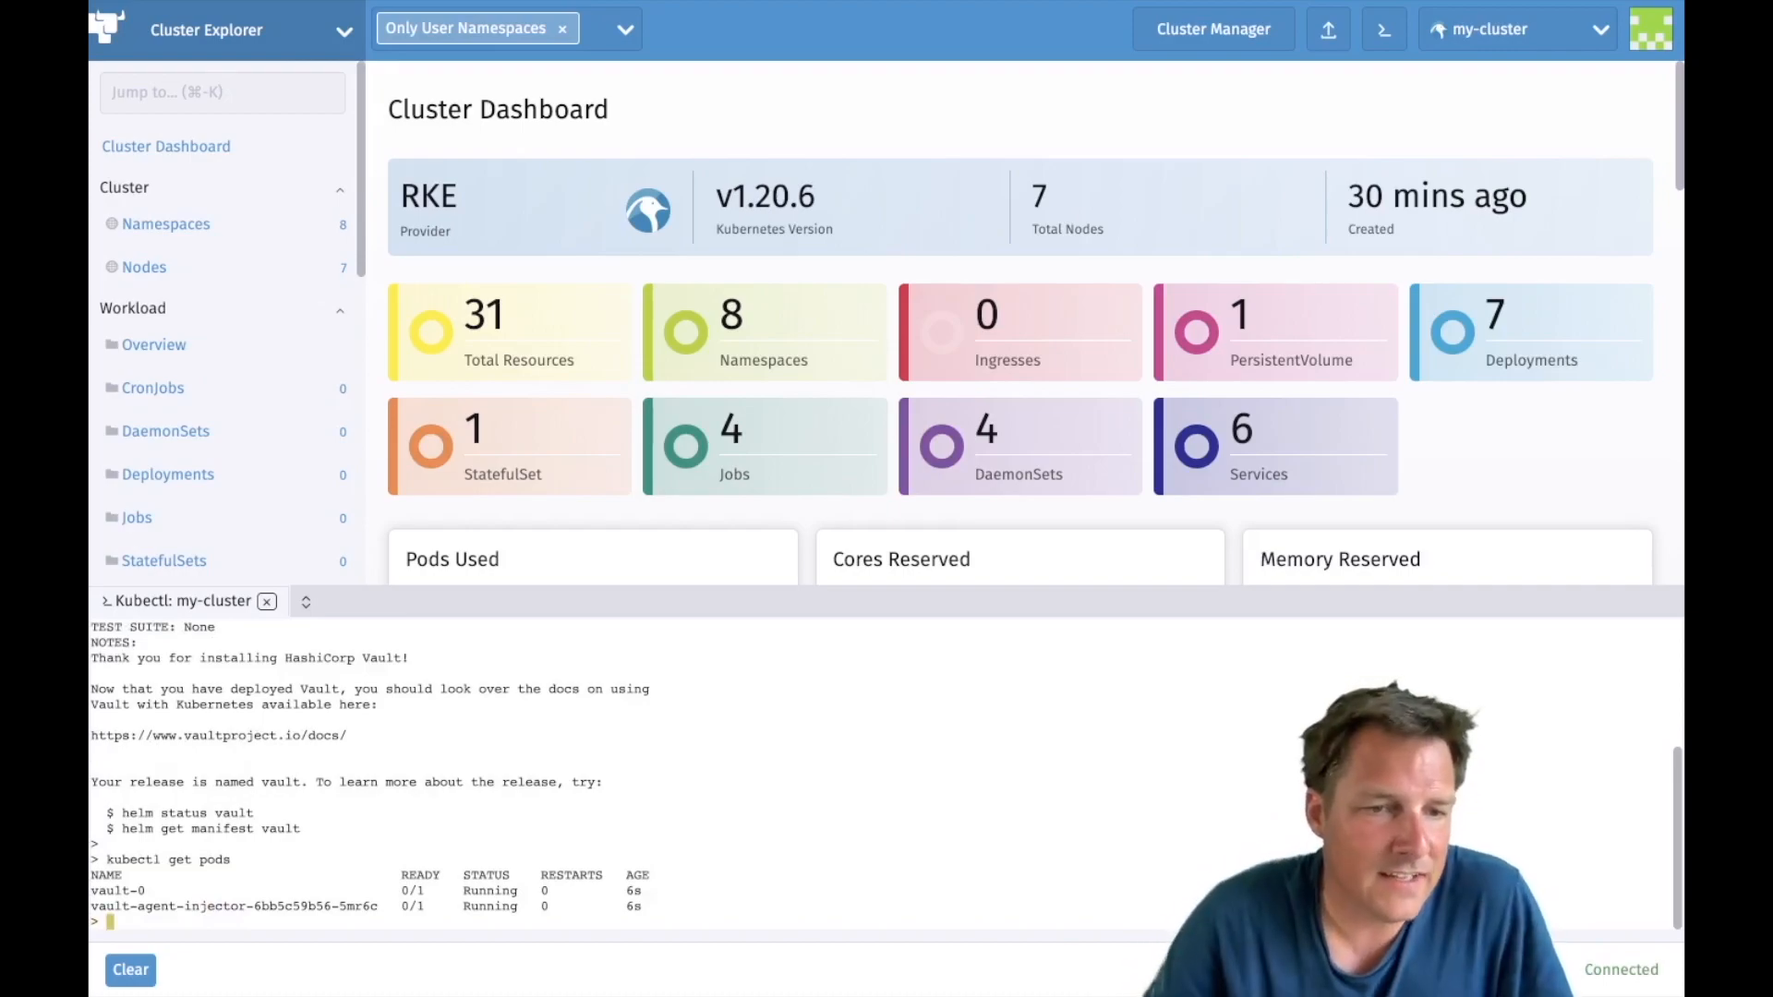
pyautogui.write('kubectl get pods')
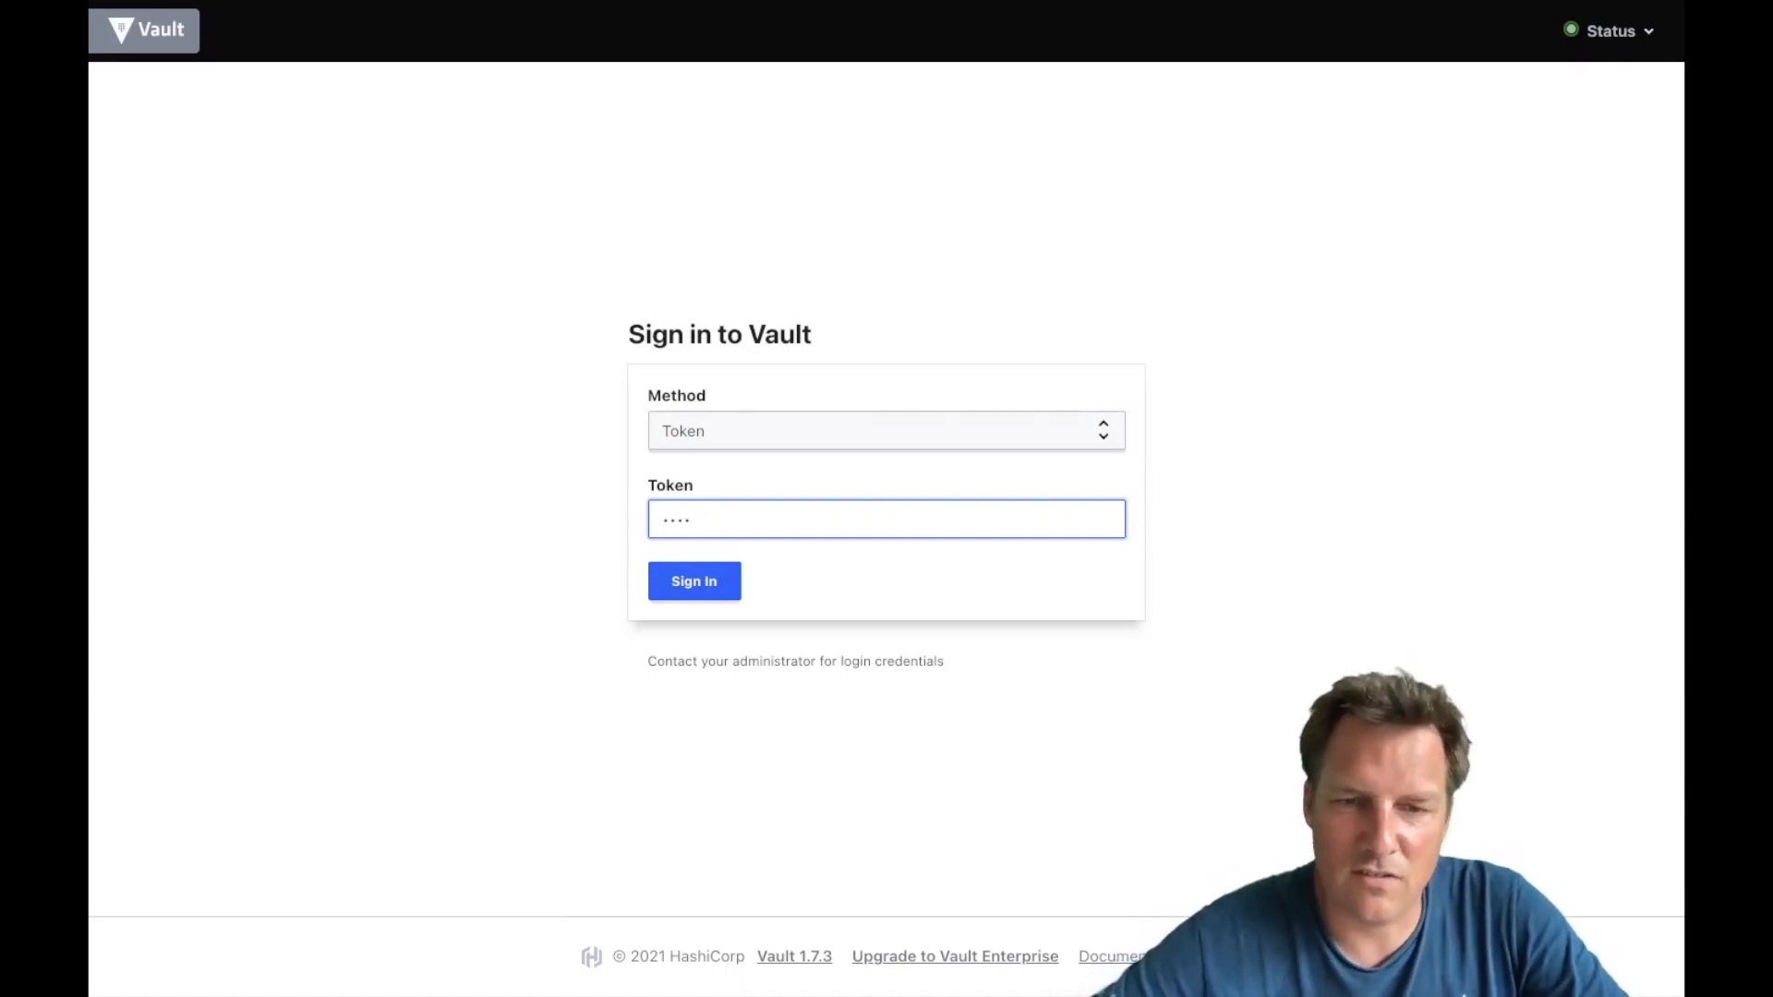
# Step: Sign in to Vault with the root token and dismiss the warning toast
pyautogui.click(693, 581)
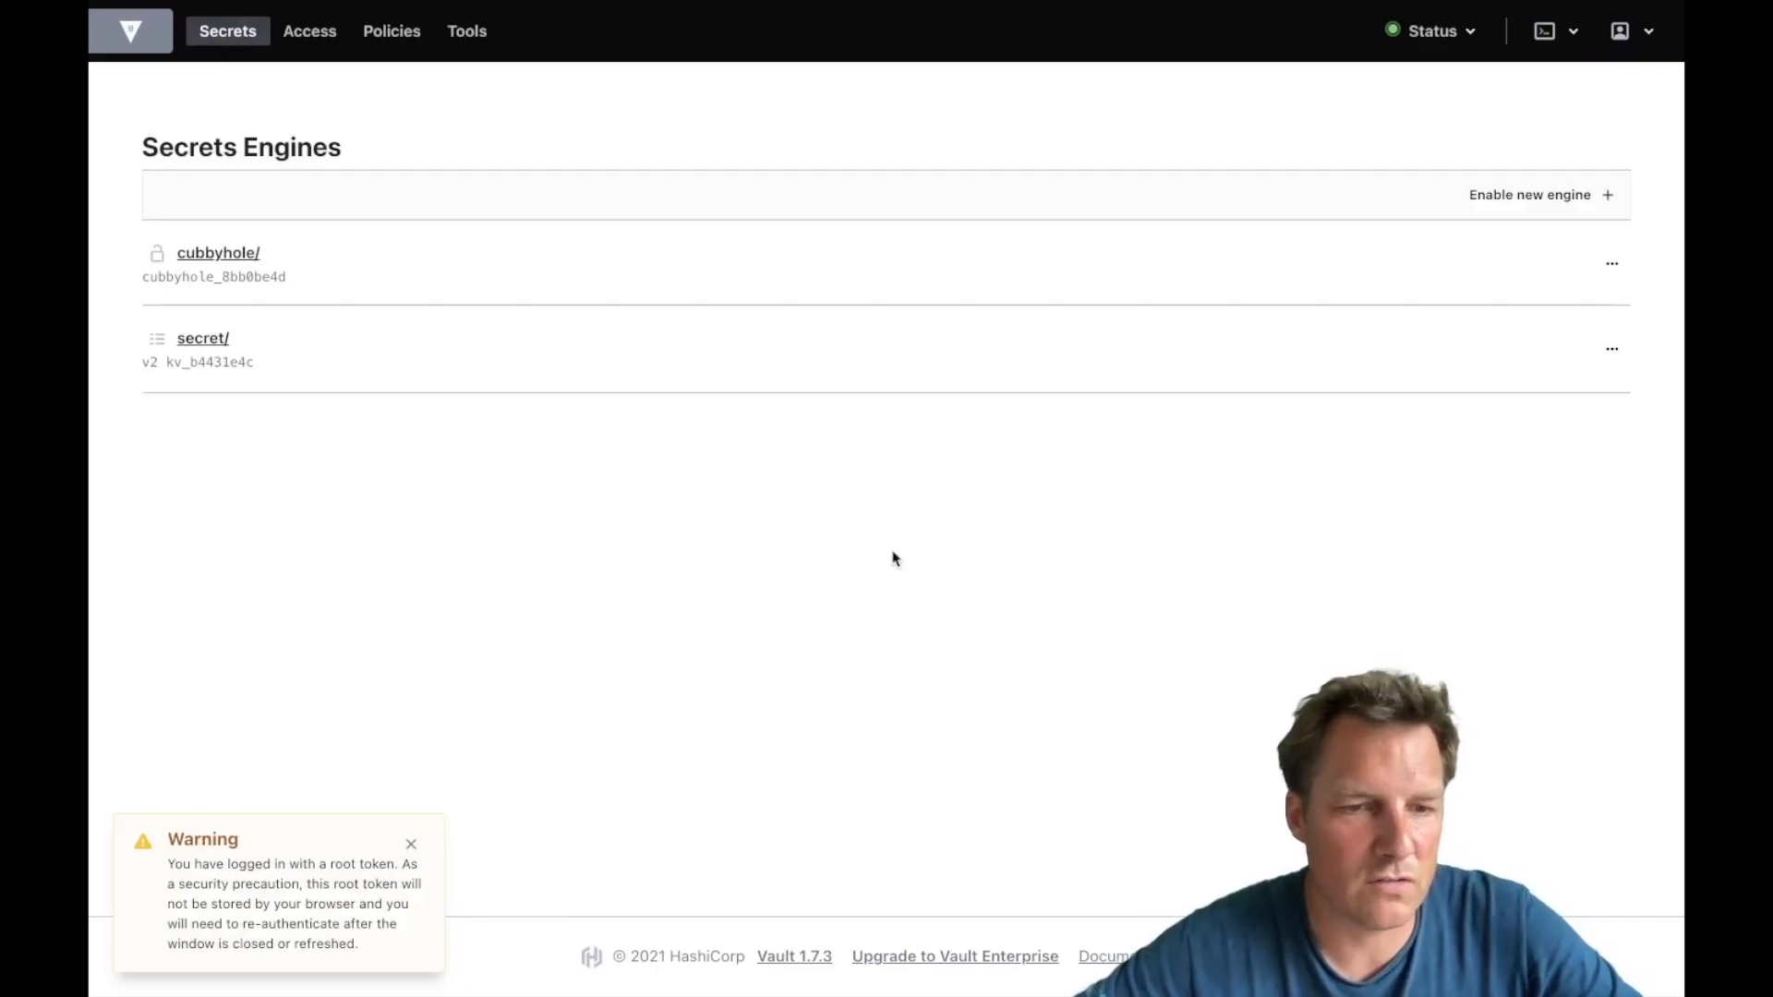
pyautogui.moveTo(595, 740)
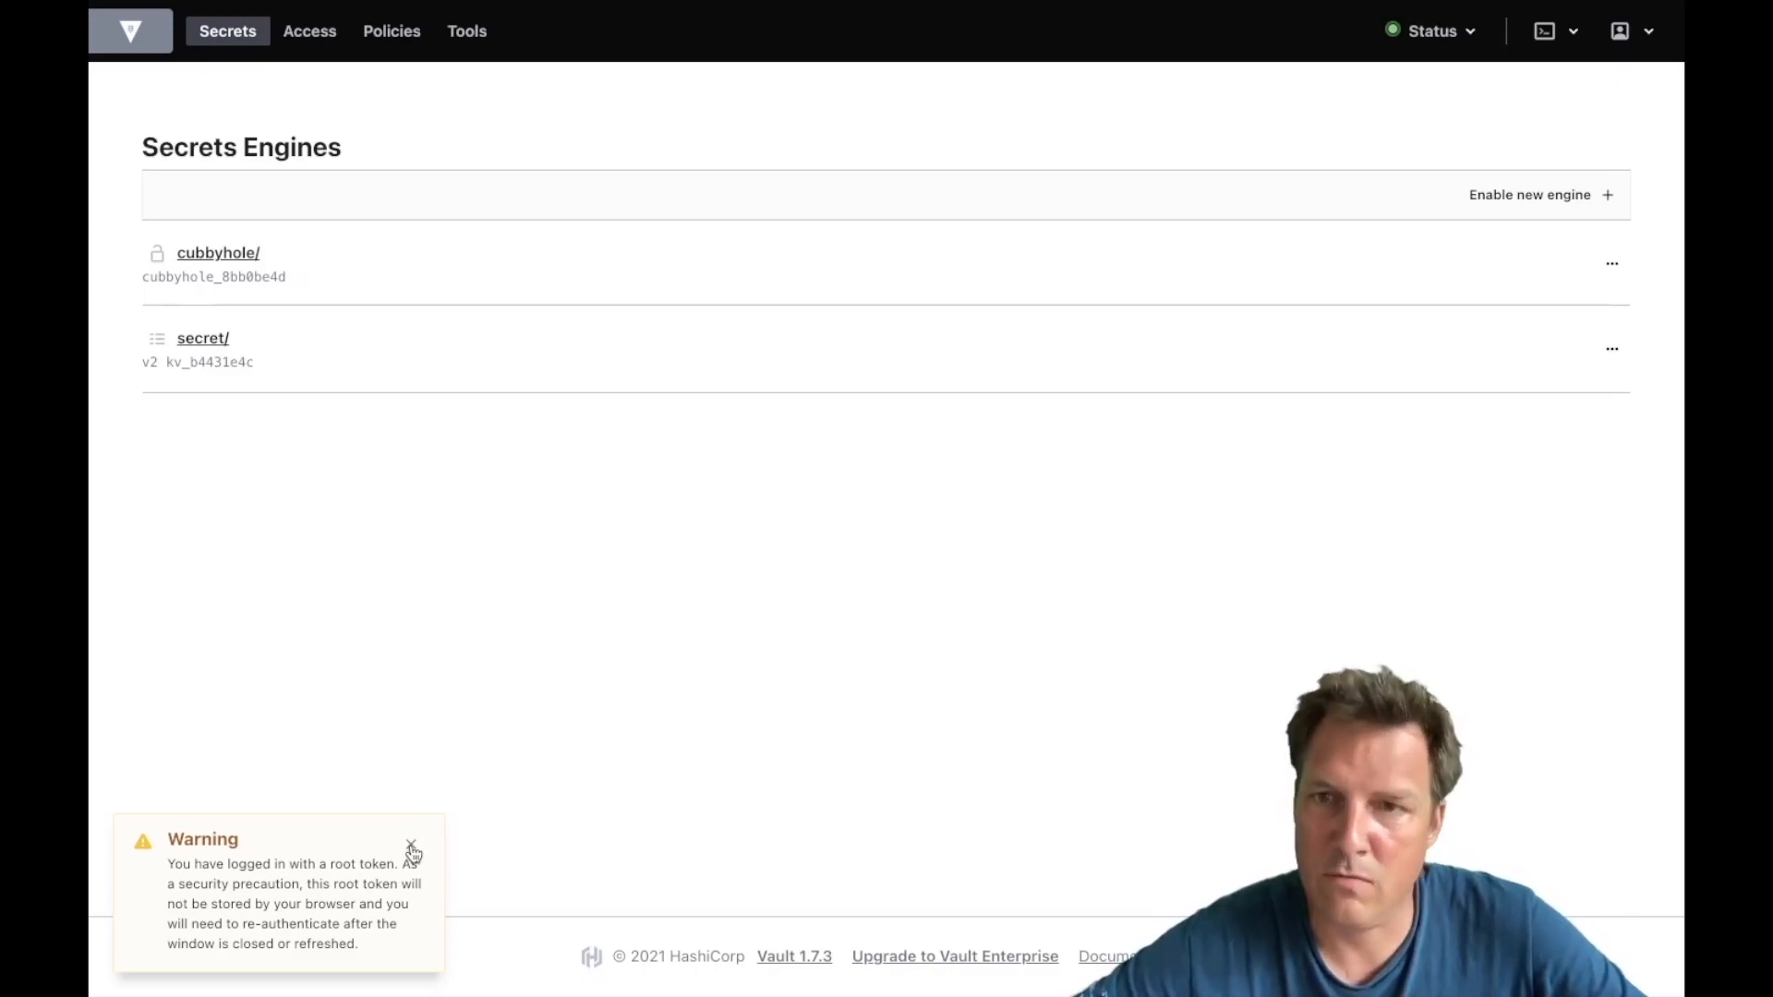
pyautogui.click(410, 843)
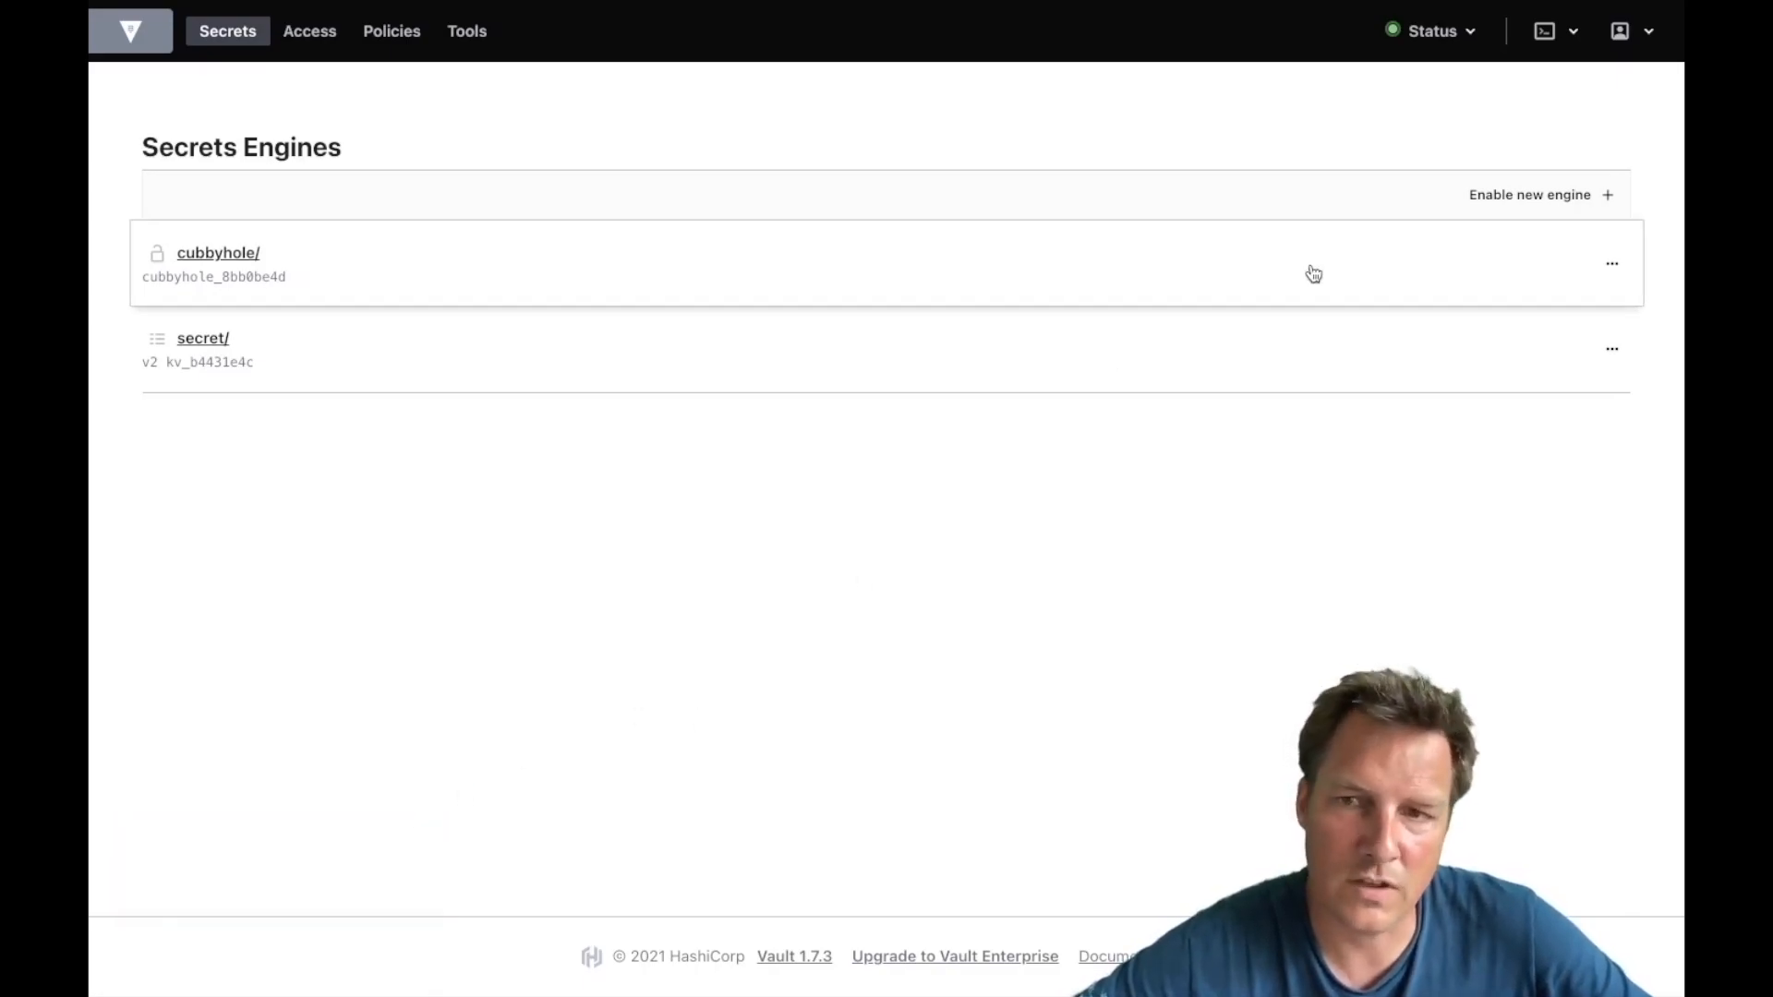
pyautogui.click(1542, 31)
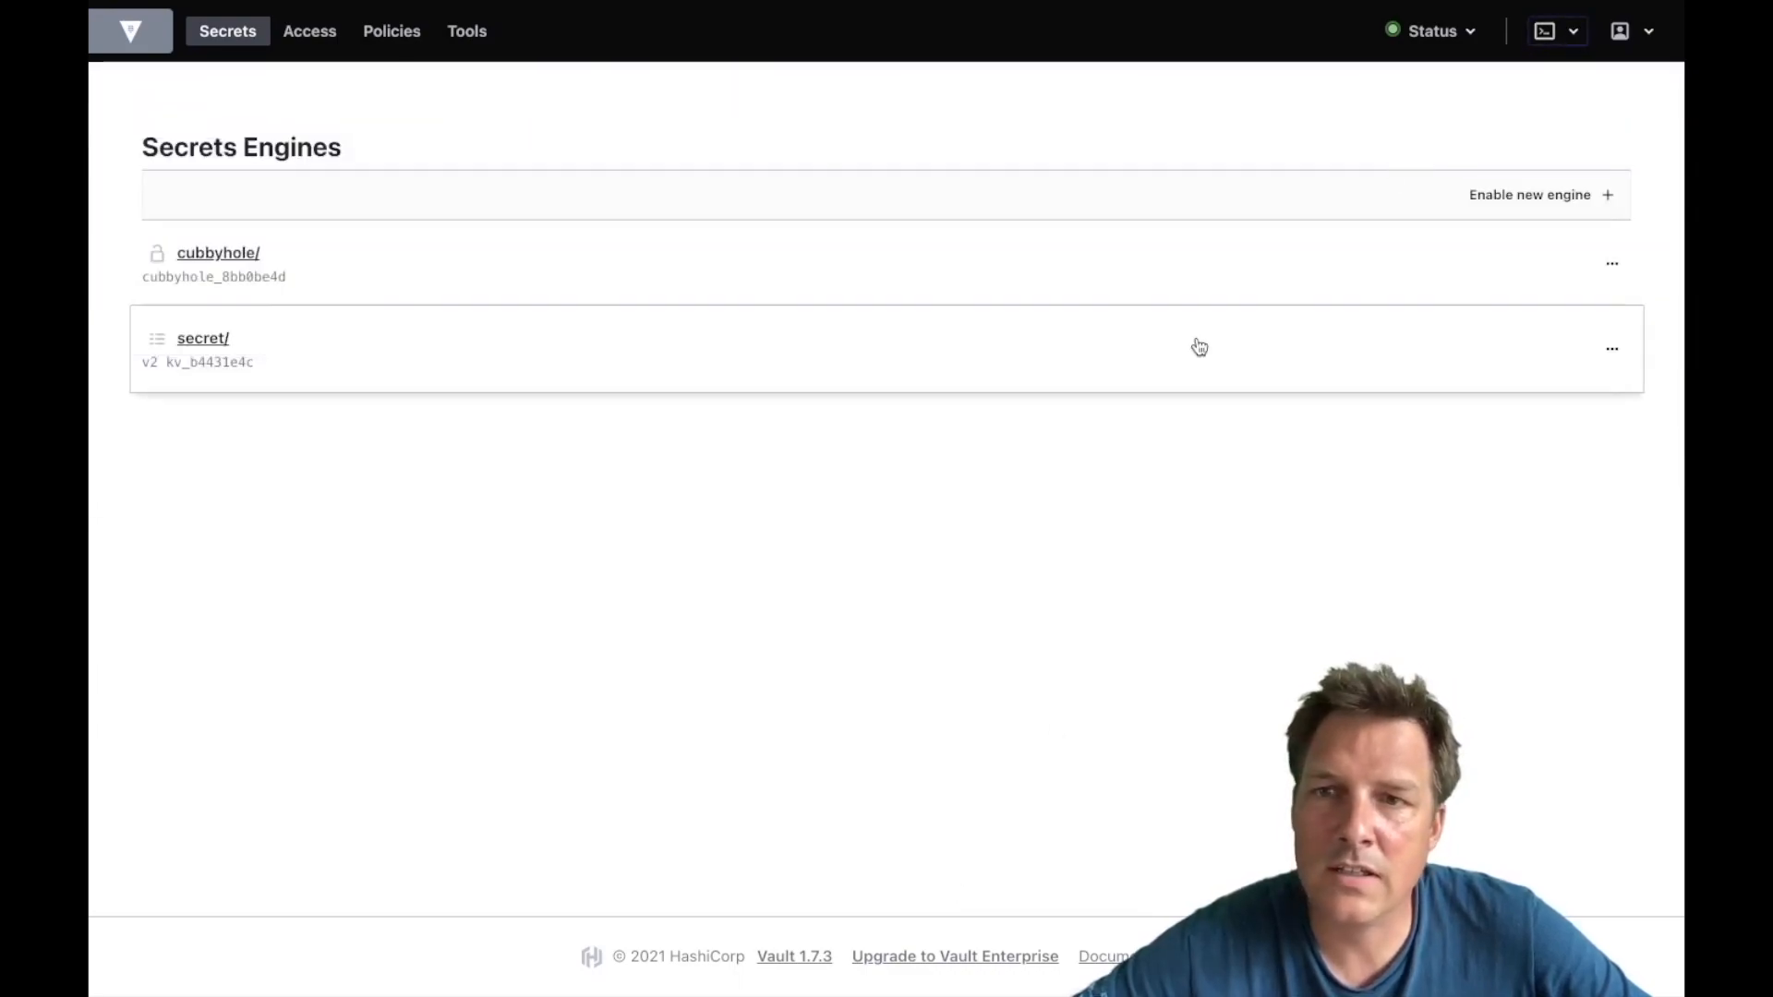
pyautogui.moveTo(899, 674)
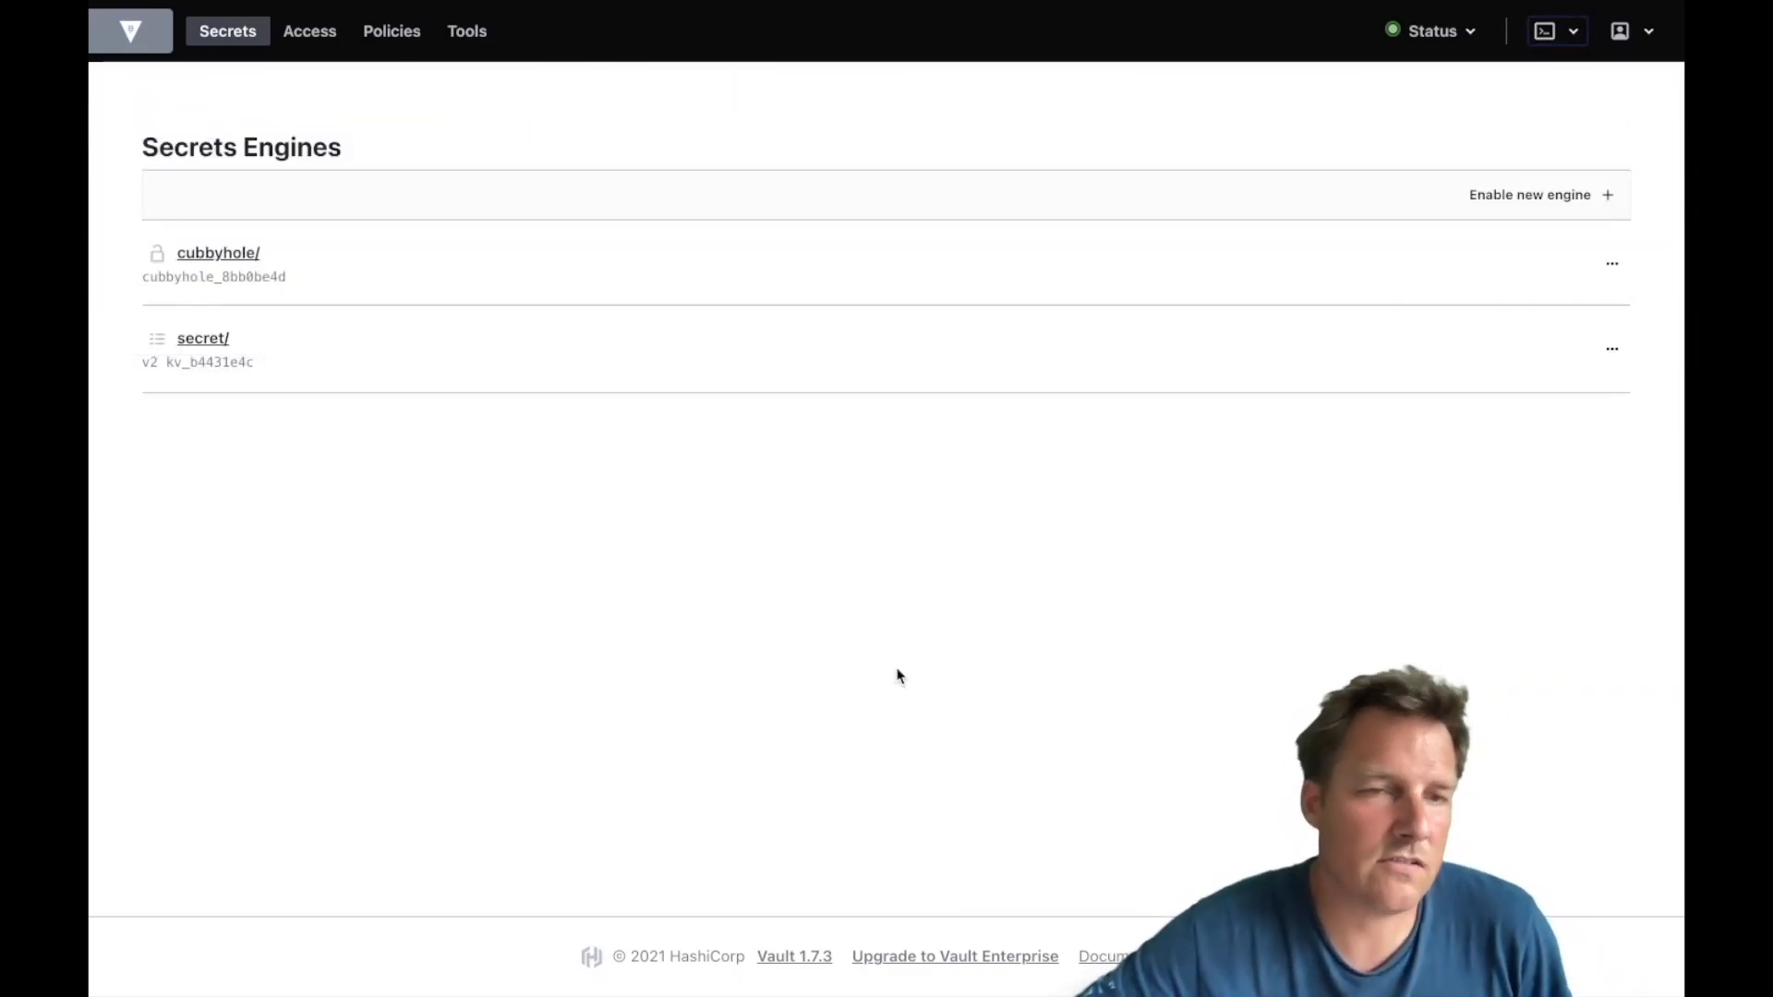